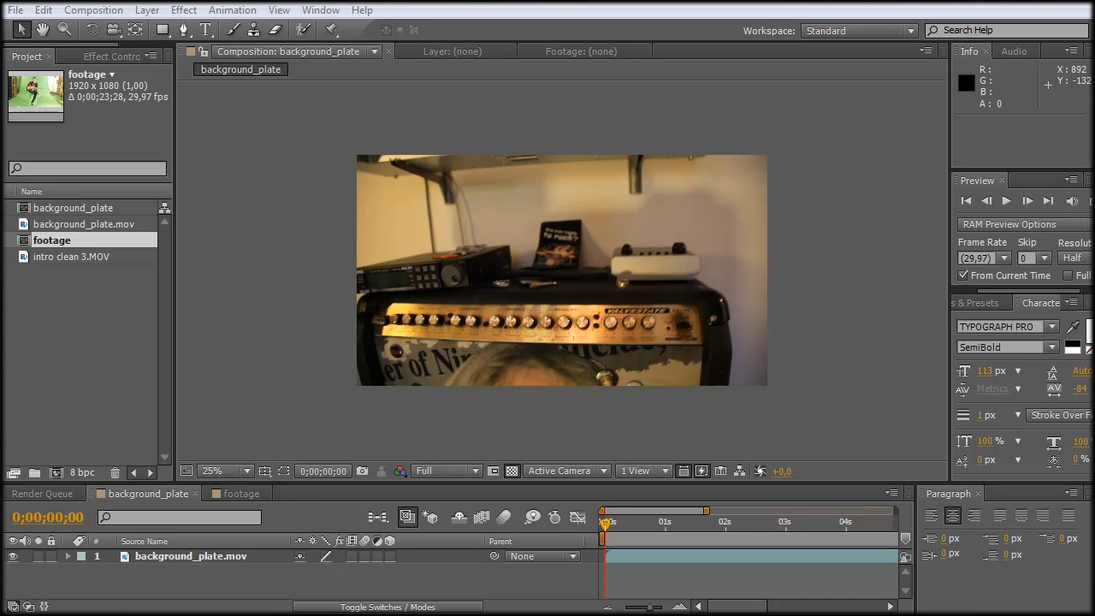
pyautogui.moveTo(756, 352)
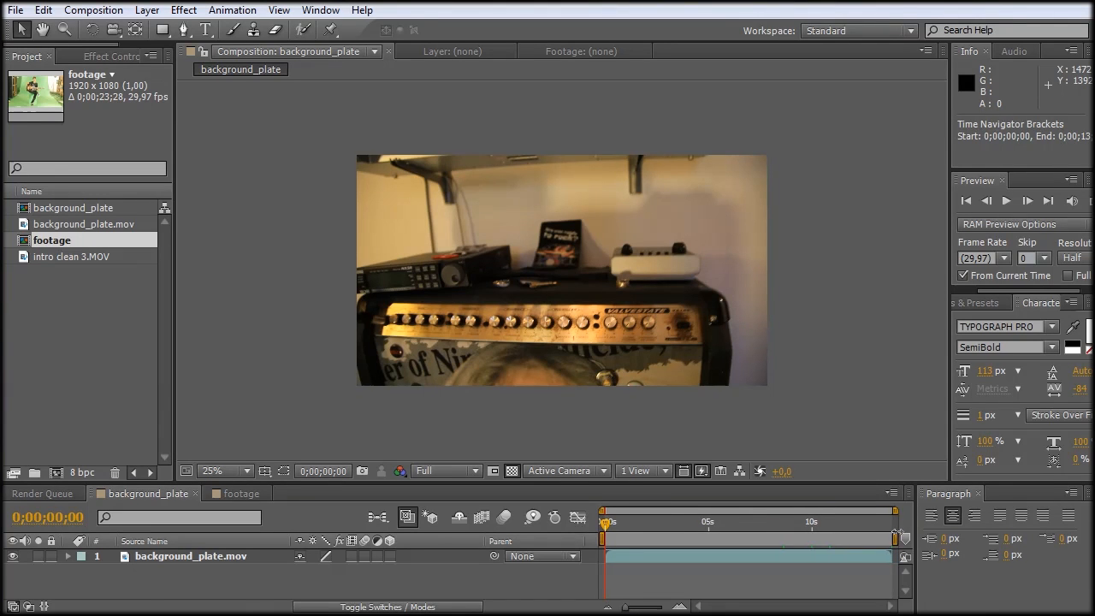
# Scrub through the amp footage, then create a composition from the intro clean 3.MOV guitarist clip.
pyautogui.moveTo(602, 522); pyautogui.dragTo(626, 522)
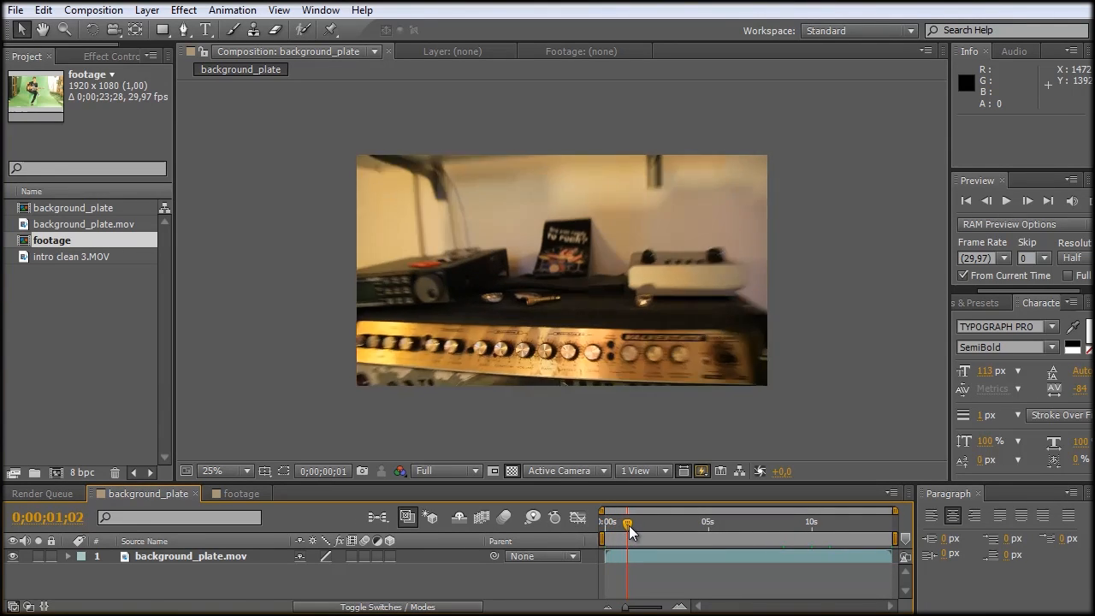
pyautogui.moveTo(626, 521); pyautogui.dragTo(703, 522)
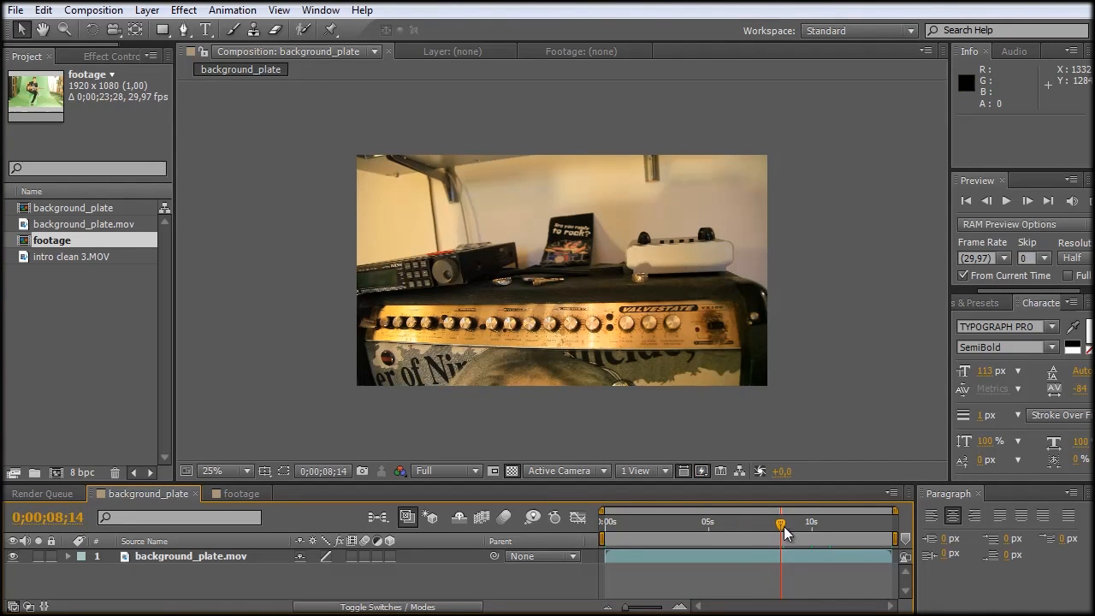
pyautogui.moveTo(778, 524); pyautogui.dragTo(746, 524)
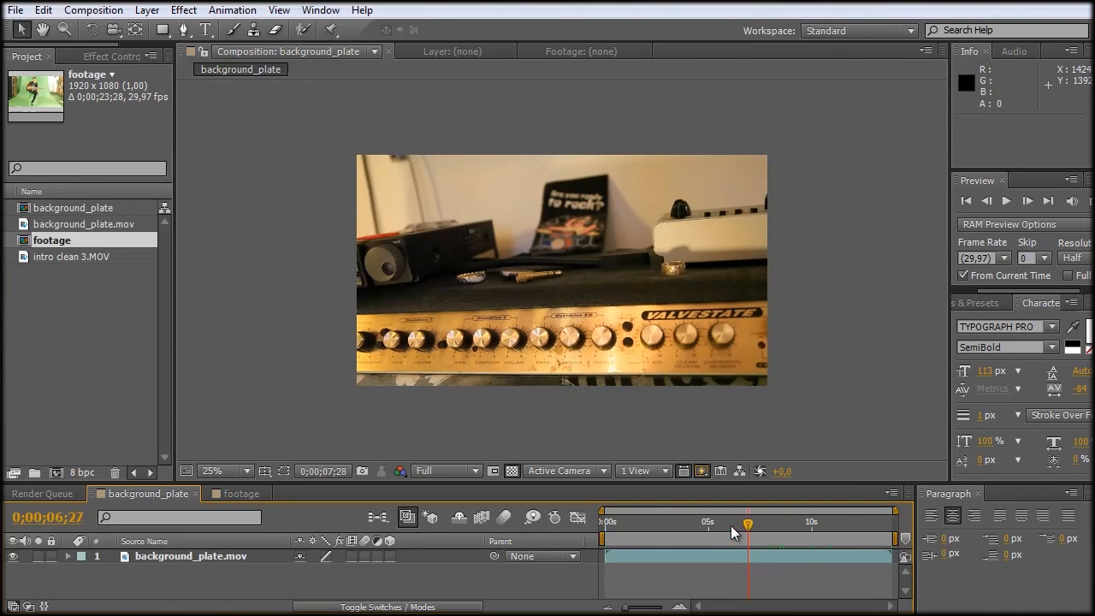
pyautogui.moveTo(746, 522); pyautogui.dragTo(773, 522)
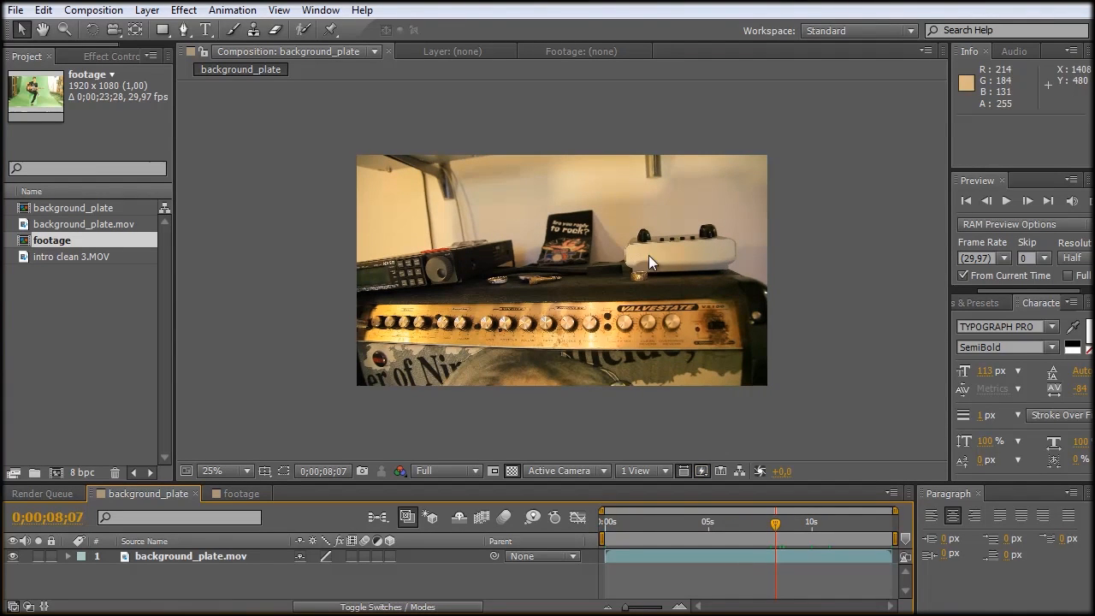
pyautogui.moveTo(171, 321)
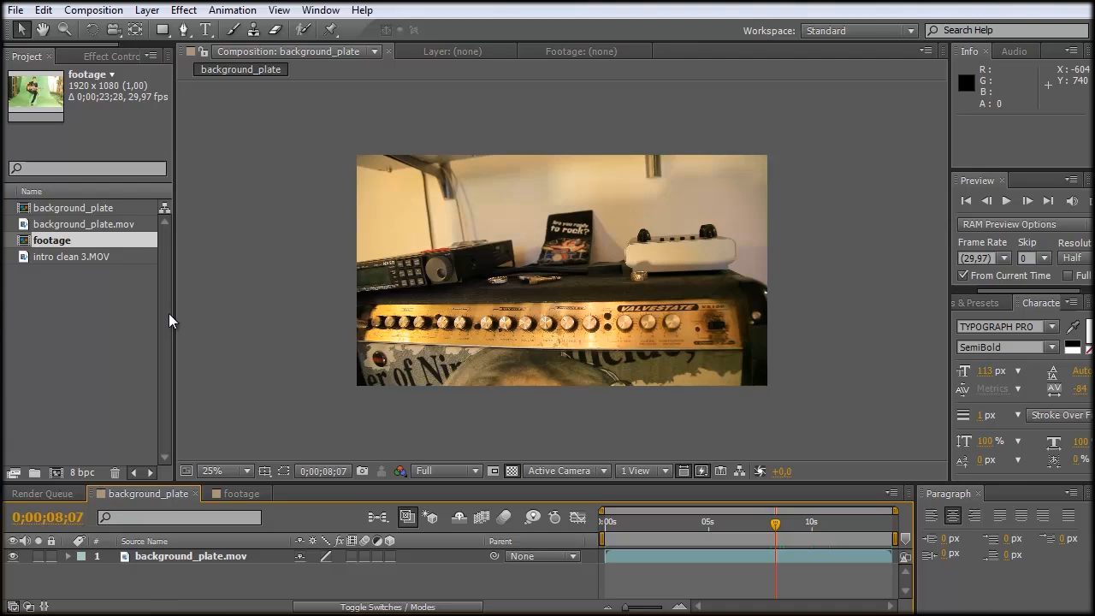
pyautogui.click(75, 257)
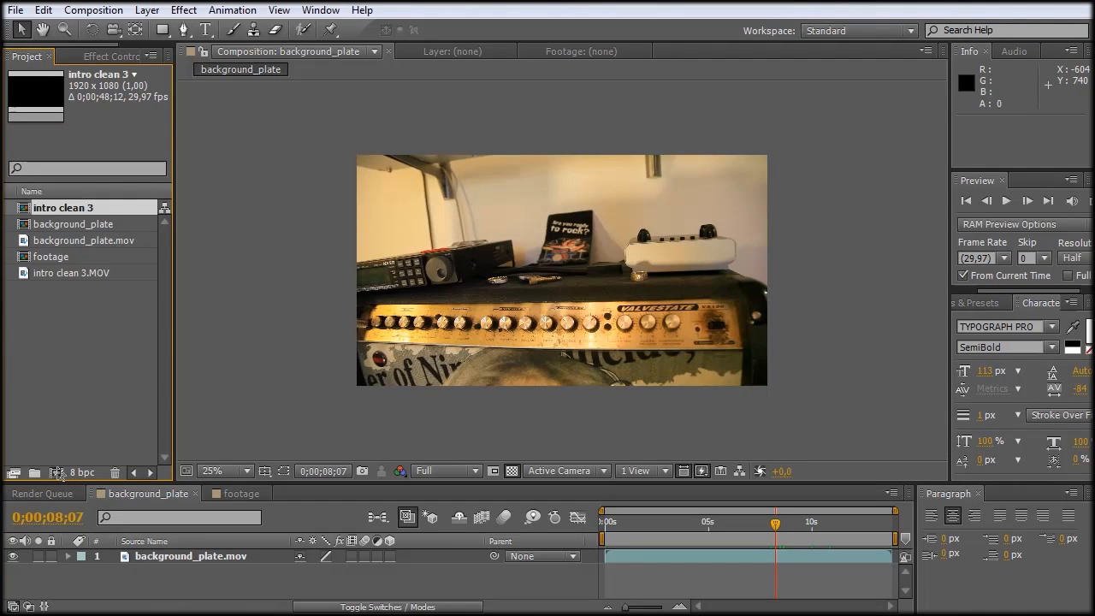
# Inside intro clean 3, apply Keylight (1.2) to the green-screen guitarist layer.
pyautogui.doubleClick(62, 257)
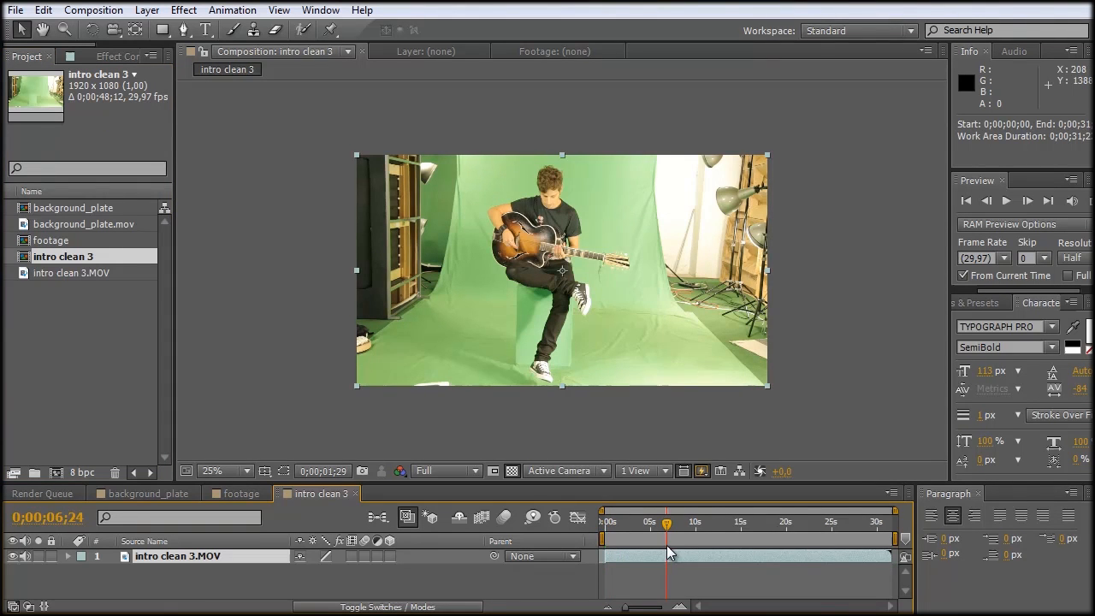
pyautogui.click(212, 470)
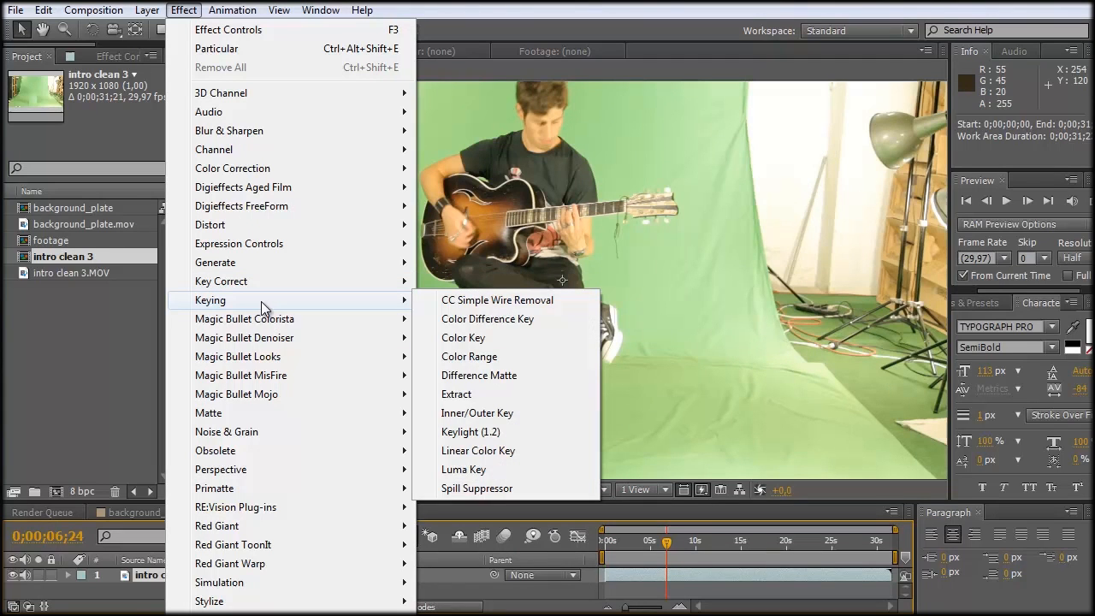
pyautogui.moveTo(462, 337)
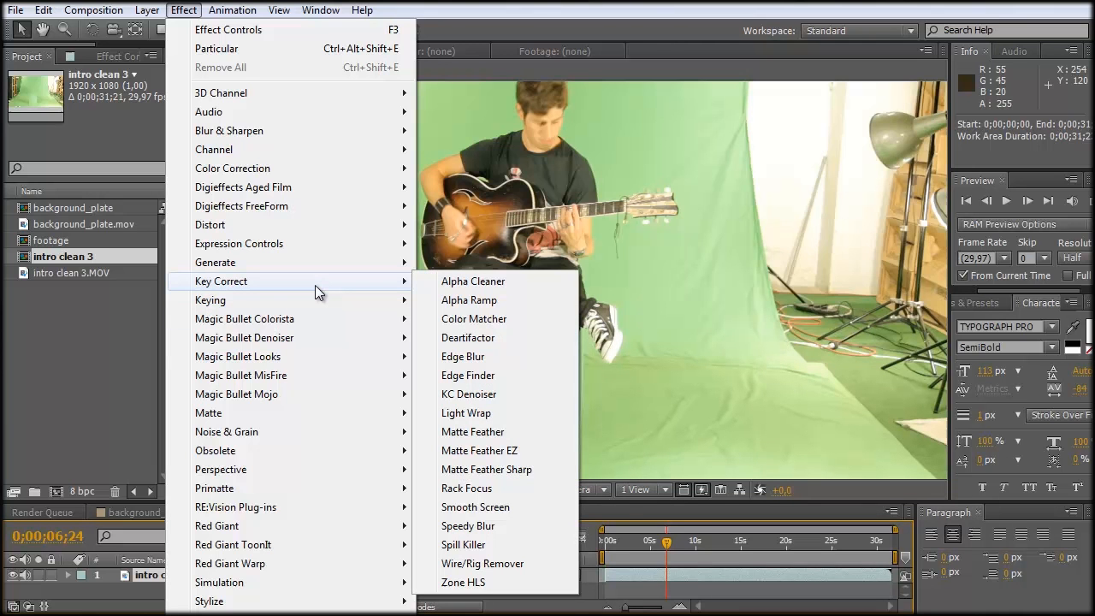
pyautogui.moveTo(210, 299)
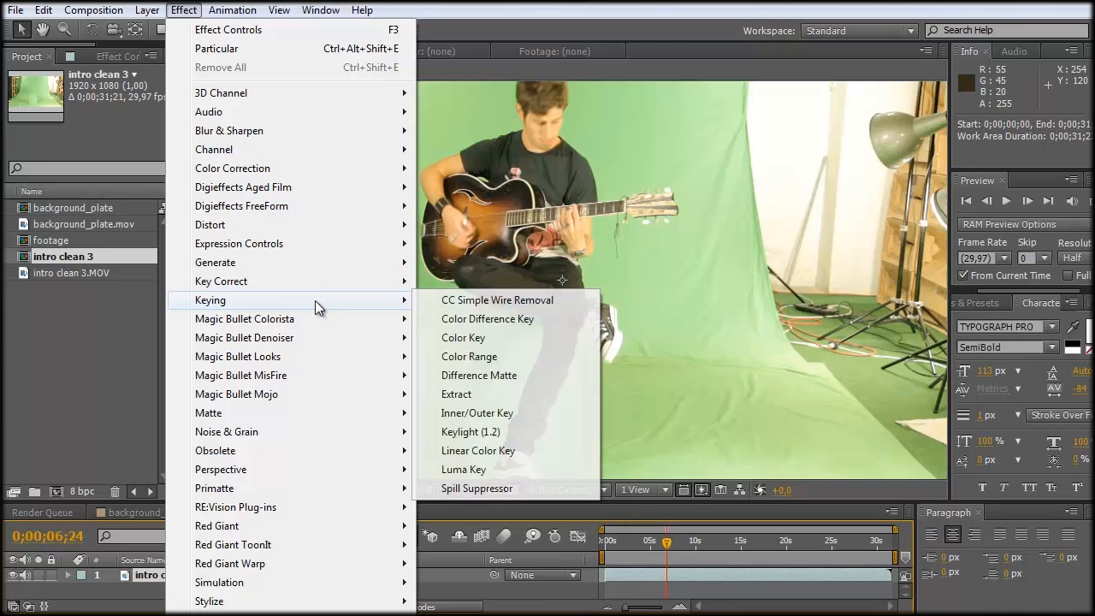
pyautogui.click(471, 431)
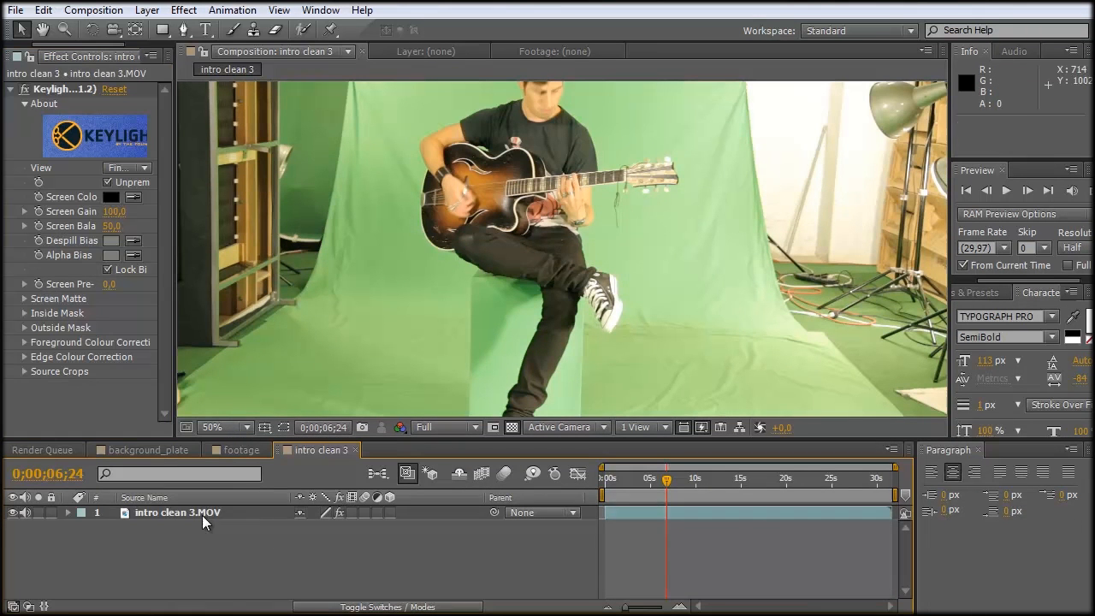
# Duplicate the guitarist layer with Ctrl+D, hide the lower copy and view Keylight's Screen Matte.
pyautogui.press('ctrl+d')
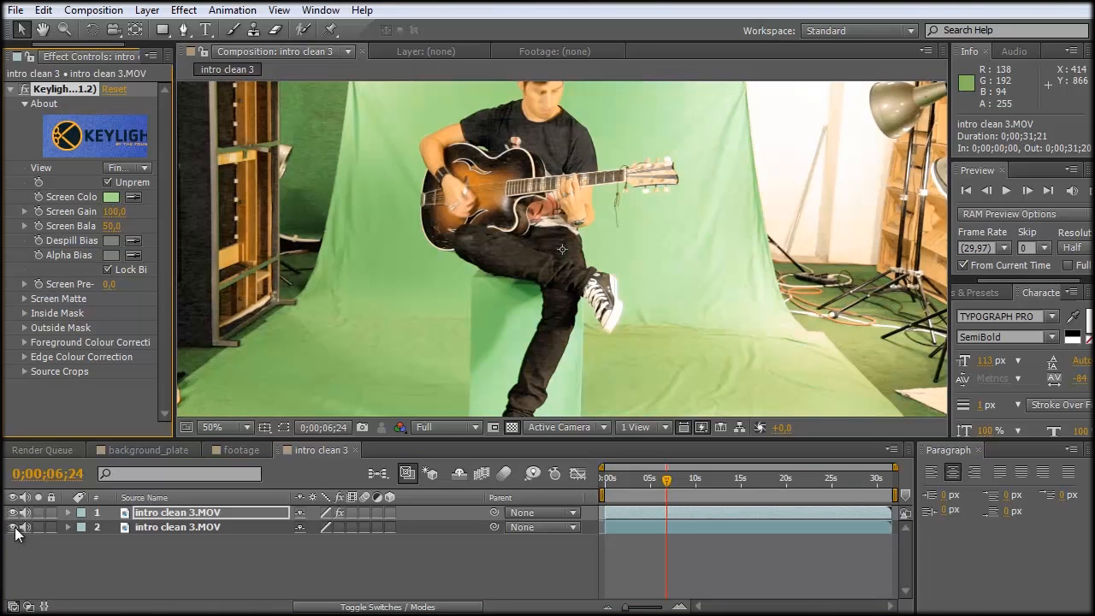
pyautogui.click(14, 527)
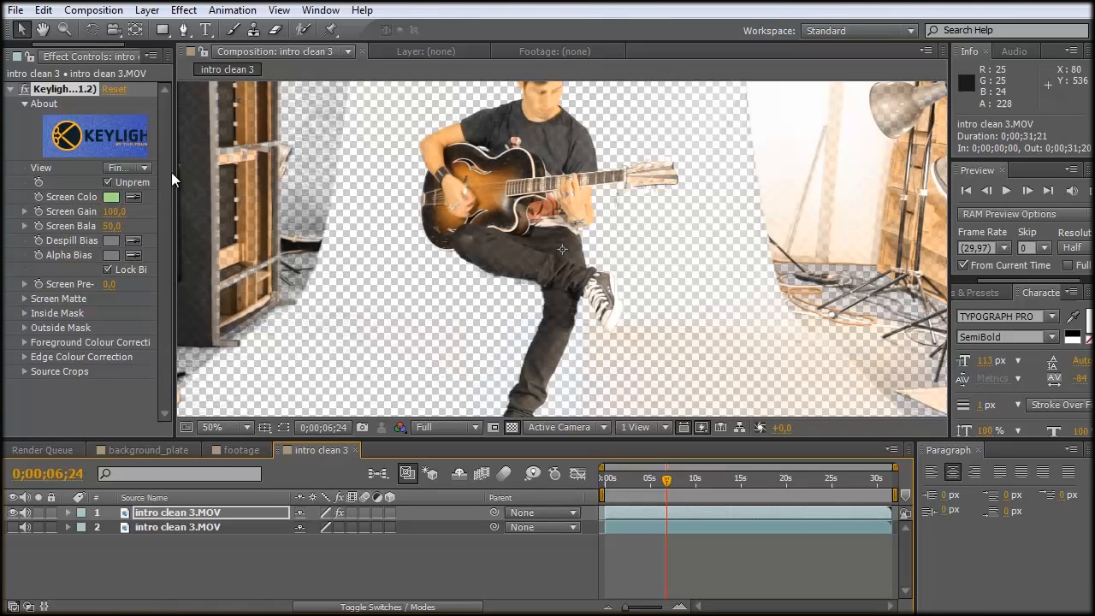
pyautogui.click(150, 168)
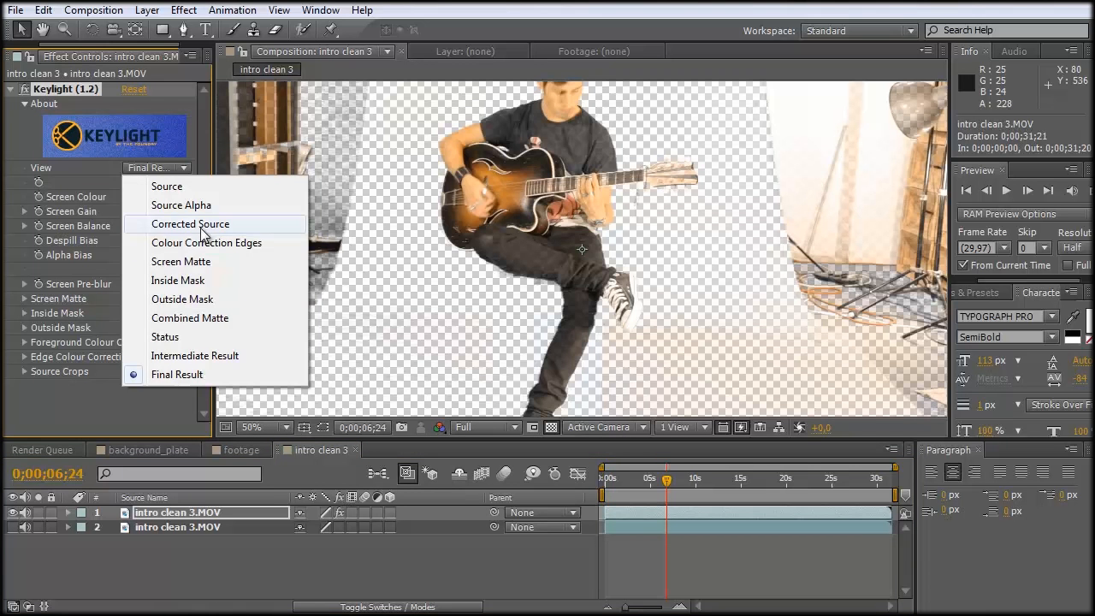
pyautogui.click(183, 261)
pyautogui.write('1')
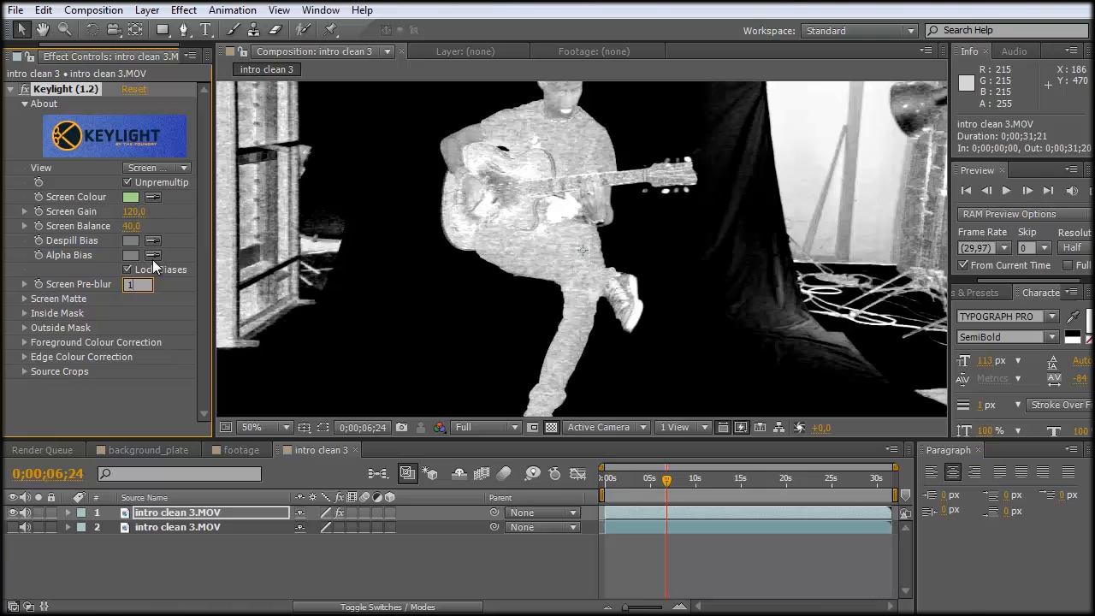
# Raise Clip Black in the Screen Matte settings to tighten the guitarist silhouette.
pyautogui.click(24, 297)
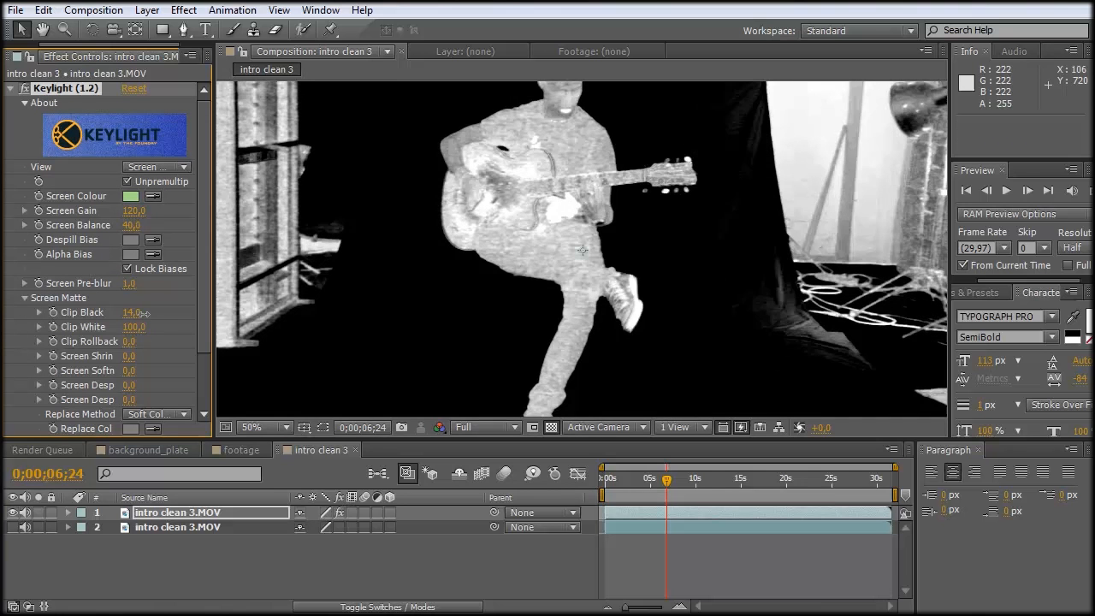
pyautogui.moveTo(130, 311); pyautogui.dragTo(140, 311)
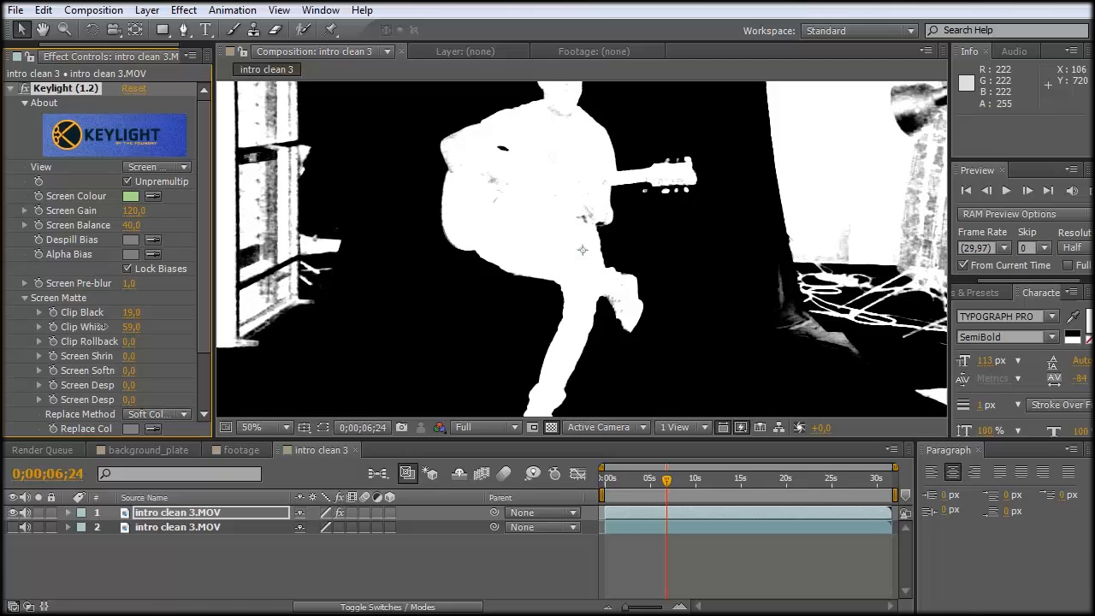
pyautogui.click(248, 428)
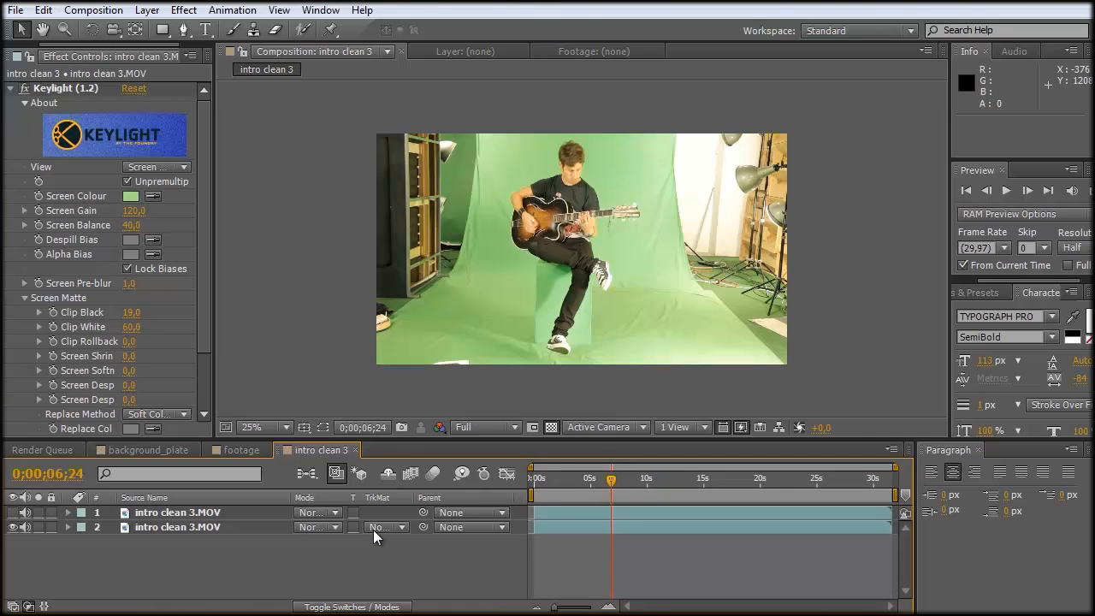
# Set the lower layer's track matte to Luma Matte and begin a pen mask around the guitarist.
pyautogui.click(383, 527)
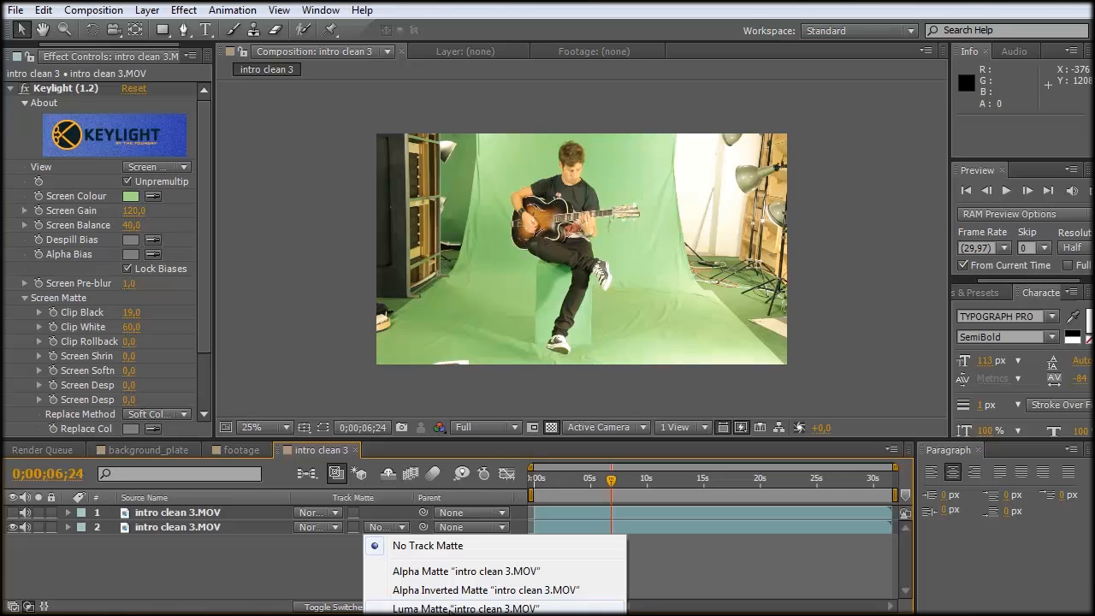
pyautogui.click(466, 609)
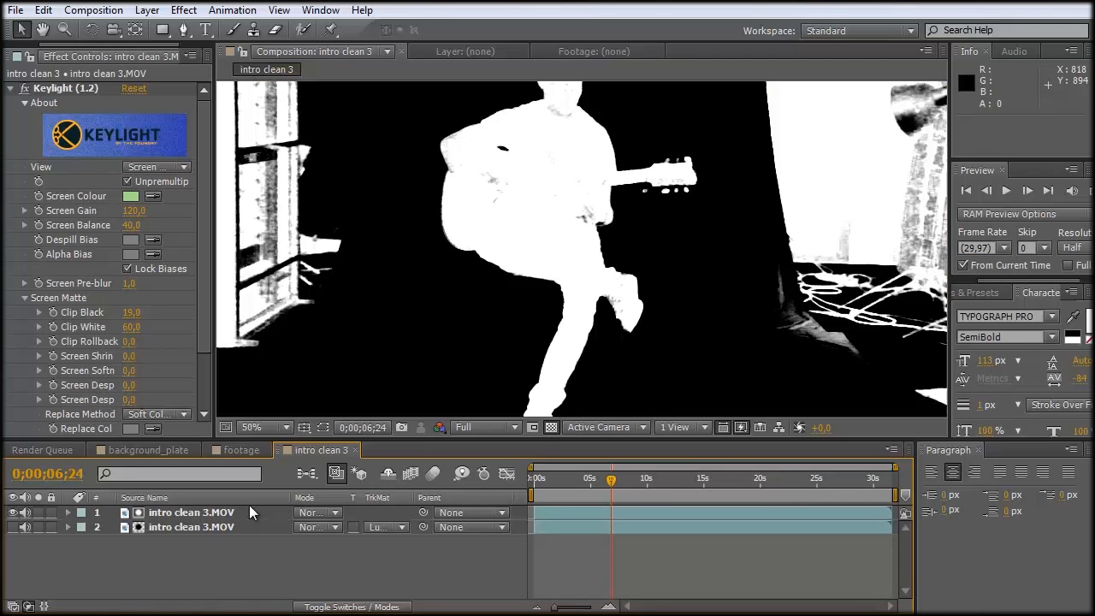
pyautogui.moveTo(294, 207)
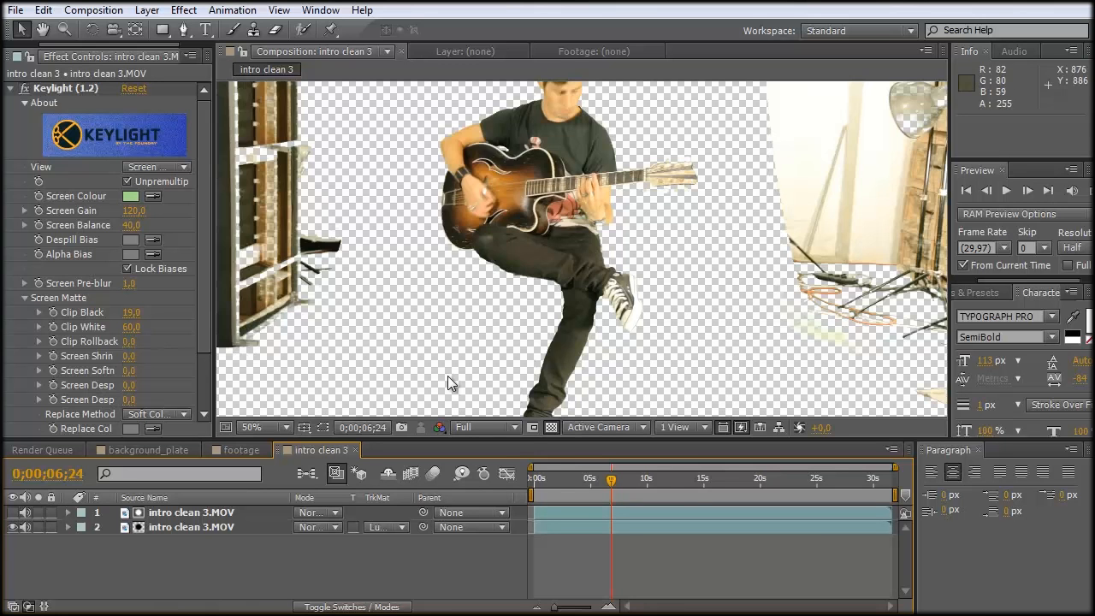
pyautogui.click(154, 167)
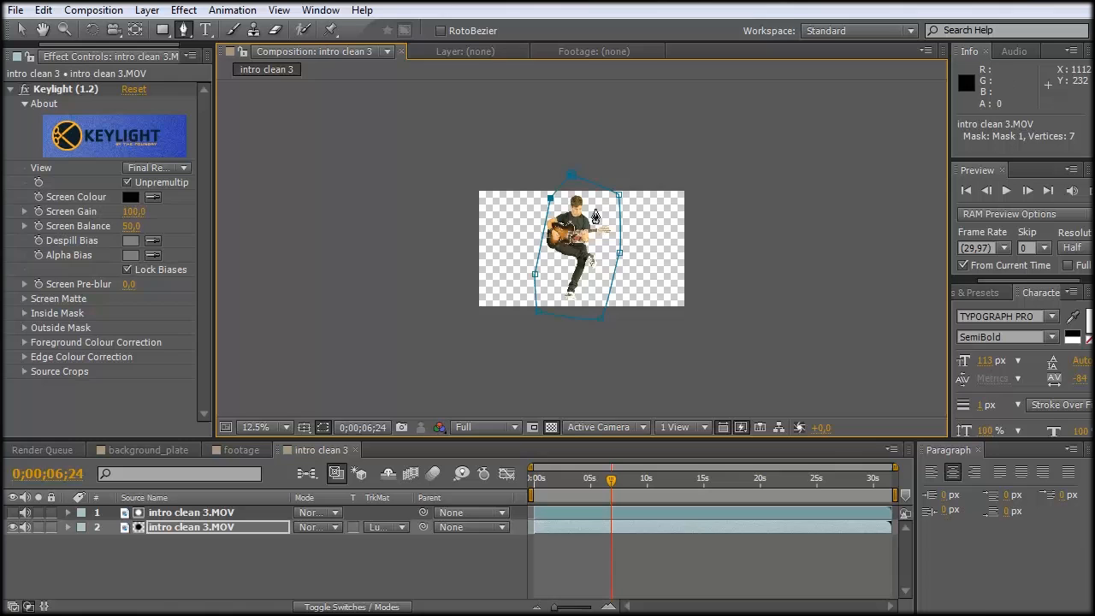
# Close the pen mask around the guitarist so the studio equipment is cut away.
pyautogui.click(253, 428)
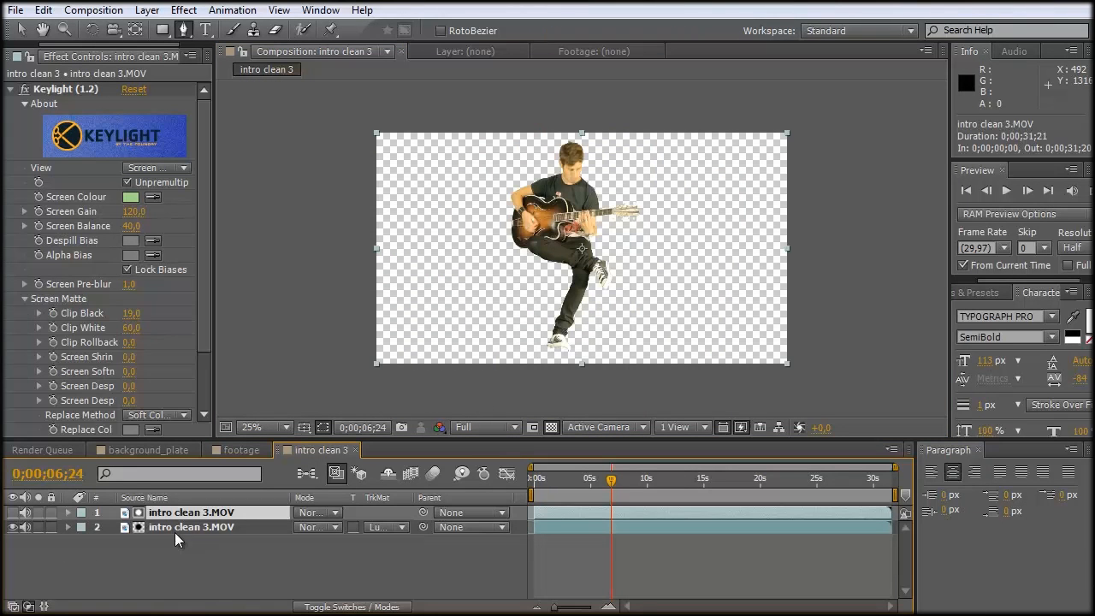
pyautogui.click(248, 428)
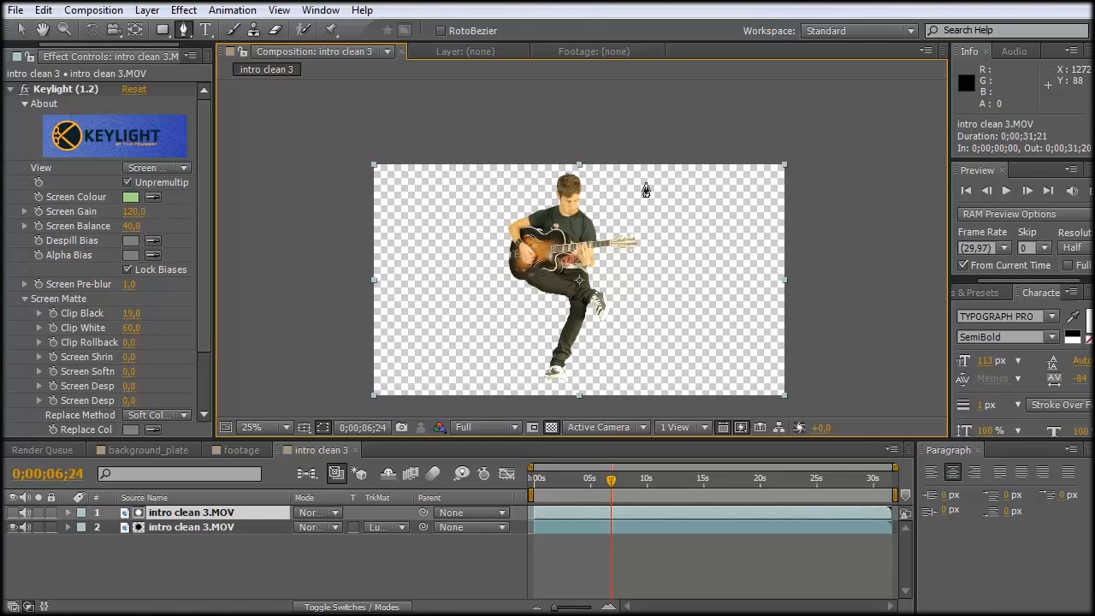
pyautogui.moveTo(683, 226)
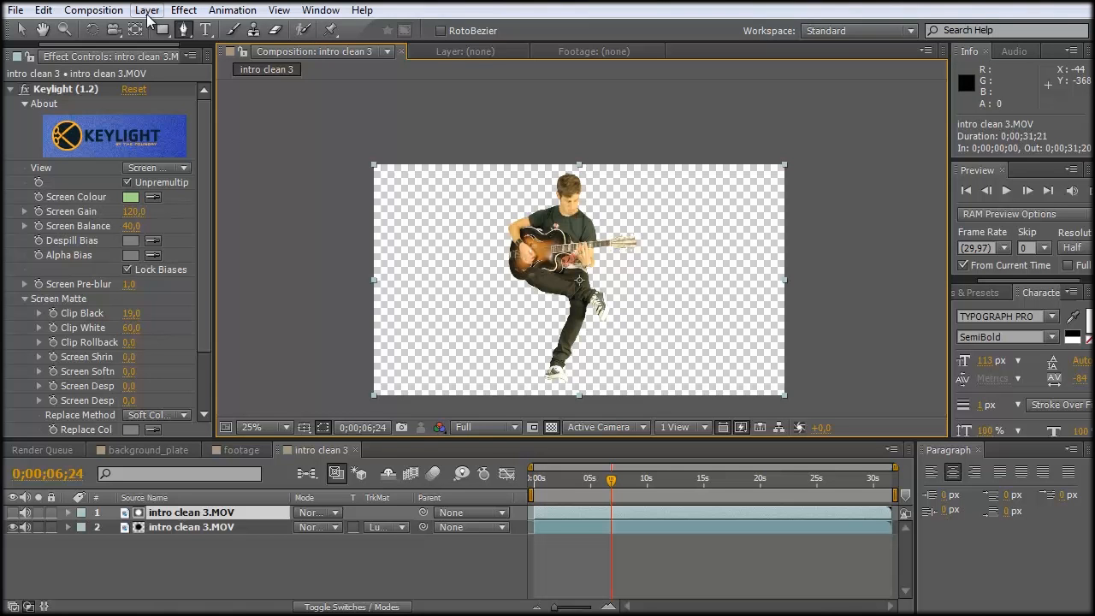
# Add a new solid layer and give it a green colour beneath the guitarist layers.
pyautogui.click(147, 10)
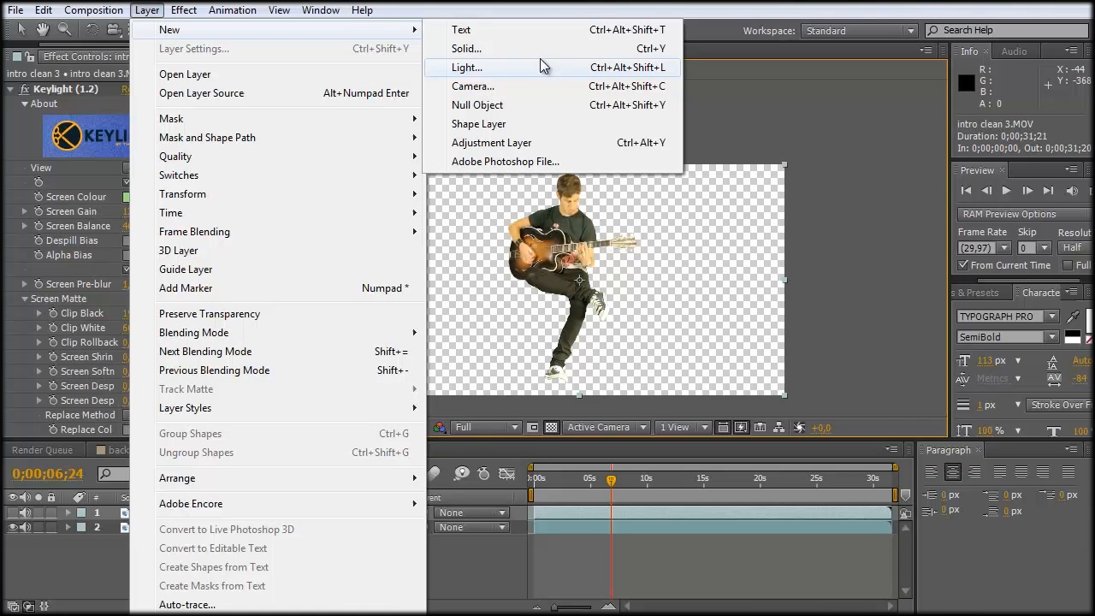
pyautogui.click(466, 48)
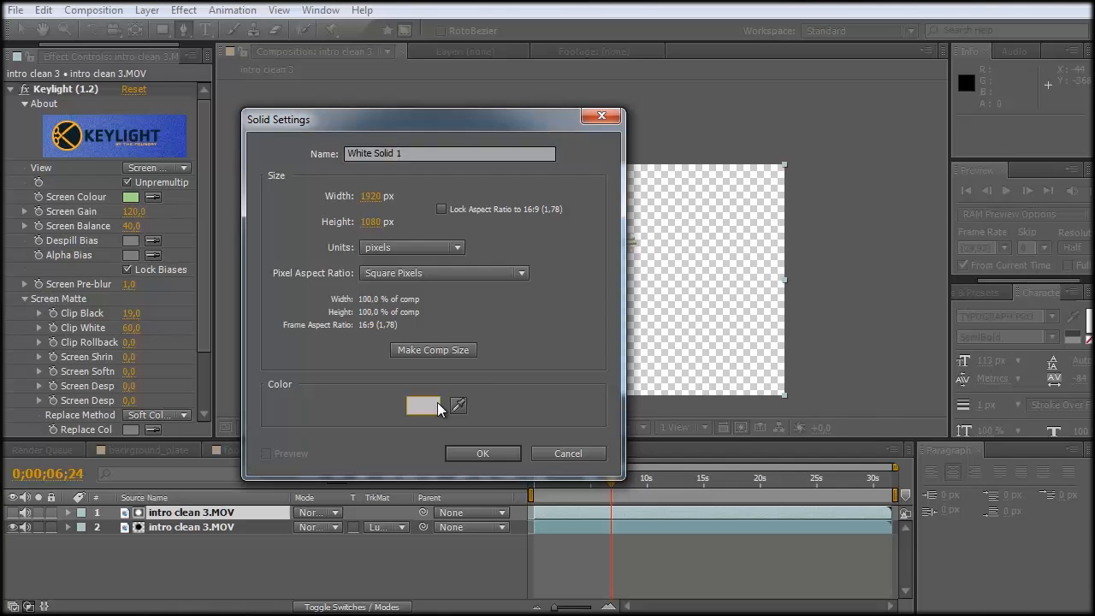
pyautogui.click(422, 405)
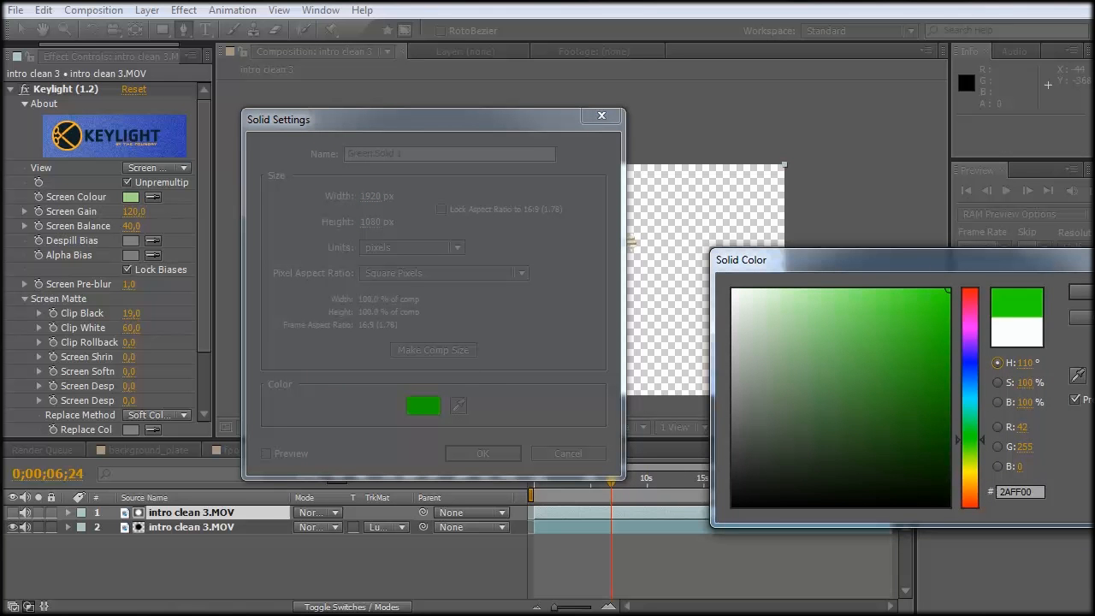
pyautogui.click(482, 453)
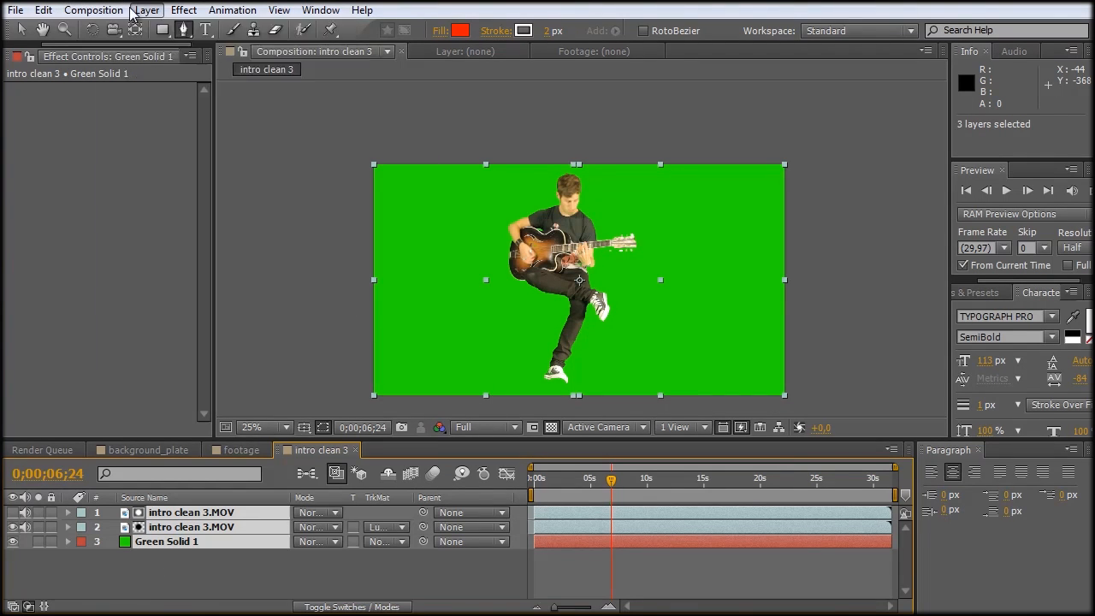
# Pre-compose the three layers into a nested composition named spill removing.
pyautogui.click(147, 11)
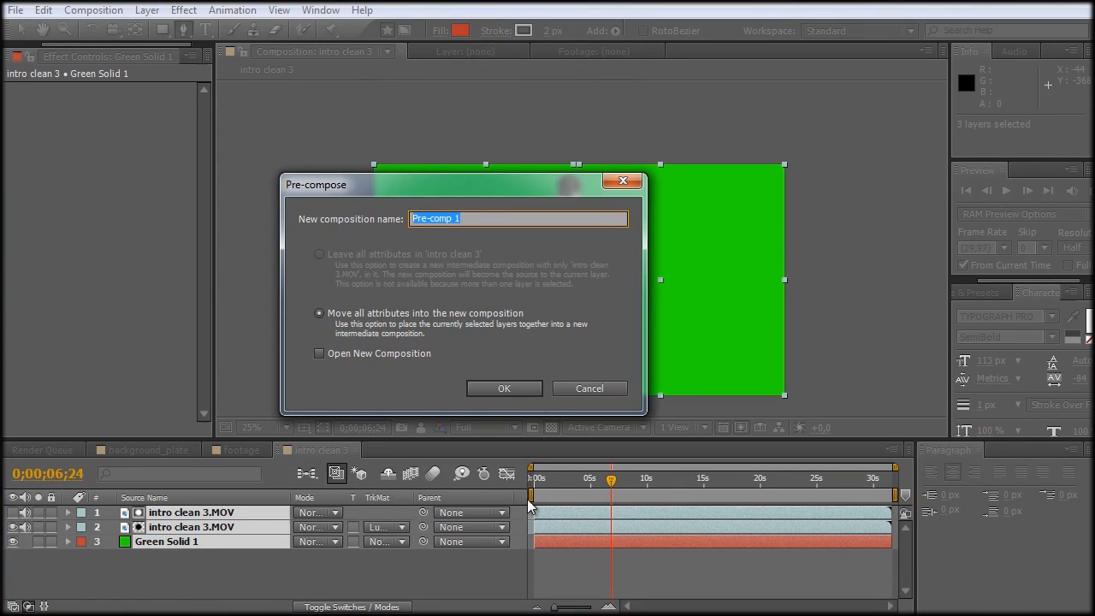
pyautogui.moveTo(563, 258)
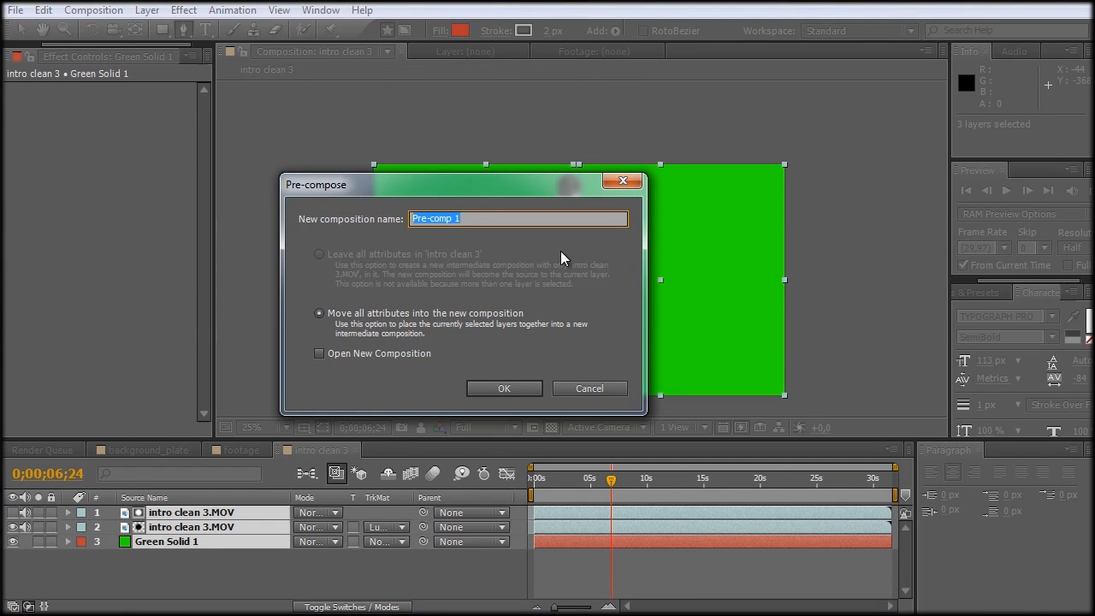
pyautogui.write('spill')
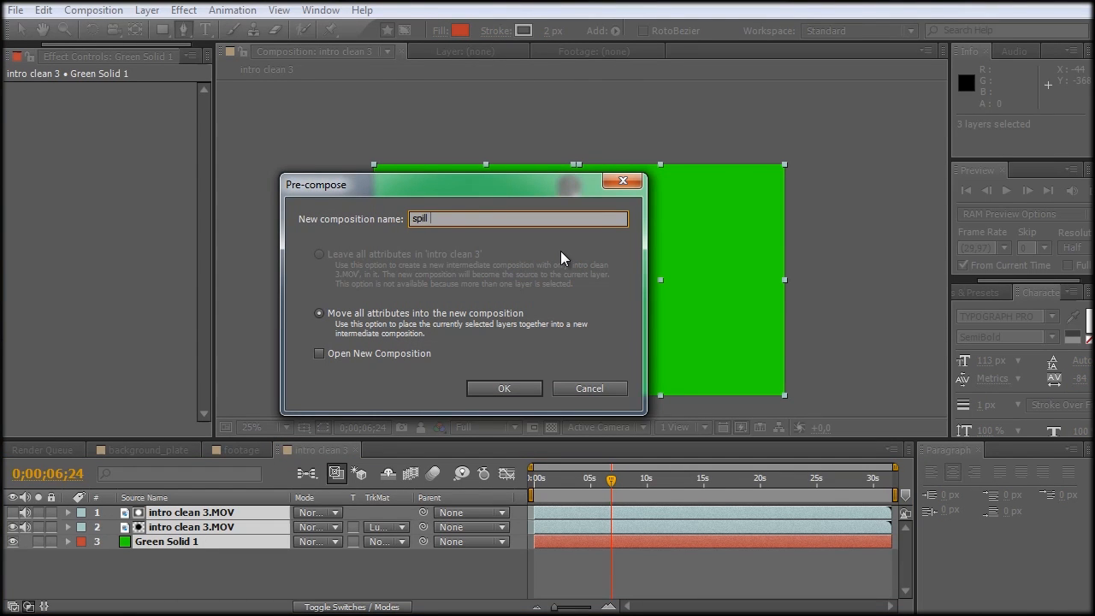
pyautogui.write('re')
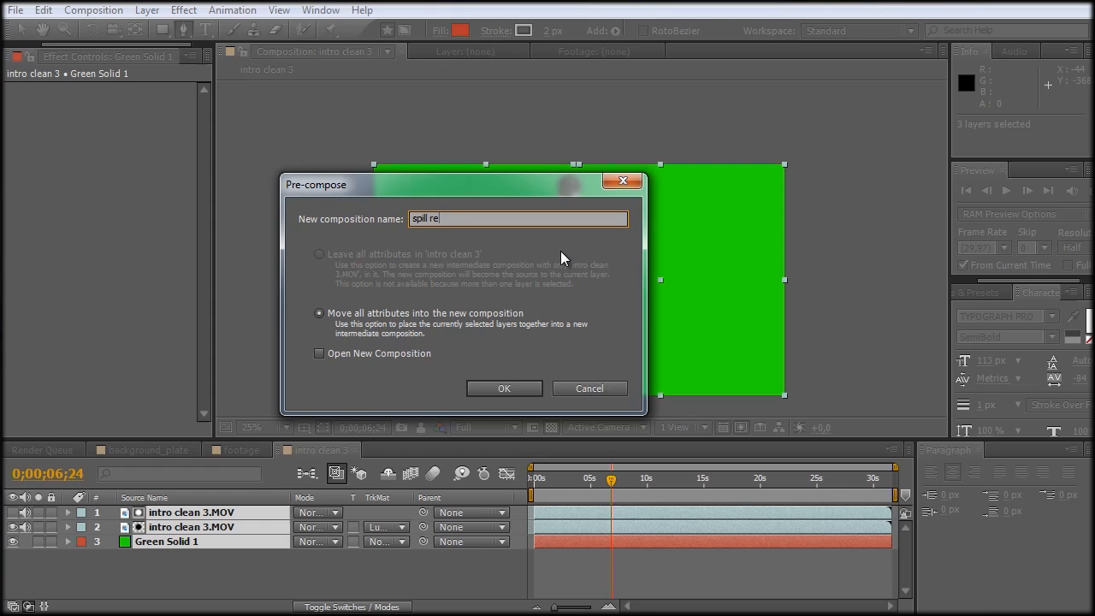
pyautogui.write('moving')
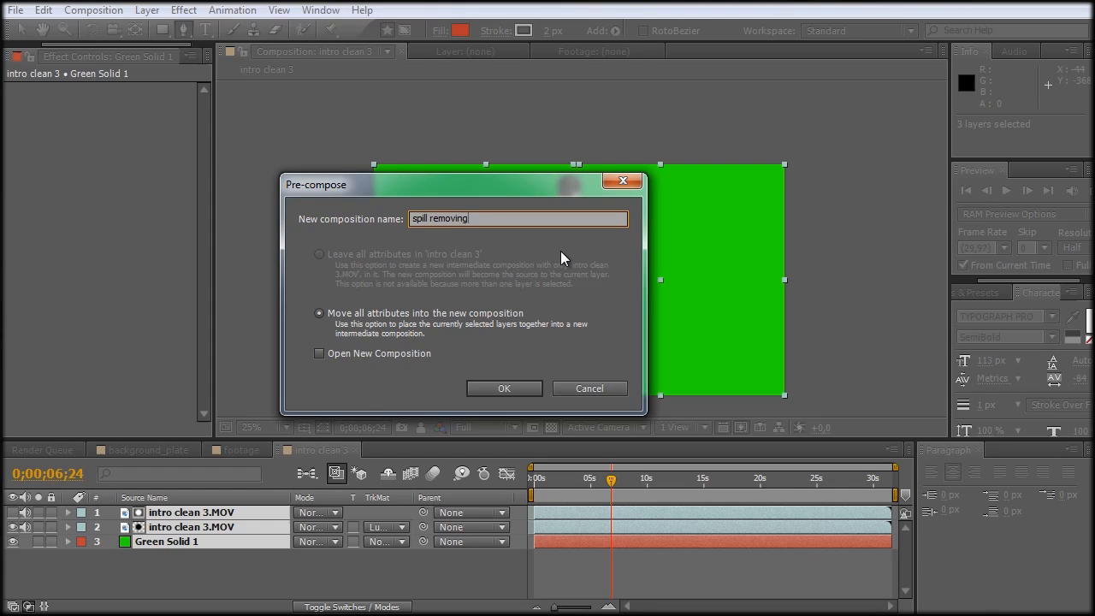
pyautogui.moveTo(493, 373)
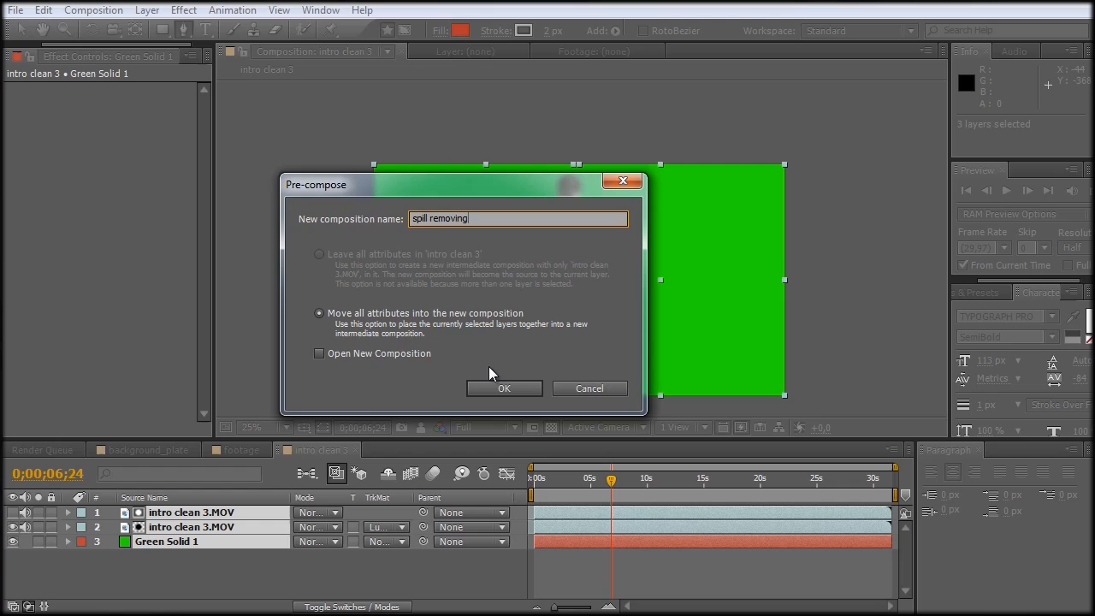
pyautogui.click(503, 387)
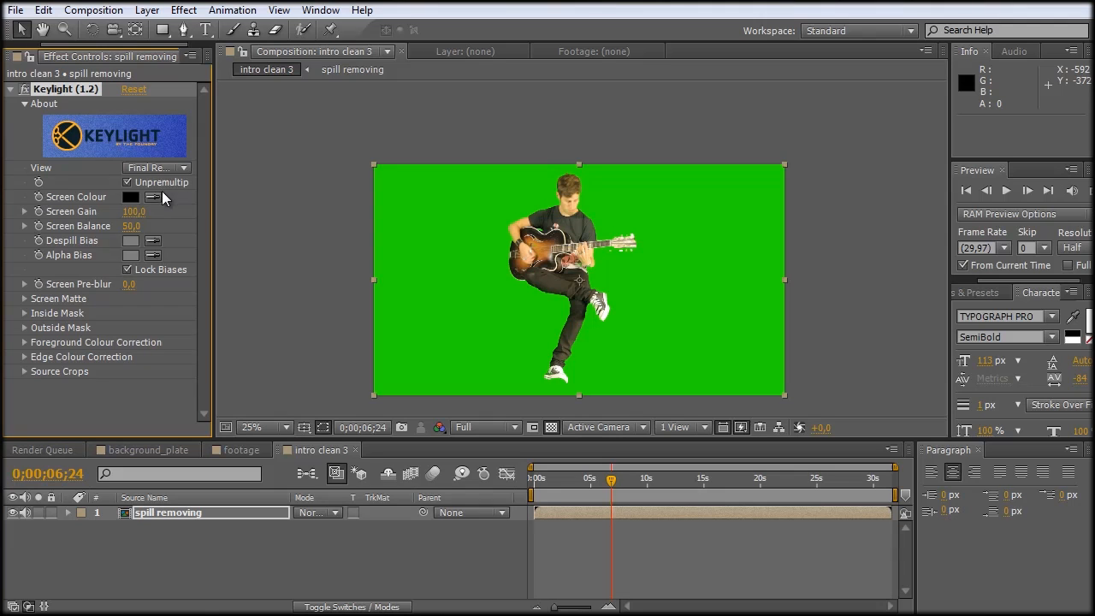
pyautogui.moveTo(185, 11)
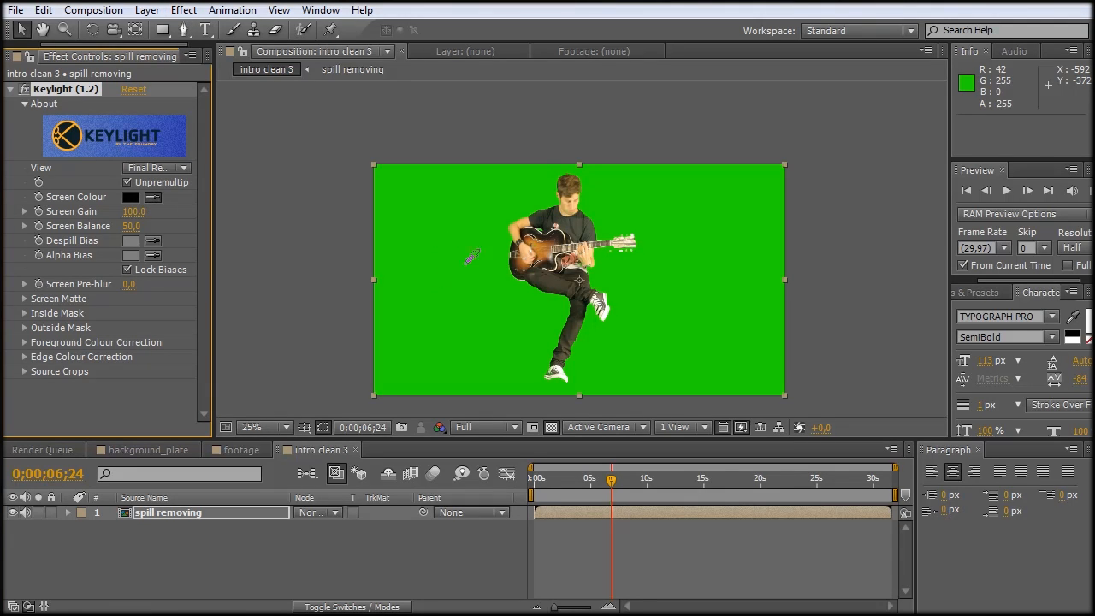
pyautogui.moveTo(722, 229)
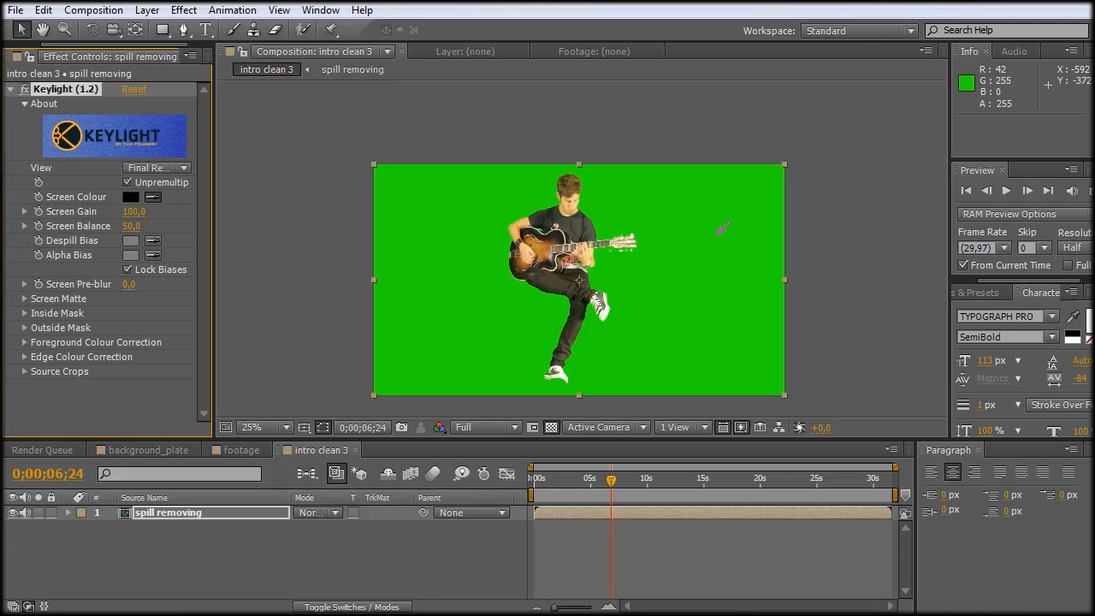
pyautogui.moveTo(581, 310)
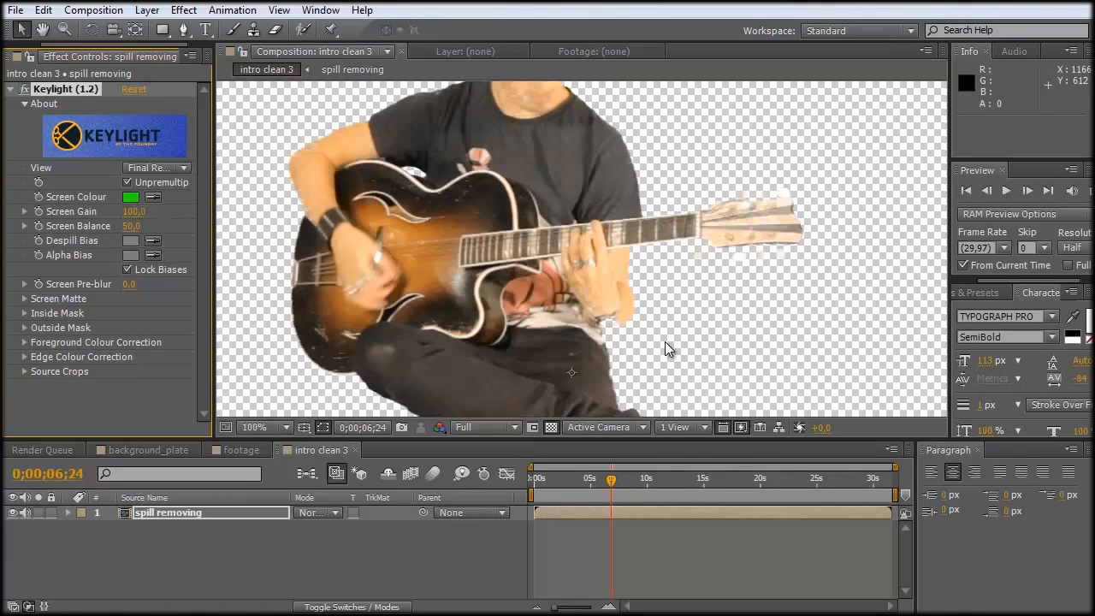
pyautogui.moveTo(128, 154)
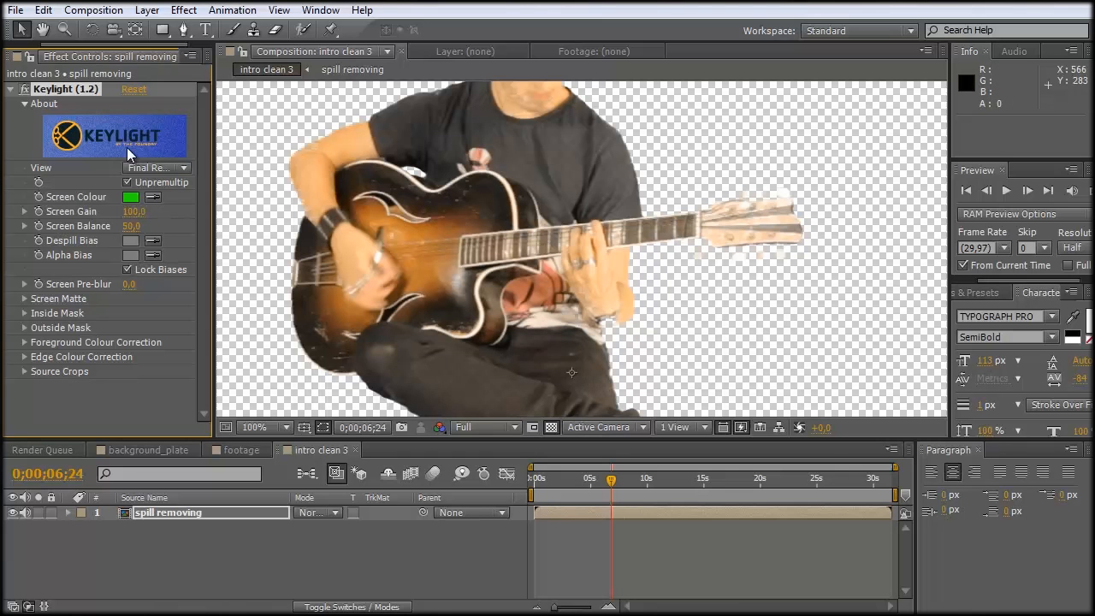
# Check the key by switching Keylight's View to Intermediate Result.
pyautogui.click(158, 168)
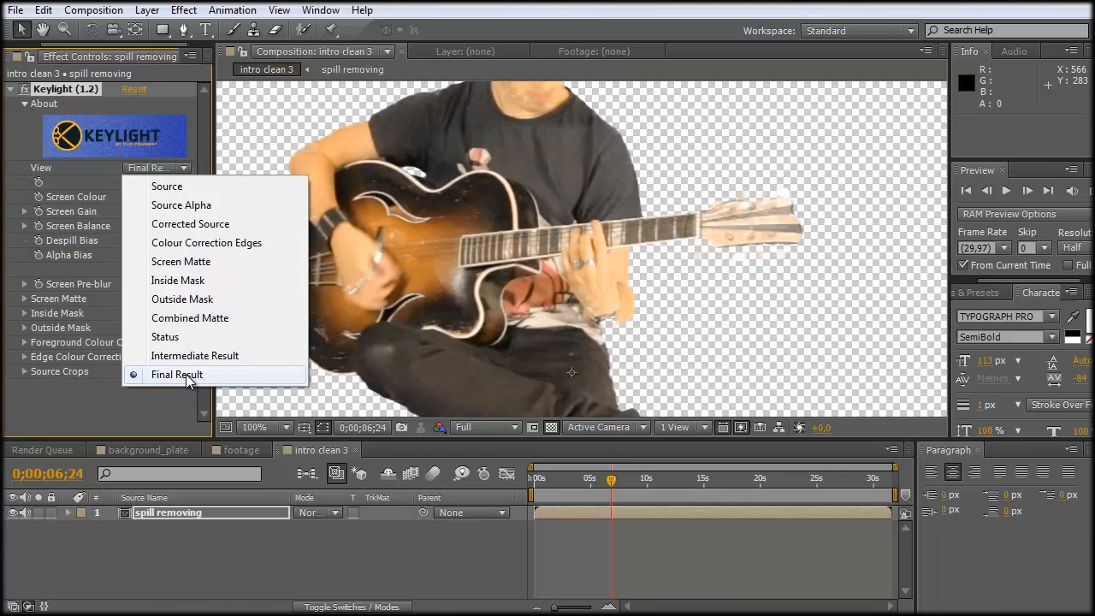
pyautogui.moveTo(215, 384)
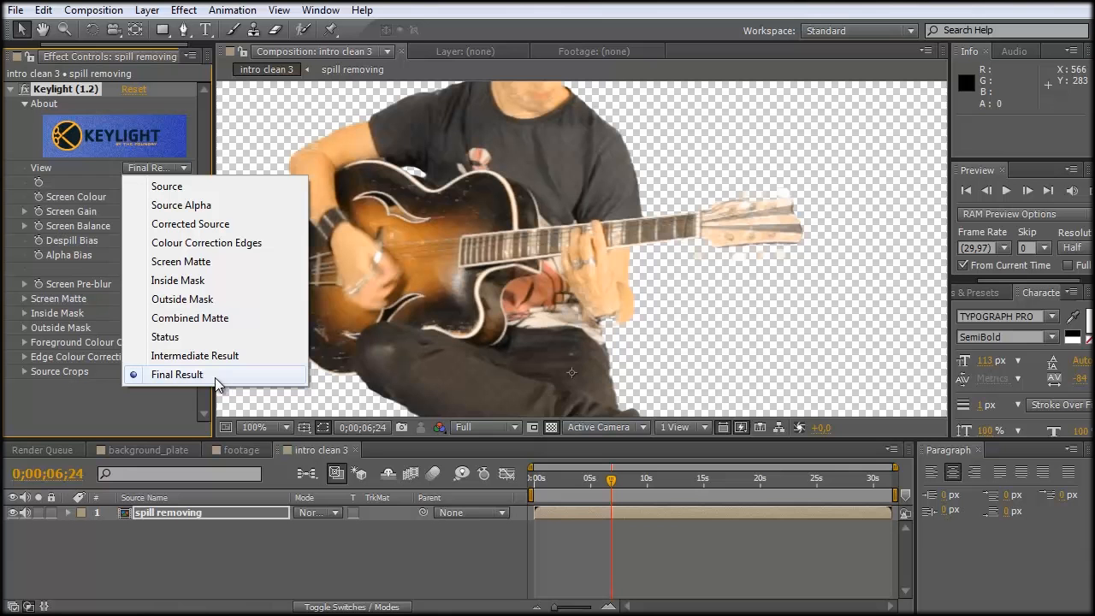
pyautogui.moveTo(195, 354)
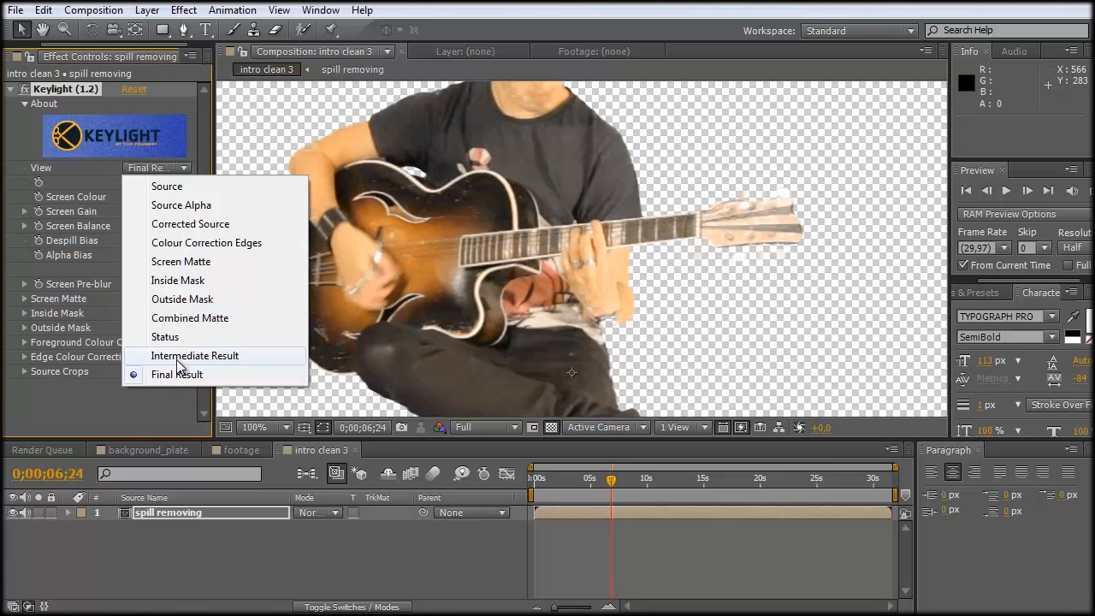
pyautogui.click(195, 354)
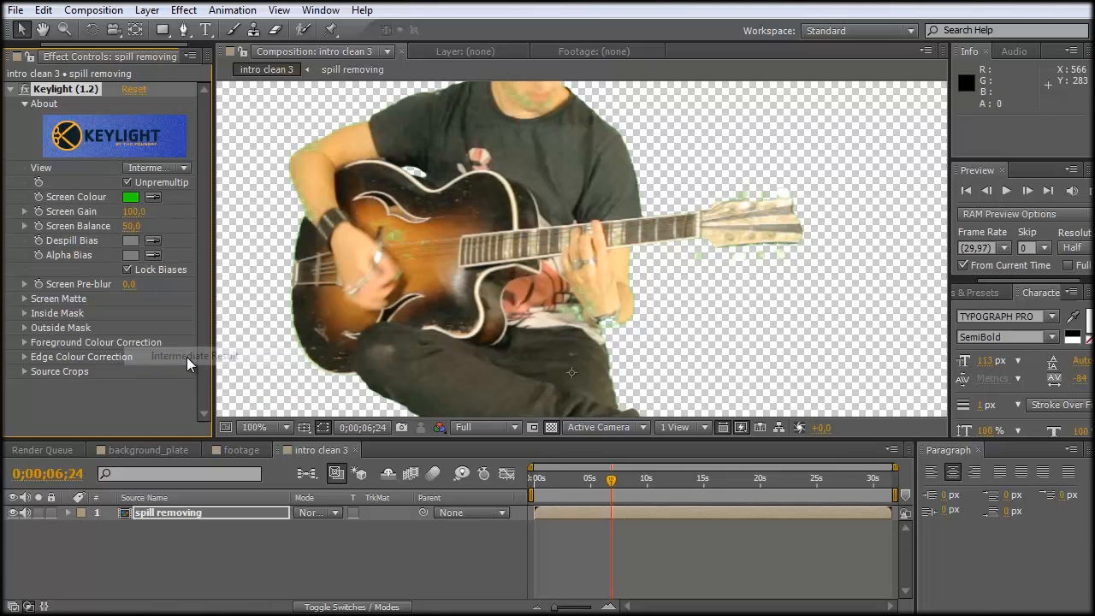
pyautogui.click(257, 427)
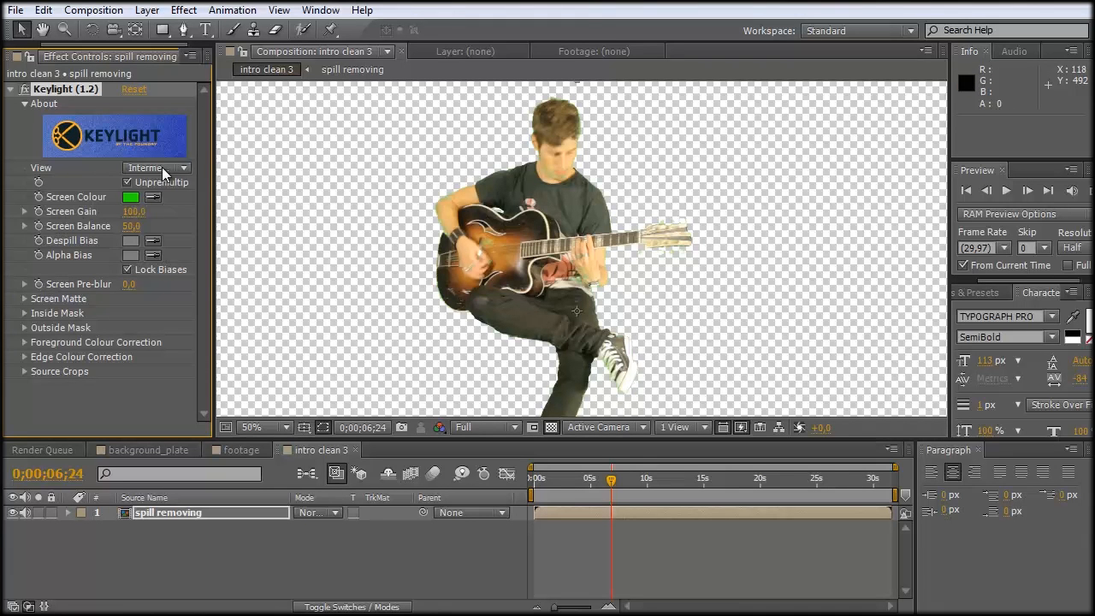
# Return Keylight to Final Result, zoom out and move the time indicator to about 11 seconds.
pyautogui.click(157, 167)
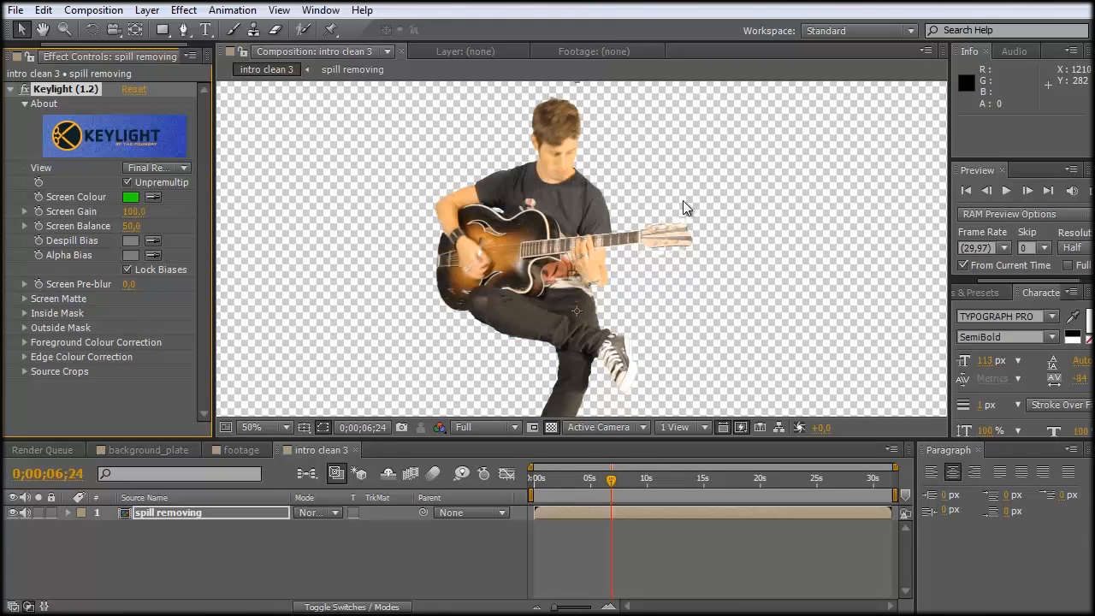
pyautogui.click(257, 428)
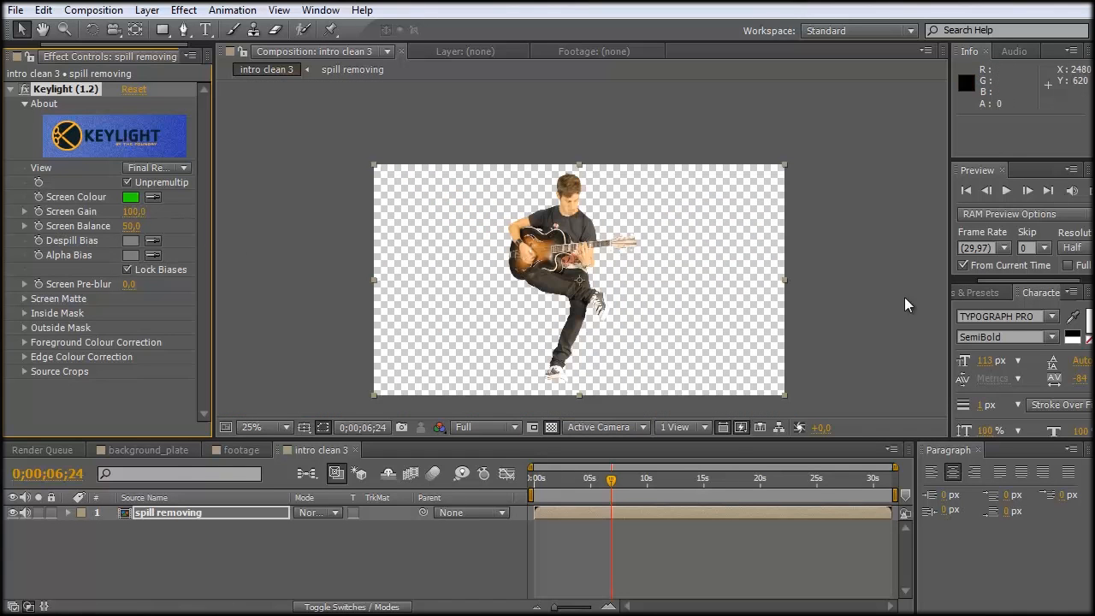
pyautogui.moveTo(574, 307)
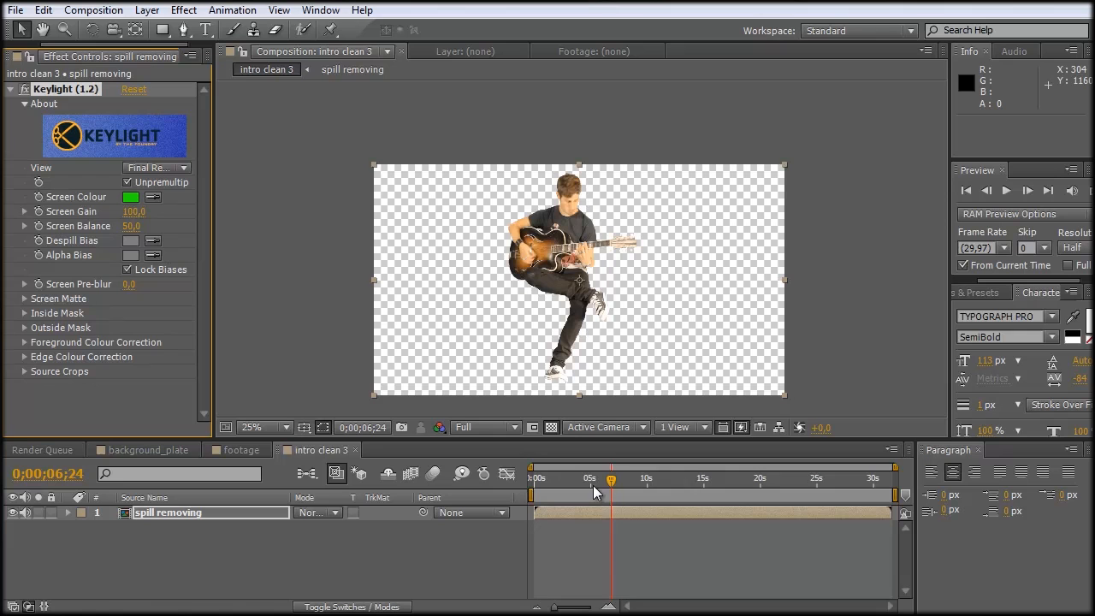
pyautogui.moveTo(611, 479); pyautogui.dragTo(591, 479)
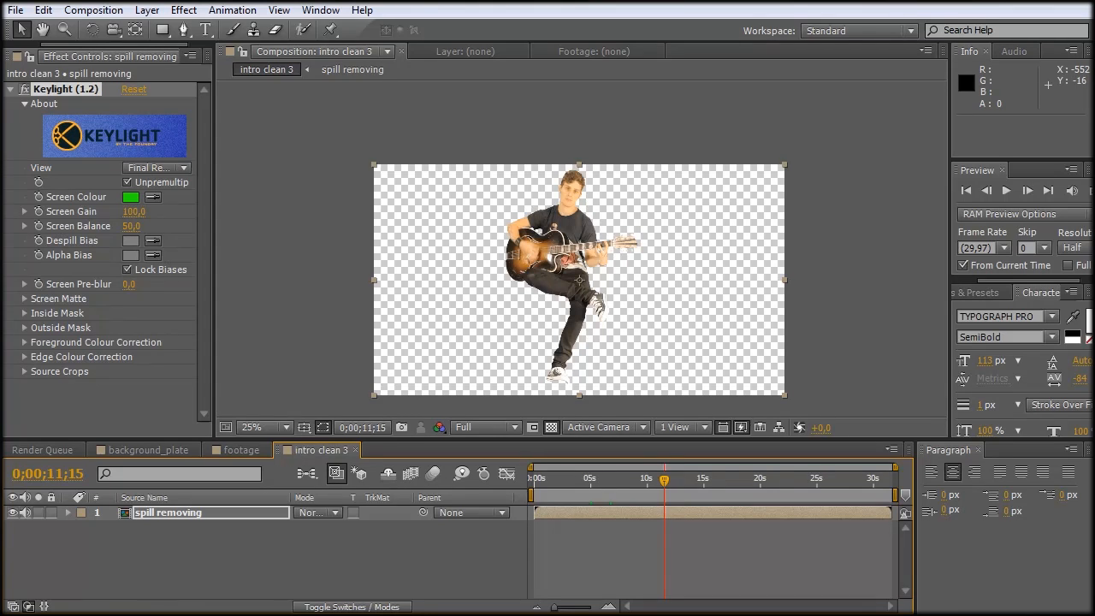
# Rename the composition to sitting in Composition Settings and switch to the background_plate comp.
pyautogui.click(92, 11)
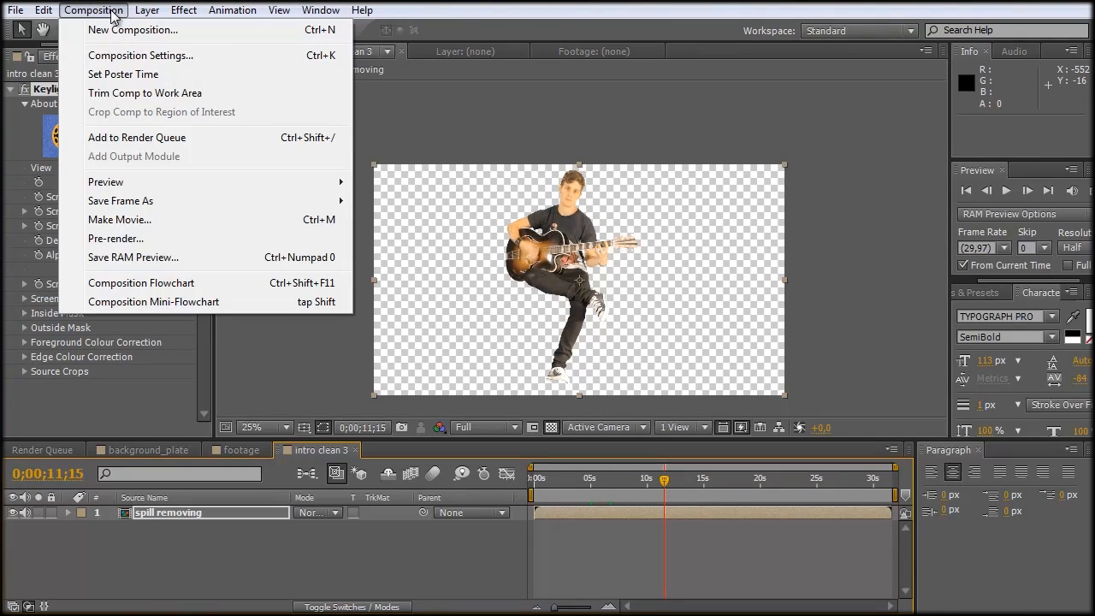
pyautogui.click(140, 55)
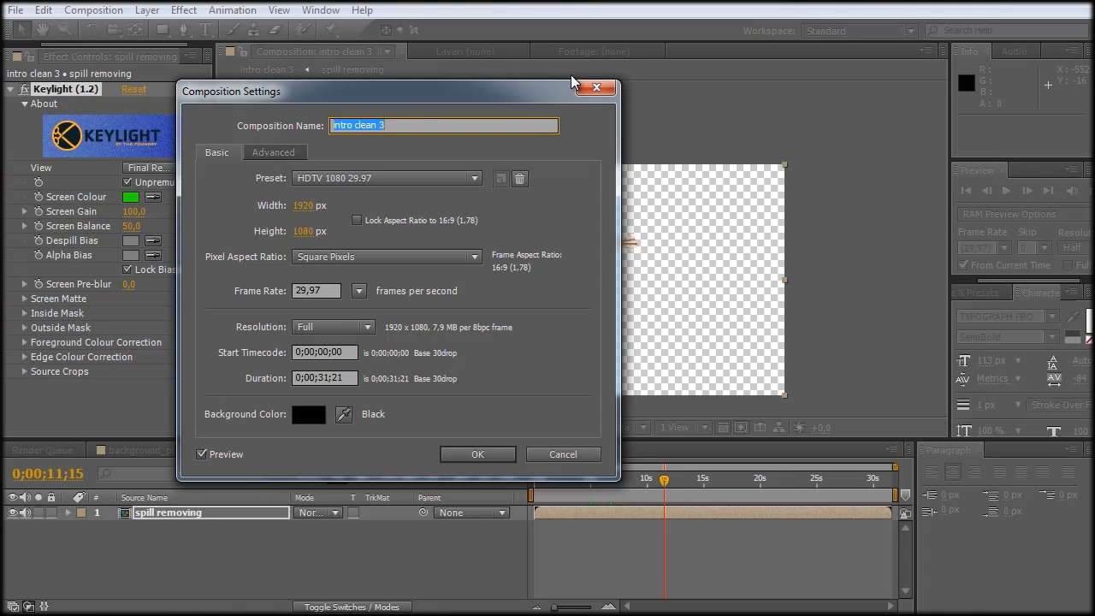
pyautogui.write('sitti')
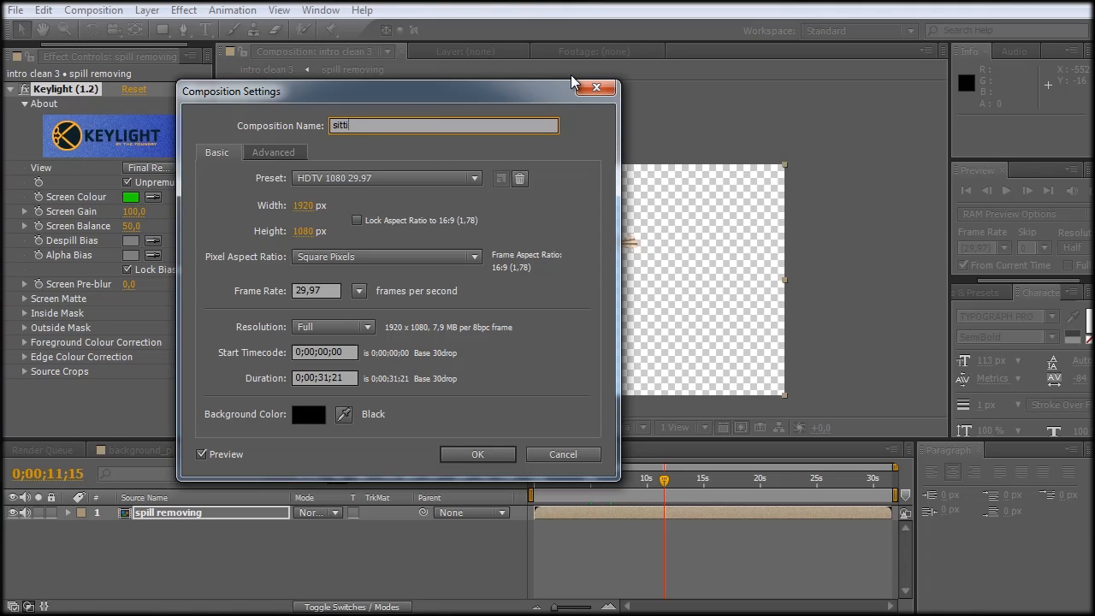
pyautogui.write('ng')
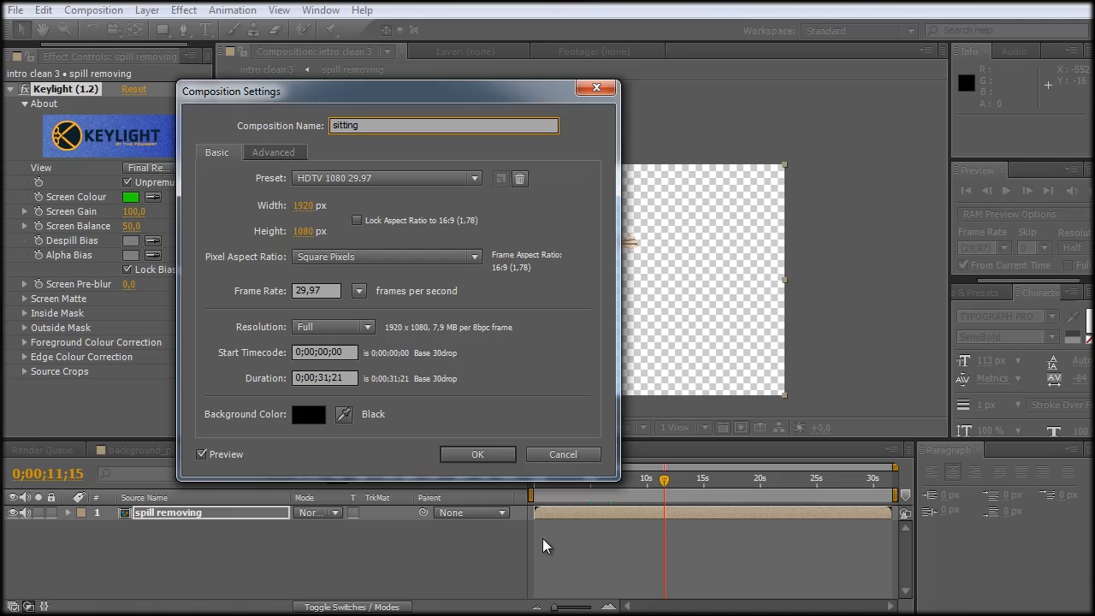
pyautogui.click(477, 453)
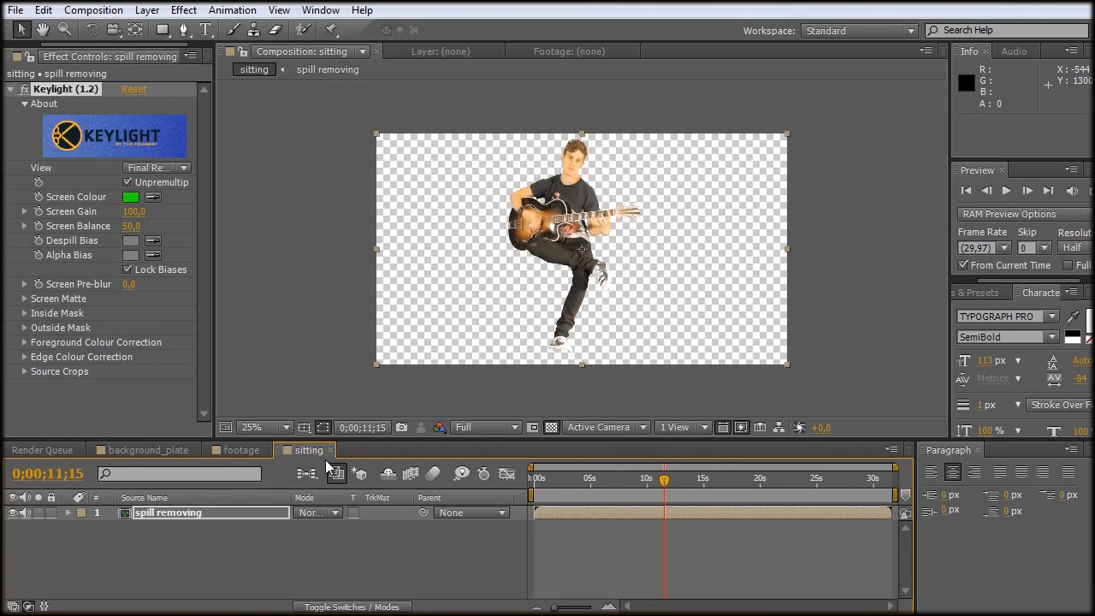
pyautogui.click(149, 448)
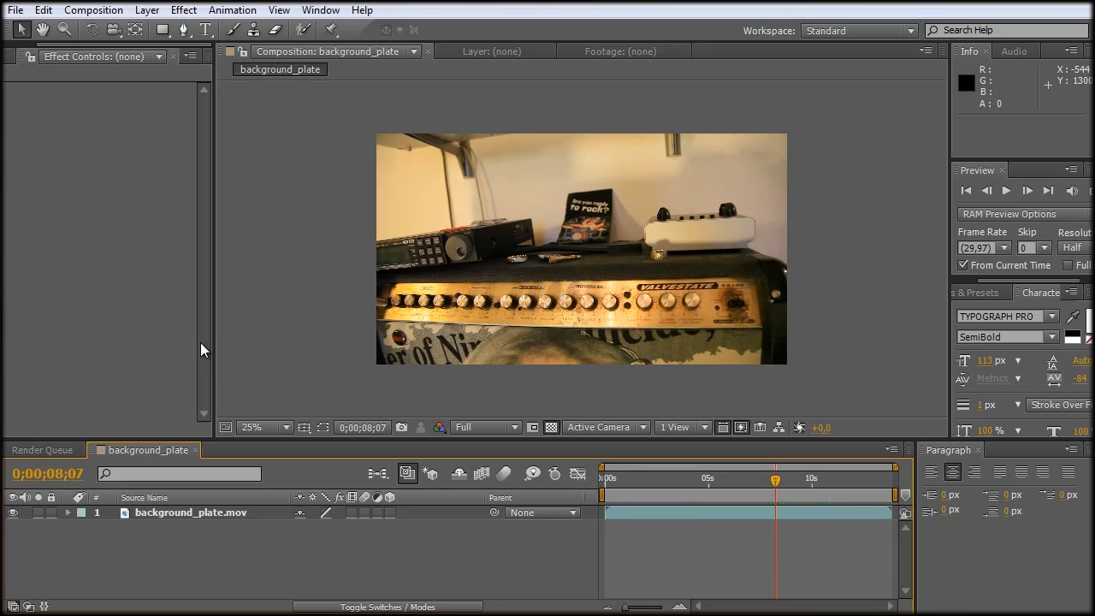
# Bring the sitting comp into the background plate and nudge the guitarist toward the amp.
pyautogui.click(20, 54)
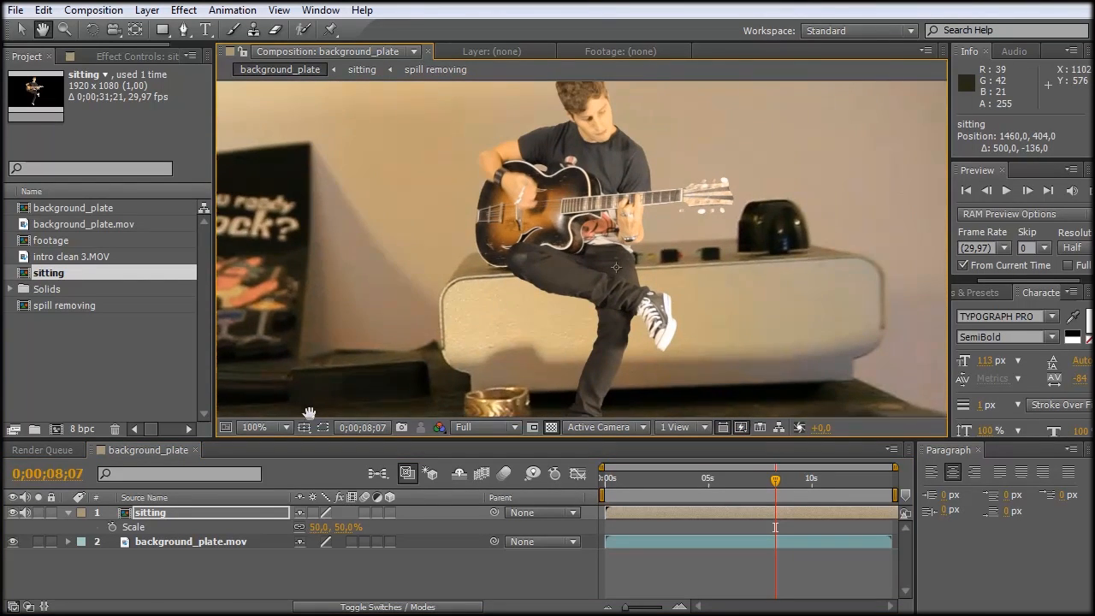
pyautogui.click(281, 428)
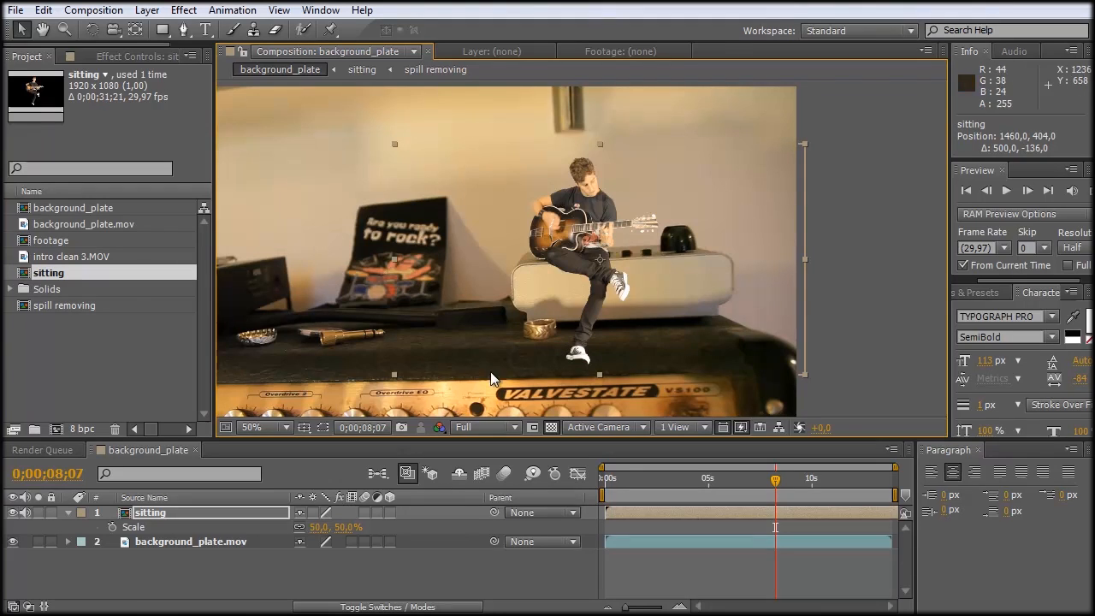
pyautogui.moveTo(325, 527); pyautogui.dragTo(342, 534)
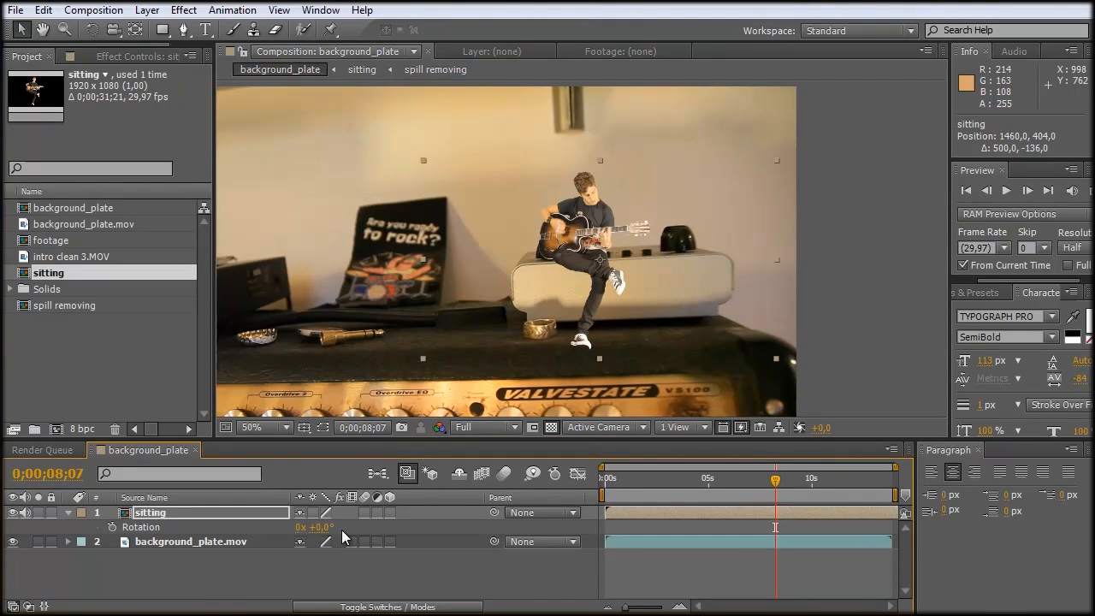
pyautogui.moveTo(619, 373)
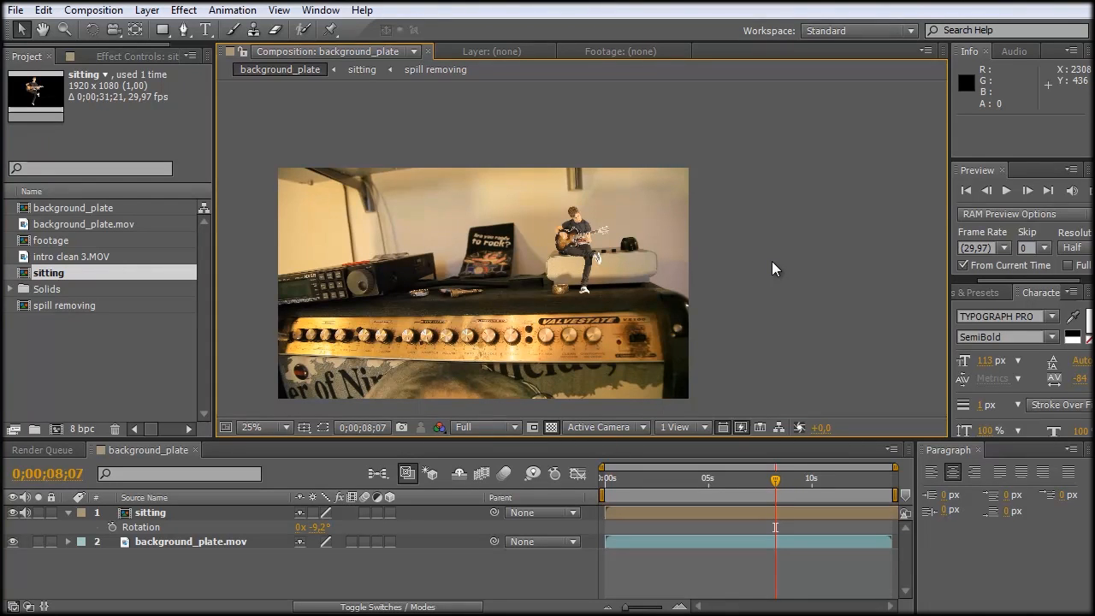
pyautogui.moveTo(859, 263)
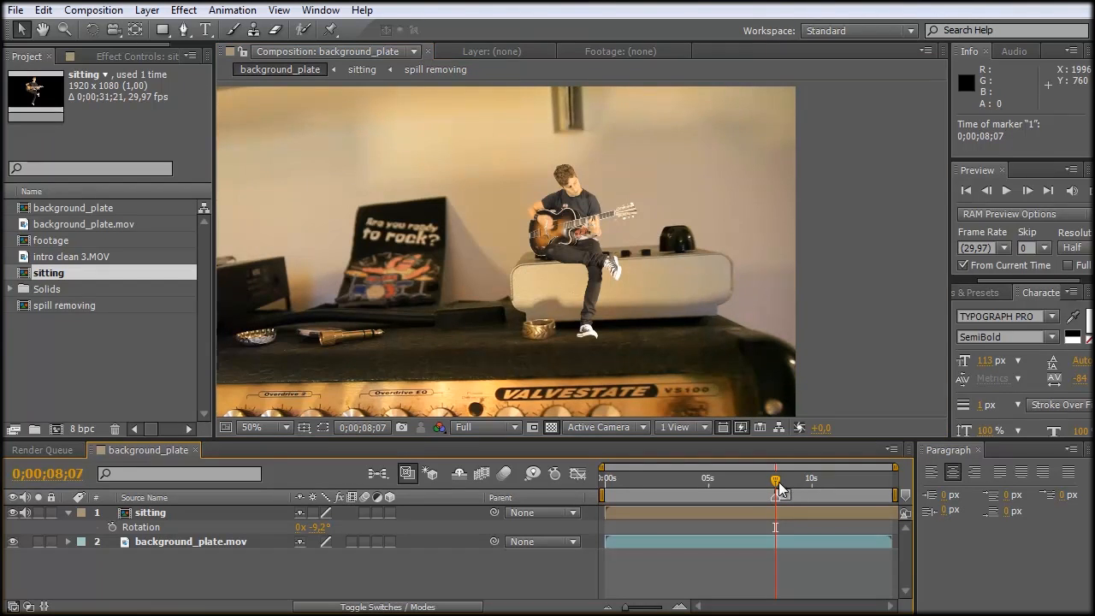
pyautogui.moveTo(756, 352)
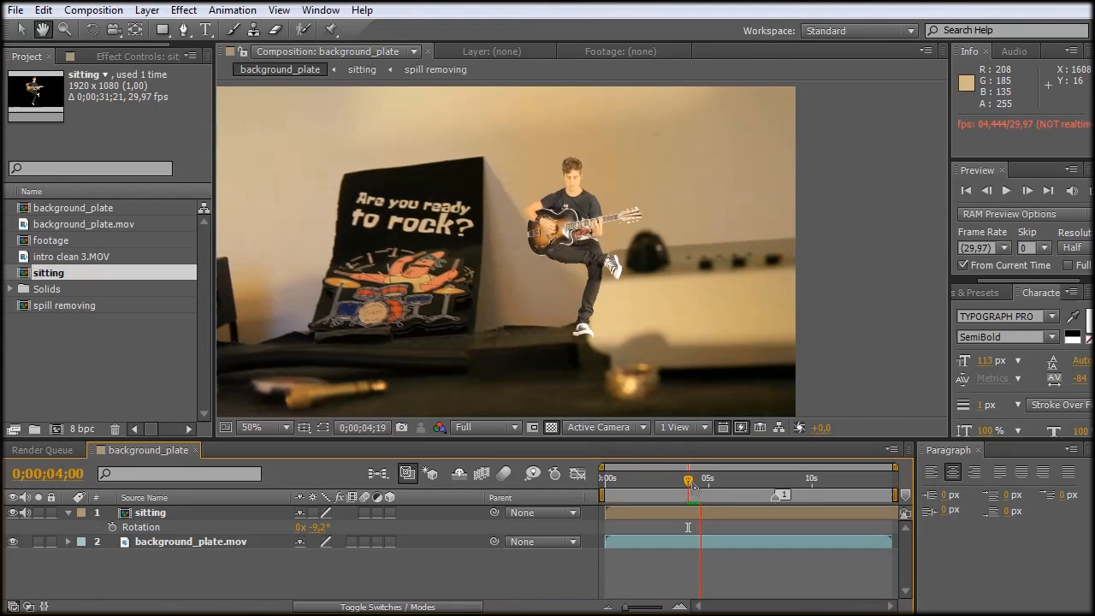
pyautogui.click(250, 427)
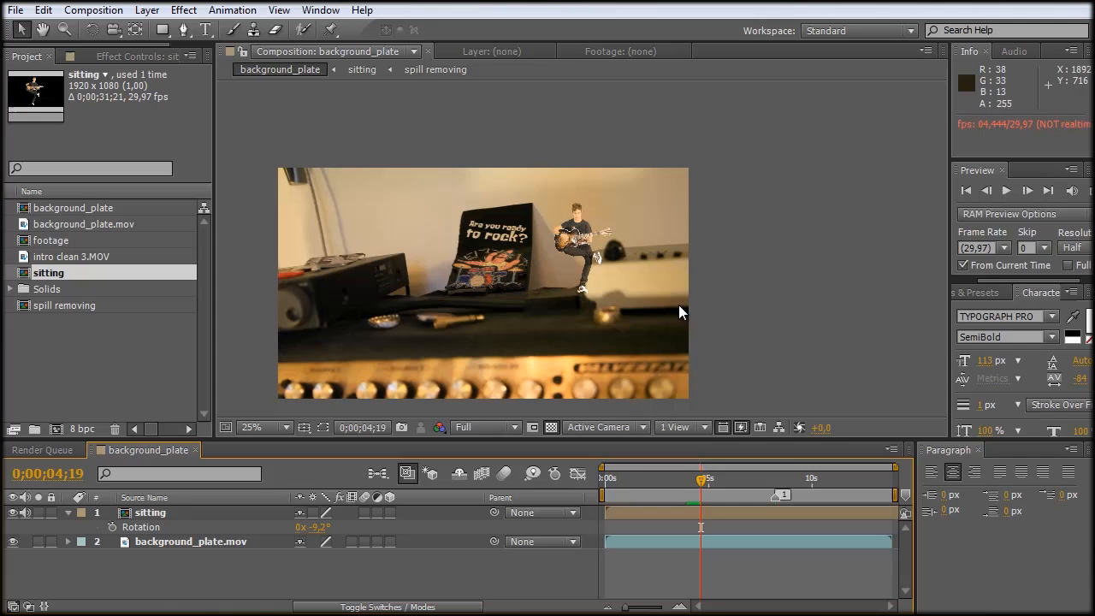
pyautogui.moveTo(646, 248)
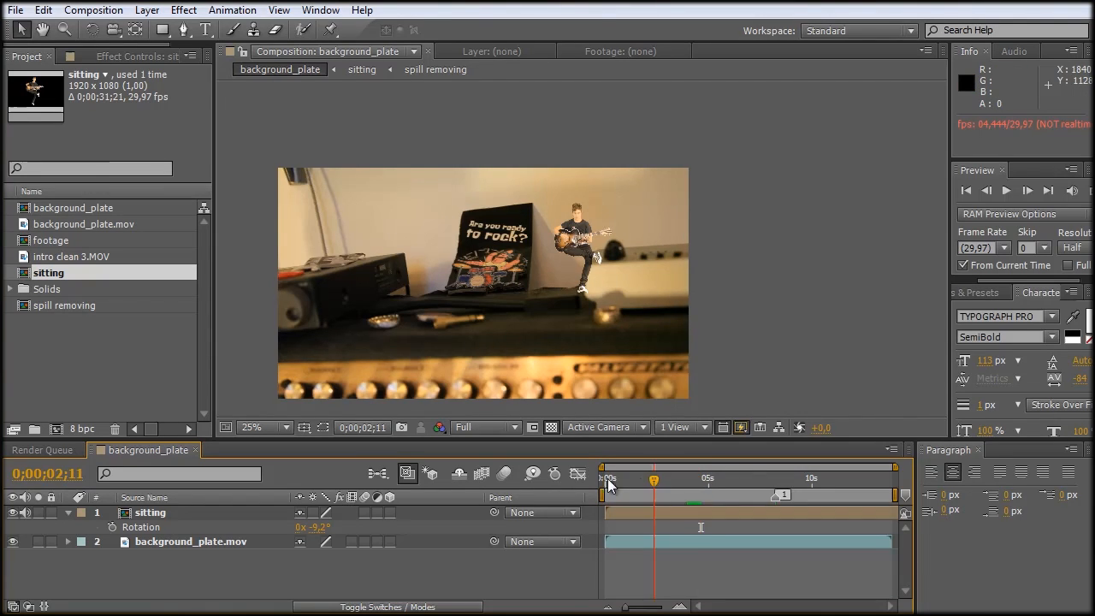
pyautogui.click(605, 478)
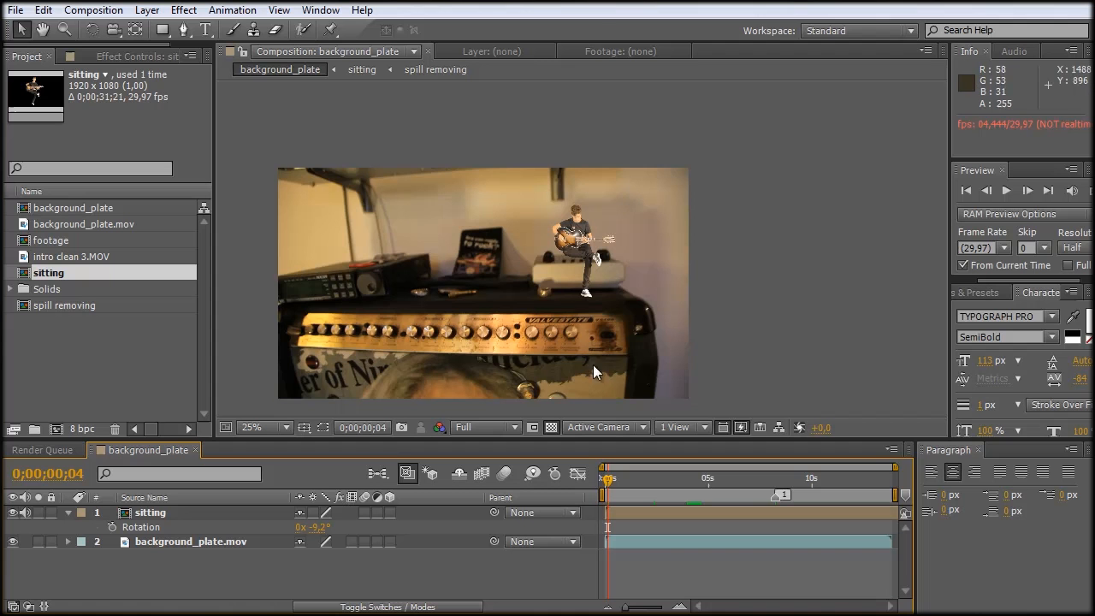
pyautogui.moveTo(670, 493)
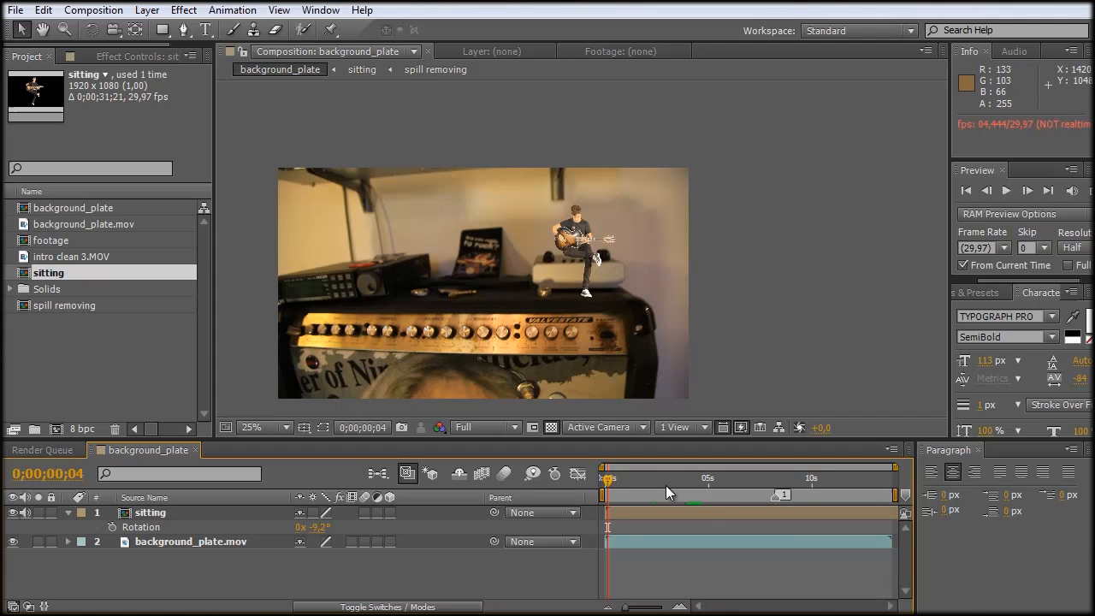
pyautogui.moveTo(606, 478); pyautogui.dragTo(705, 478)
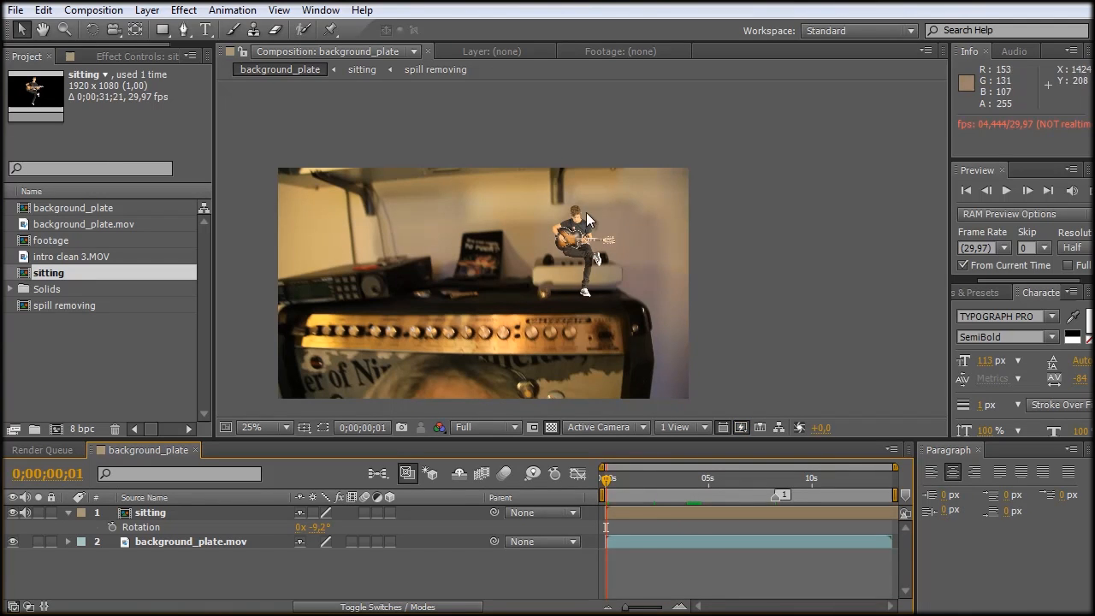
pyautogui.moveTo(859, 335)
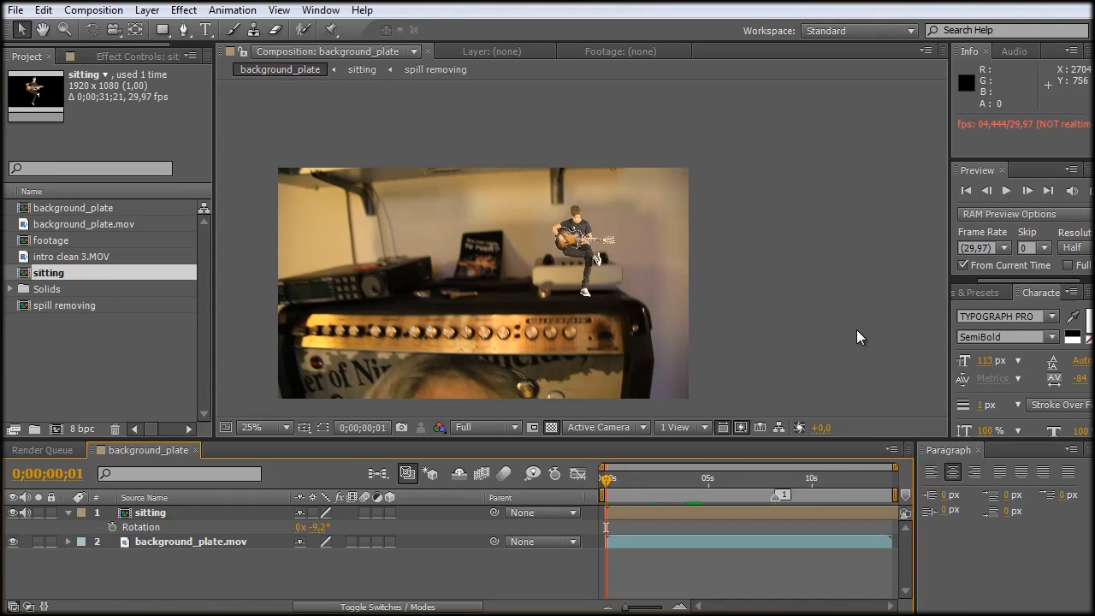
pyautogui.moveTo(436, 325)
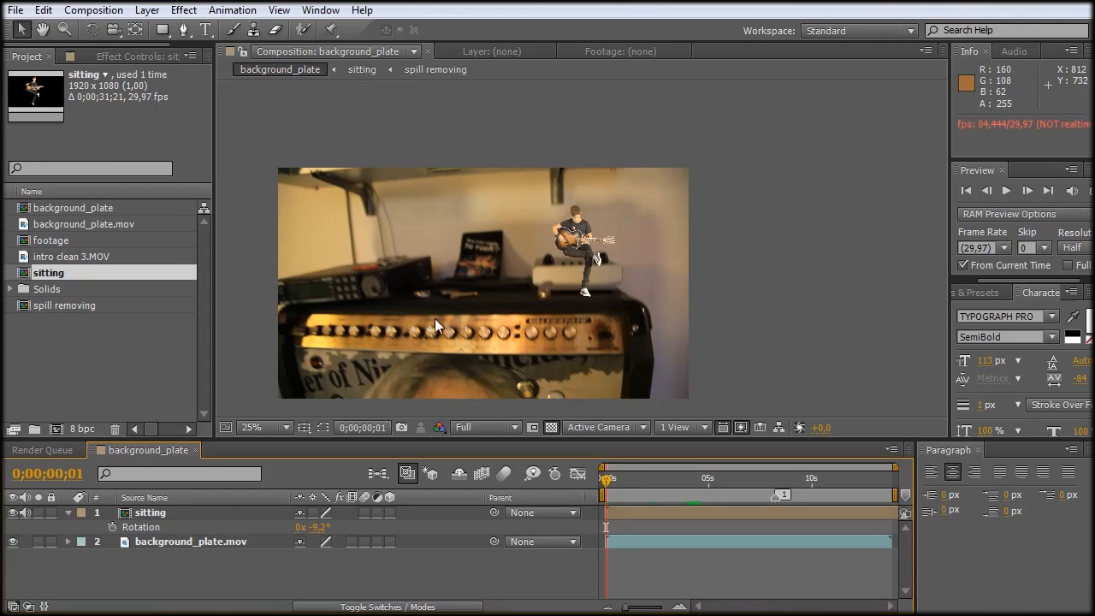
pyautogui.moveTo(445, 226)
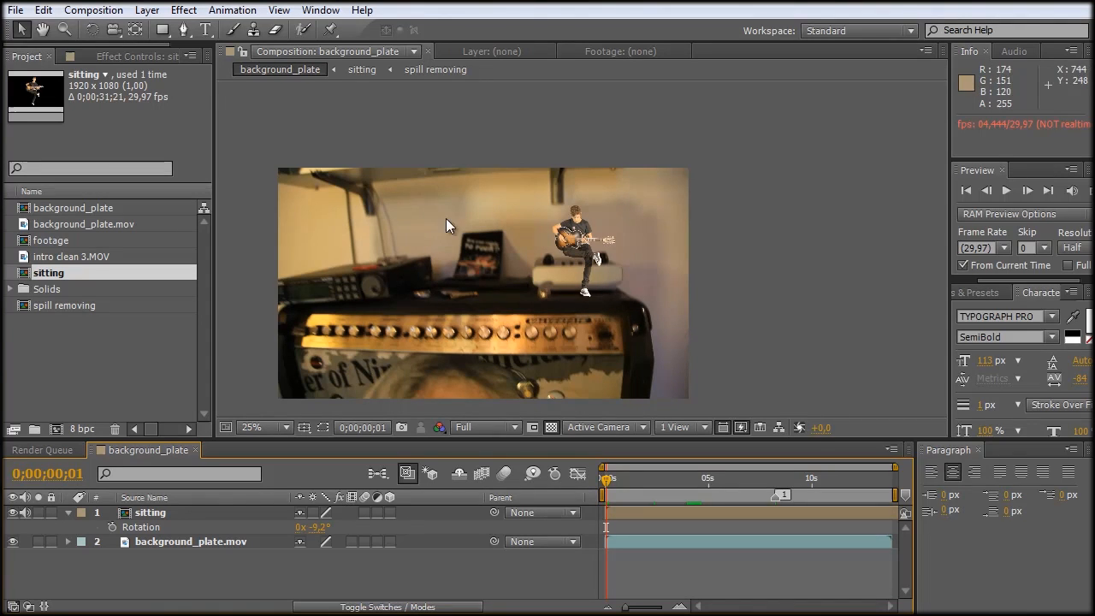
pyautogui.moveTo(390, 265)
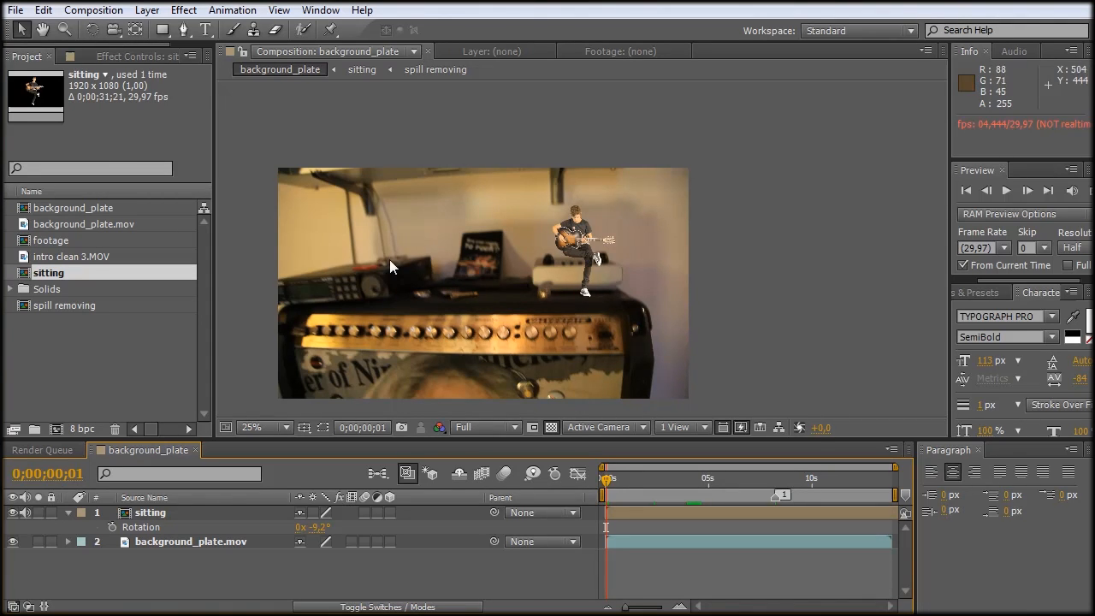
pyautogui.moveTo(551, 209)
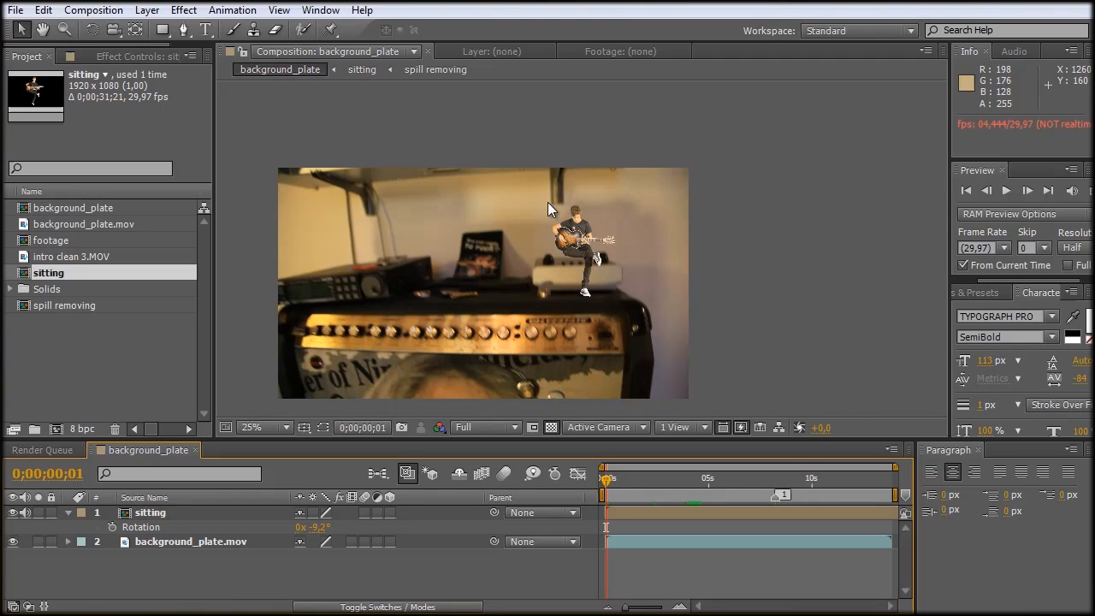
pyautogui.moveTo(534, 241)
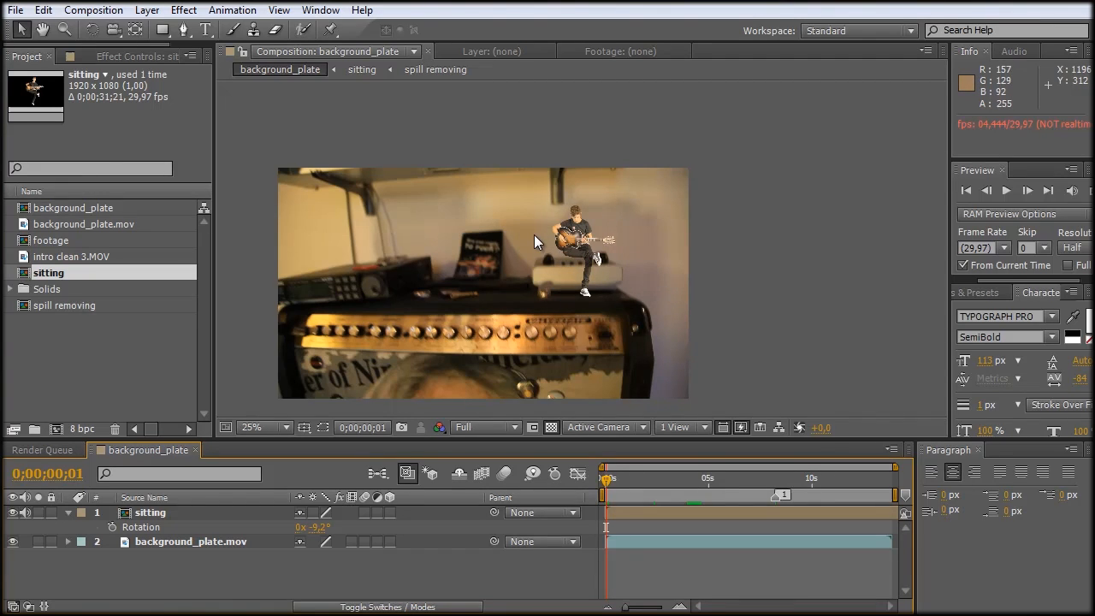
pyautogui.click(151, 511)
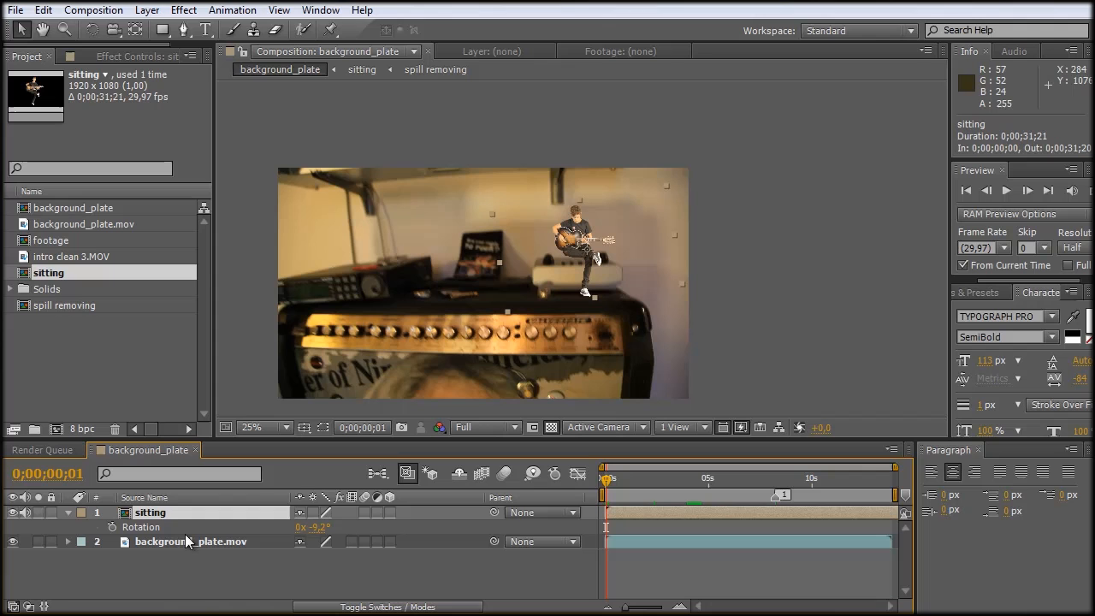
pyautogui.moveTo(419, 353)
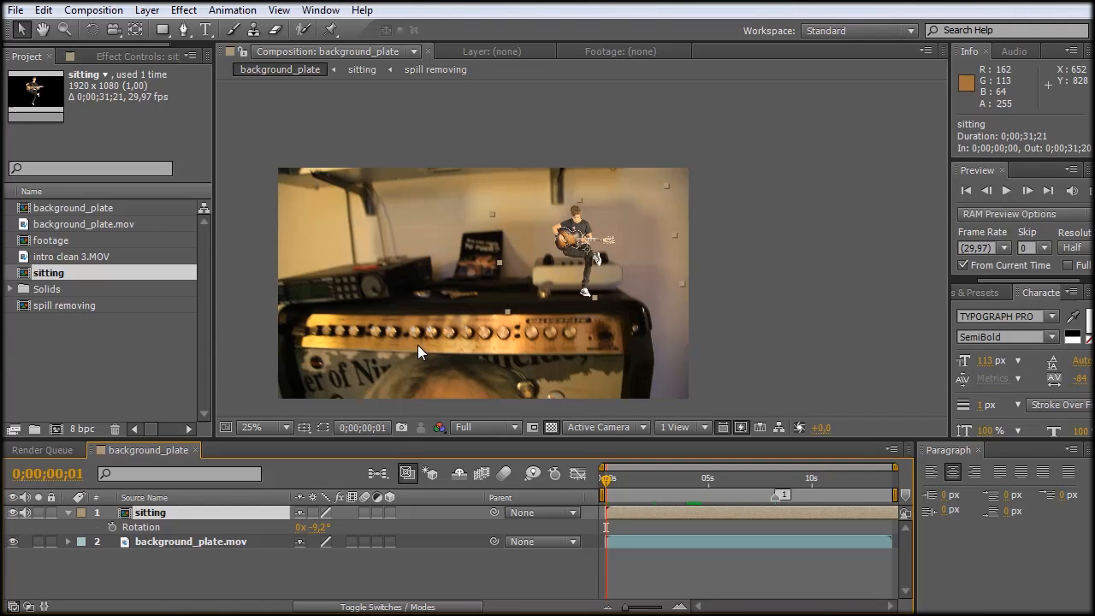
pyautogui.moveTo(790, 353)
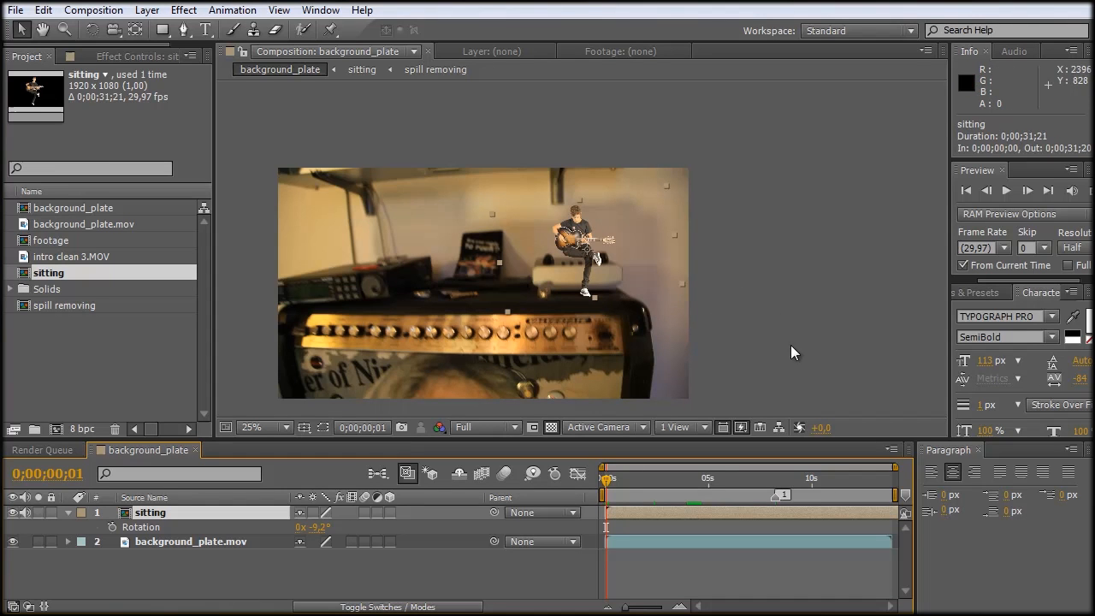
pyautogui.moveTo(650, 295)
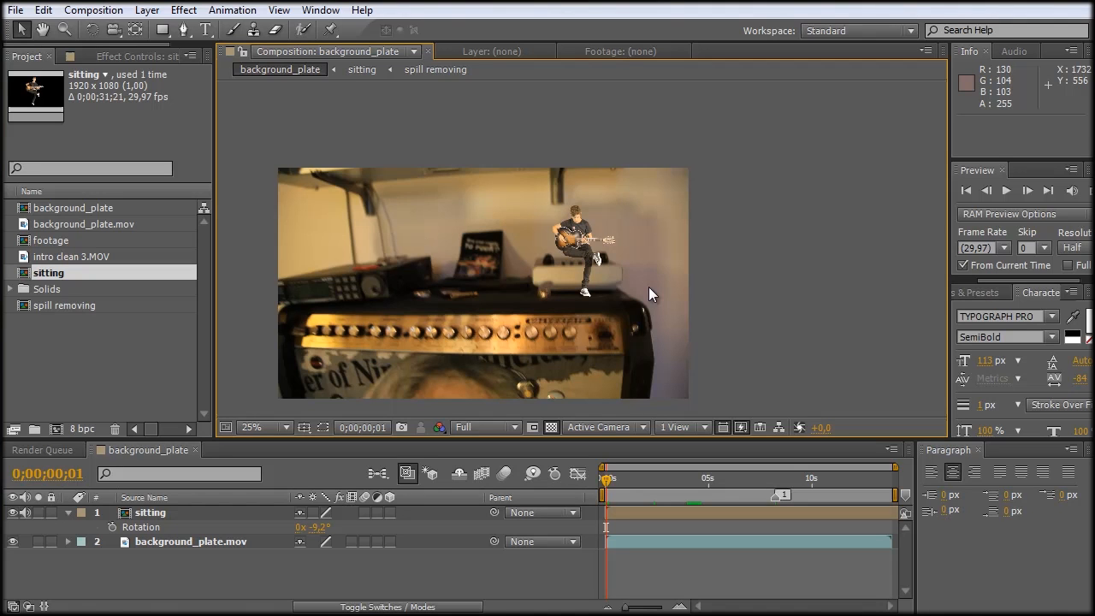
pyautogui.moveTo(697, 294)
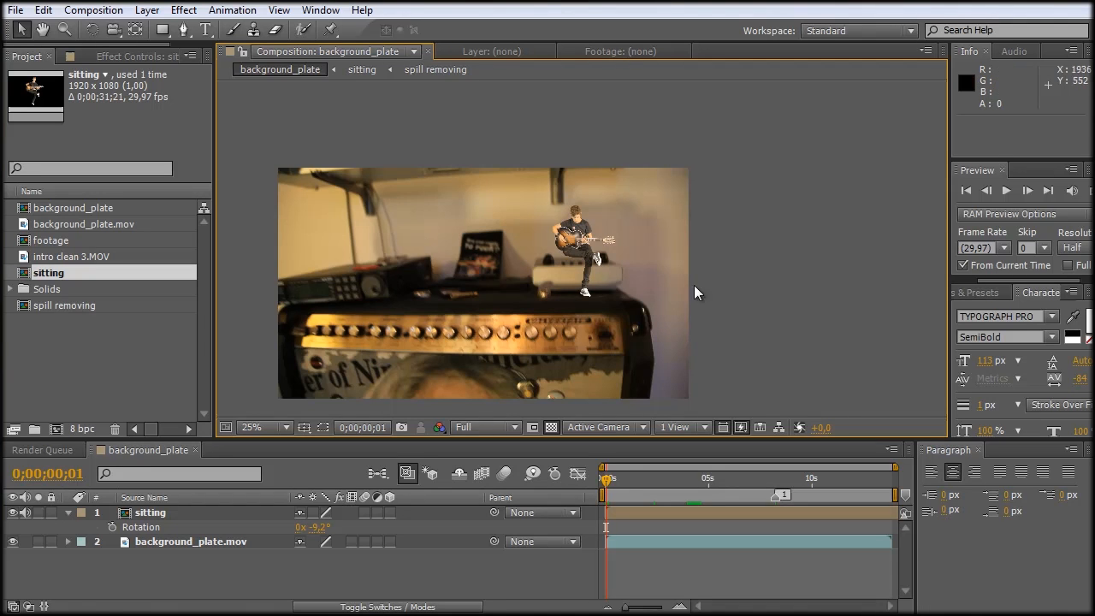
pyautogui.moveTo(636, 260)
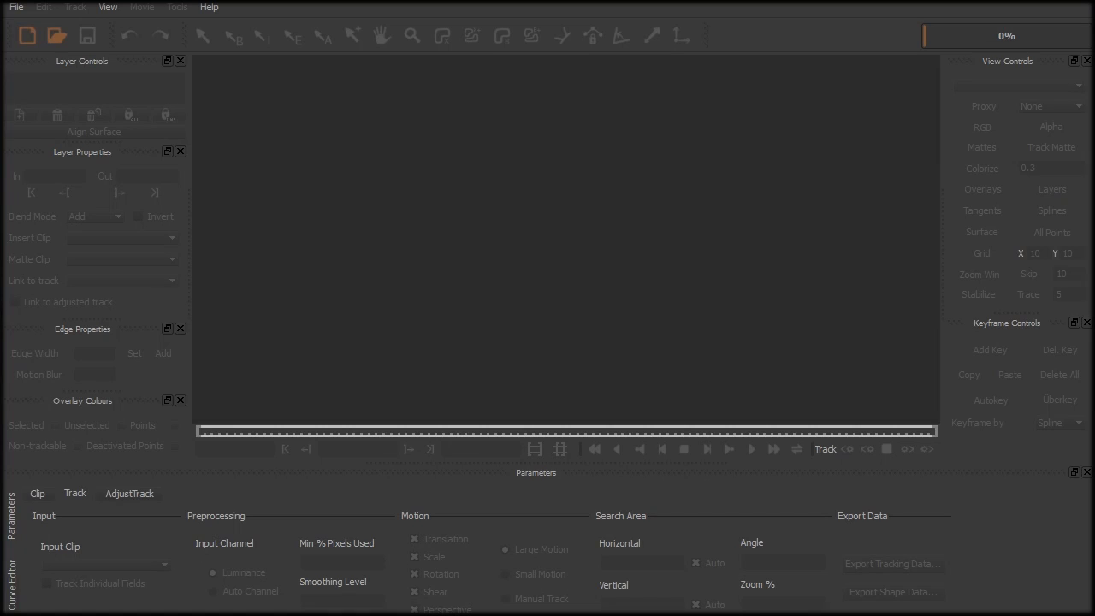
pyautogui.moveTo(903, 384)
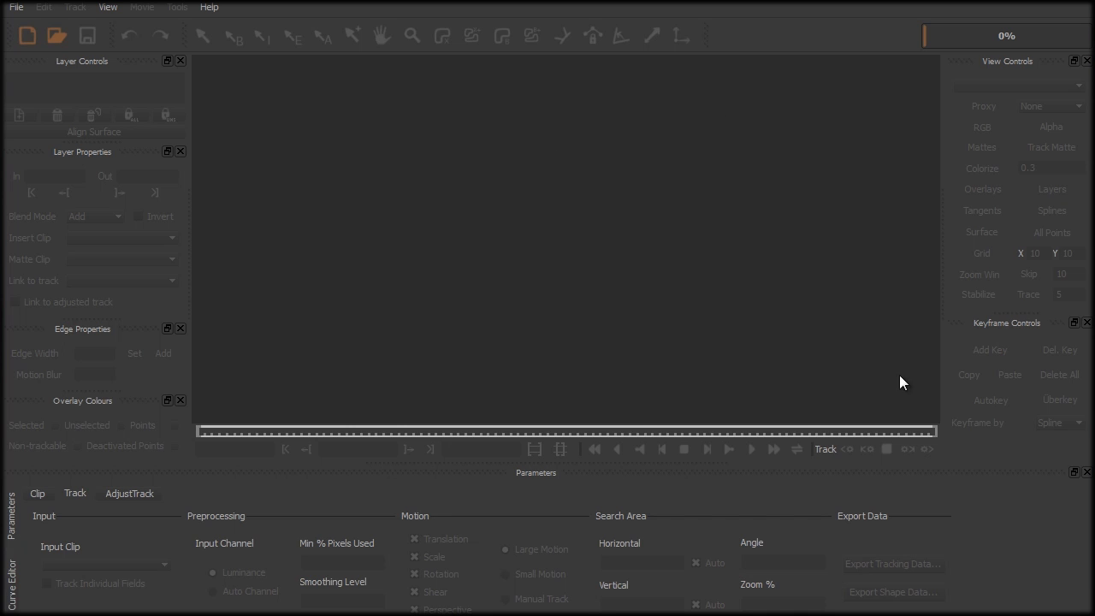
pyautogui.moveTo(623, 369)
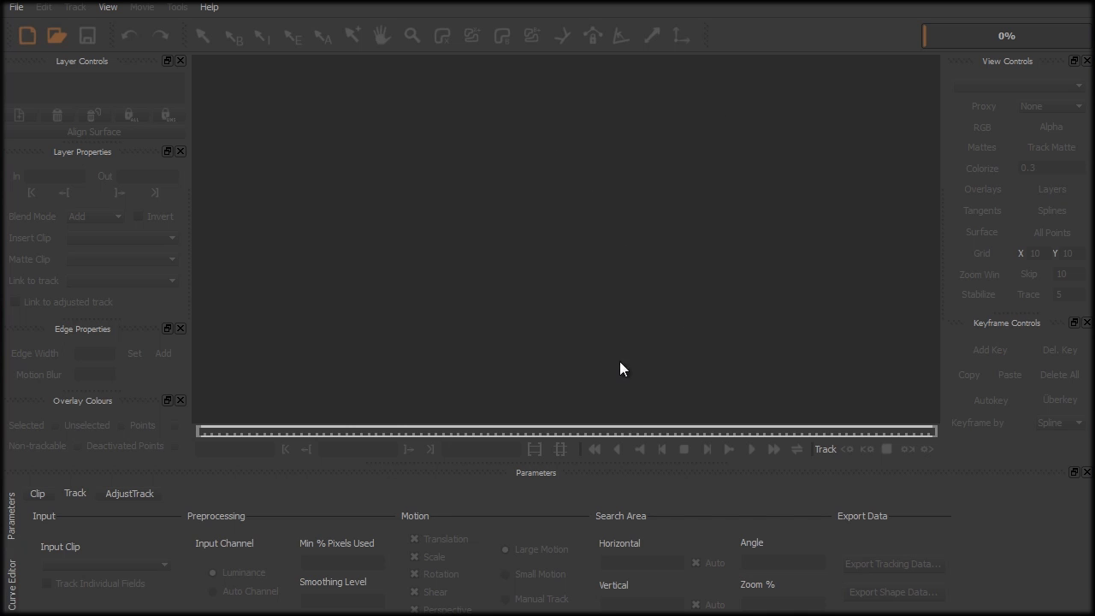
pyautogui.moveTo(529, 264)
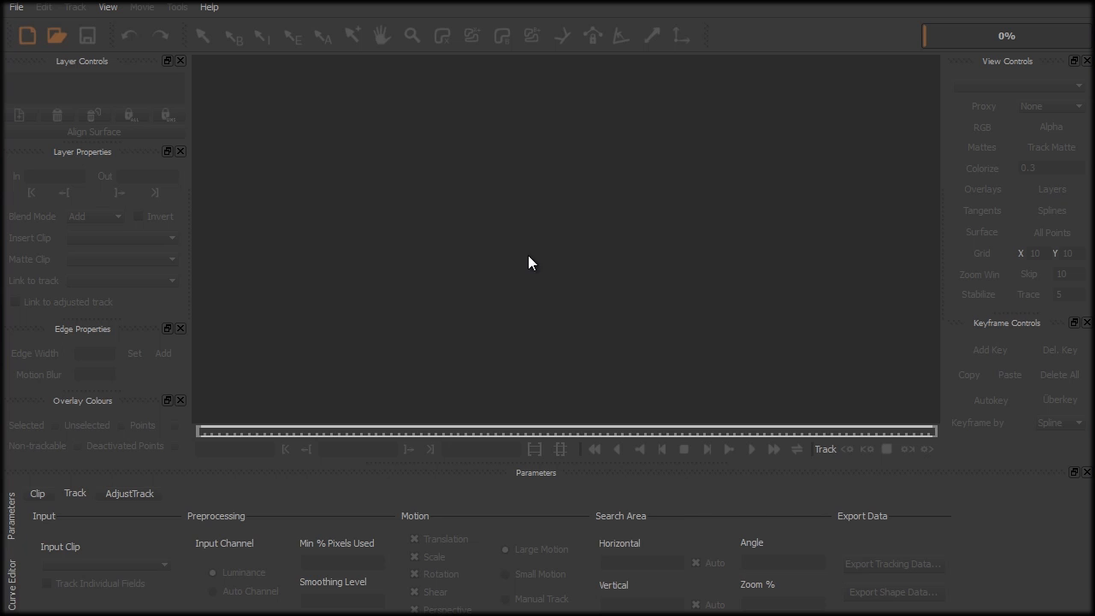
pyautogui.moveTo(862, 209)
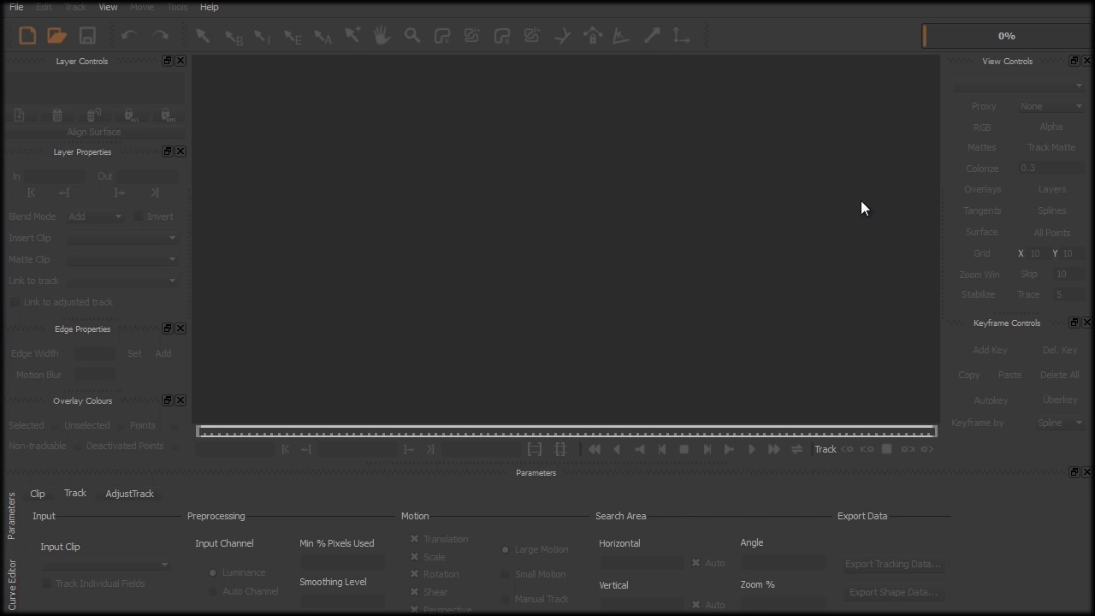
pyautogui.moveTo(15, 7)
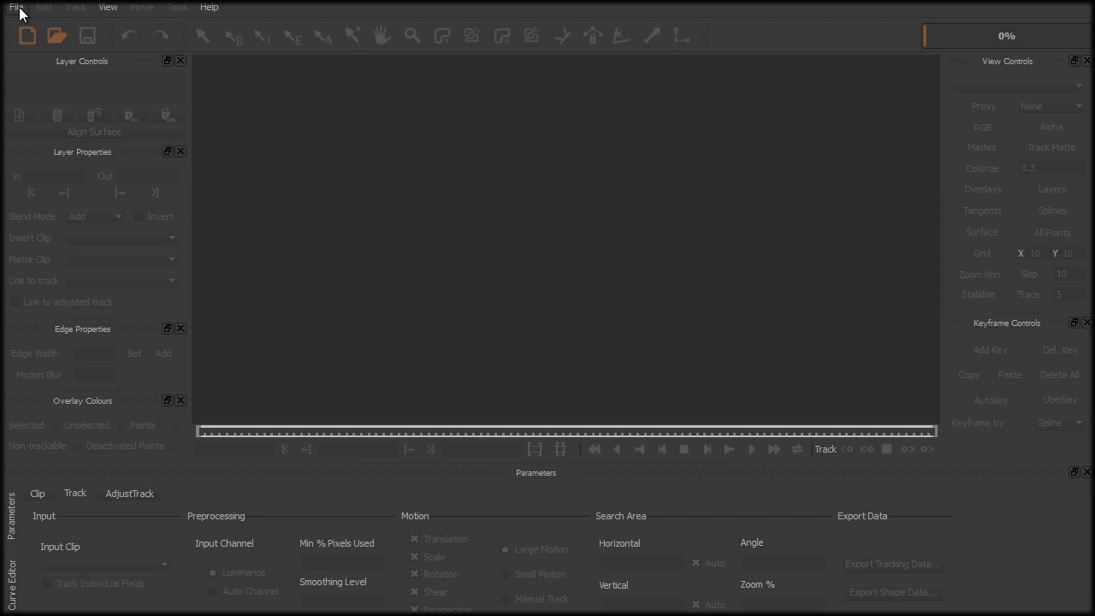
# Bring up Mocha's File menu to reach the New Project command.
pyautogui.click(15, 7)
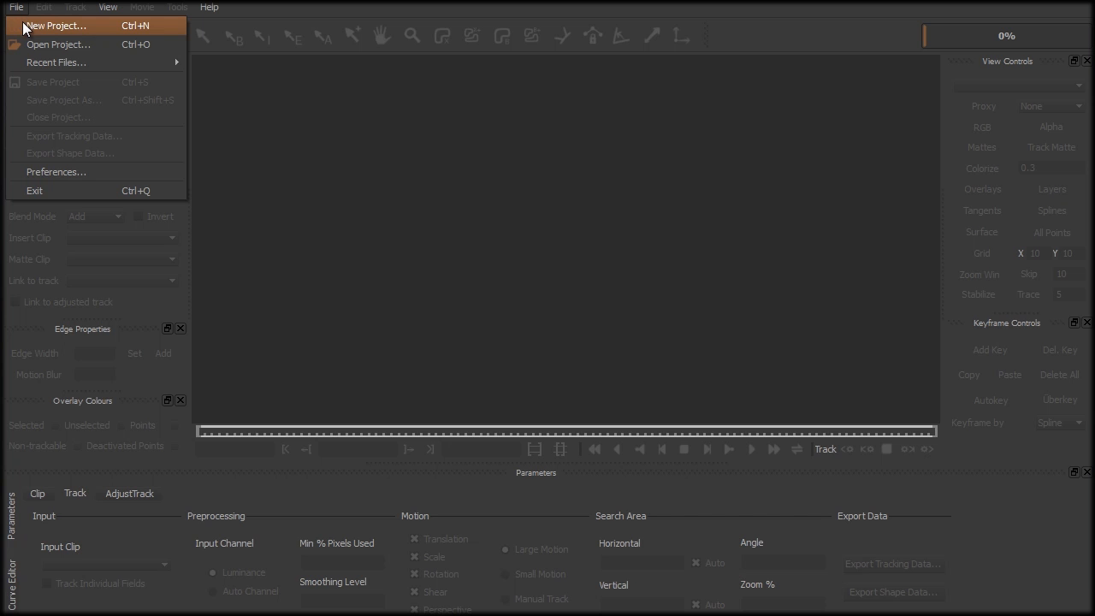
pyautogui.moveTo(24, 11)
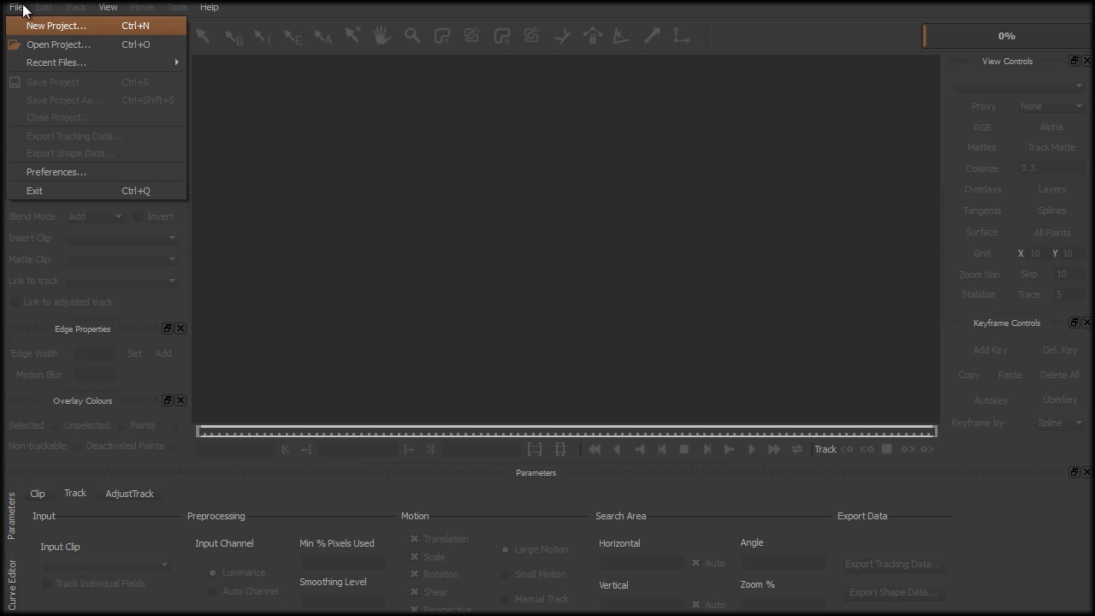
# Create a new Mocha project from background_plate.mov, frames 0–416 at 29.97 fps.
pyautogui.click(55, 25)
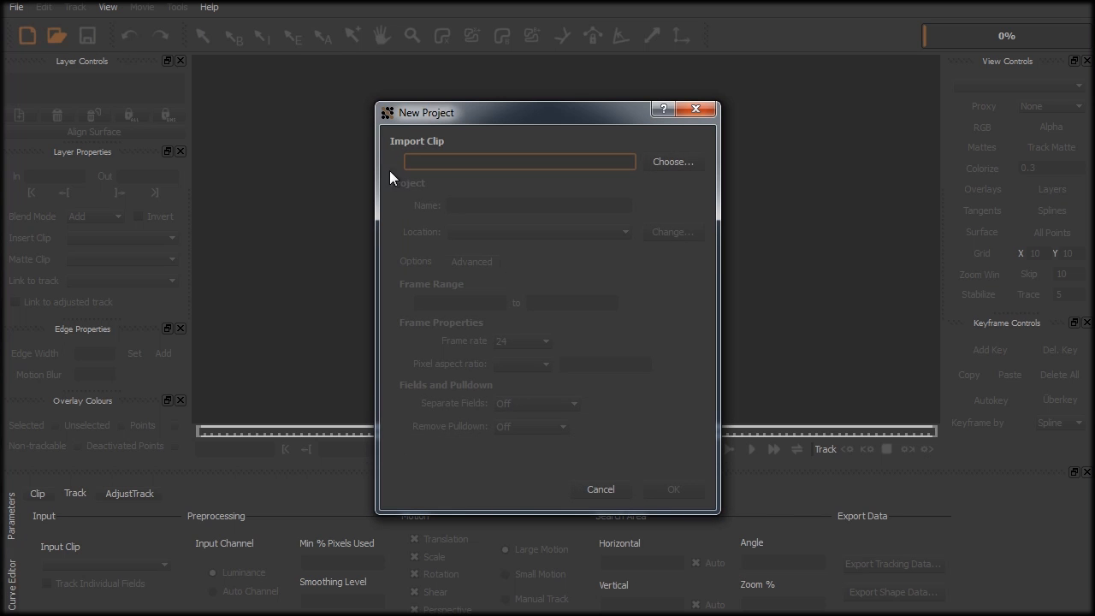
pyautogui.moveTo(674, 161)
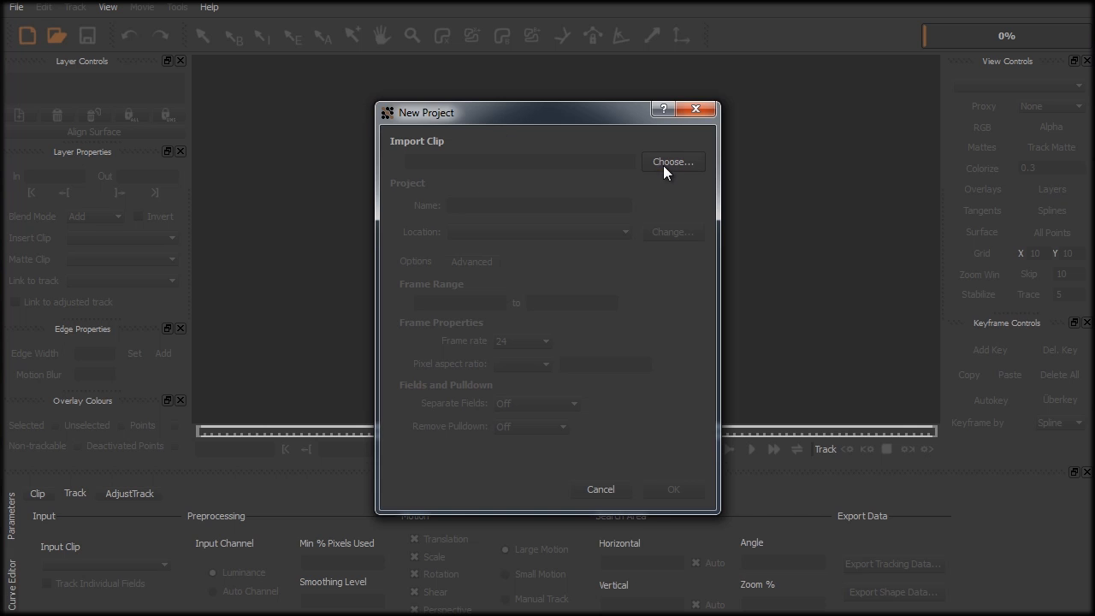
pyautogui.click(672, 161)
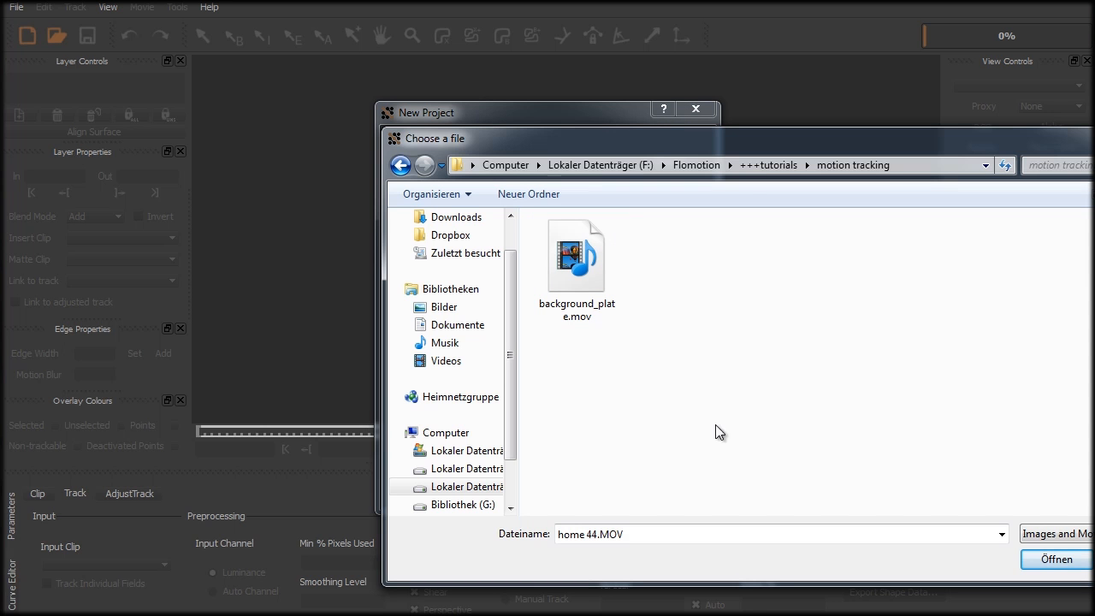
pyautogui.click(577, 254)
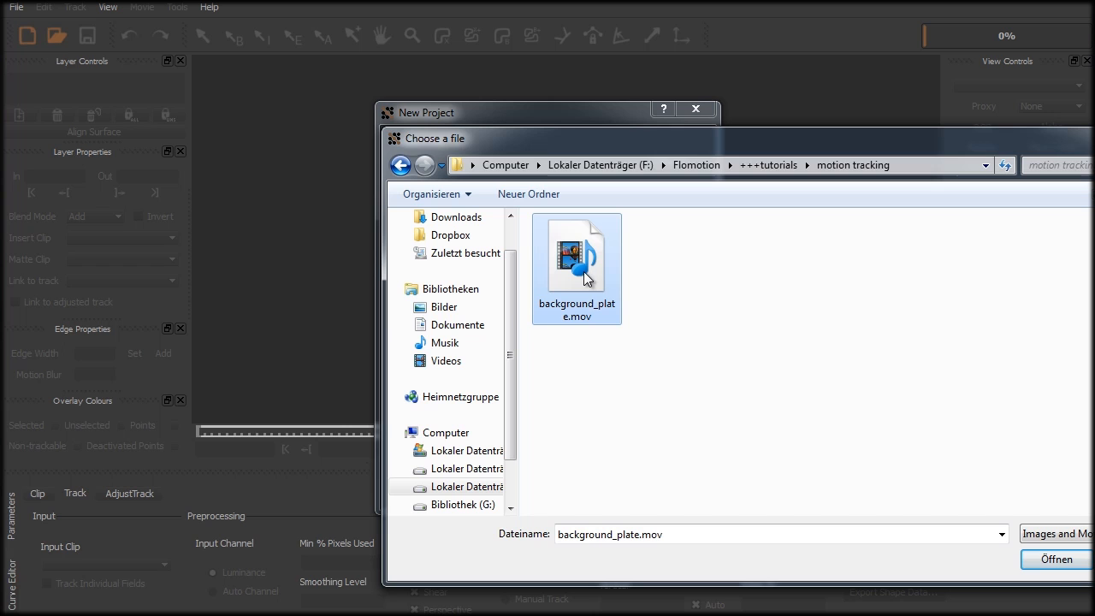
pyautogui.moveTo(383, 286)
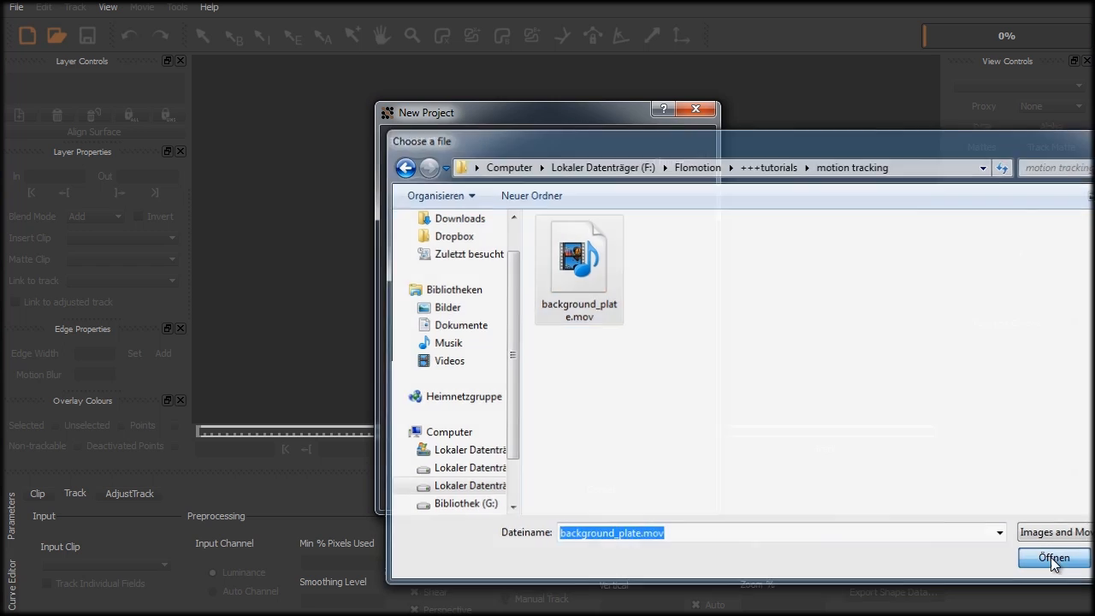
pyautogui.click(1053, 557)
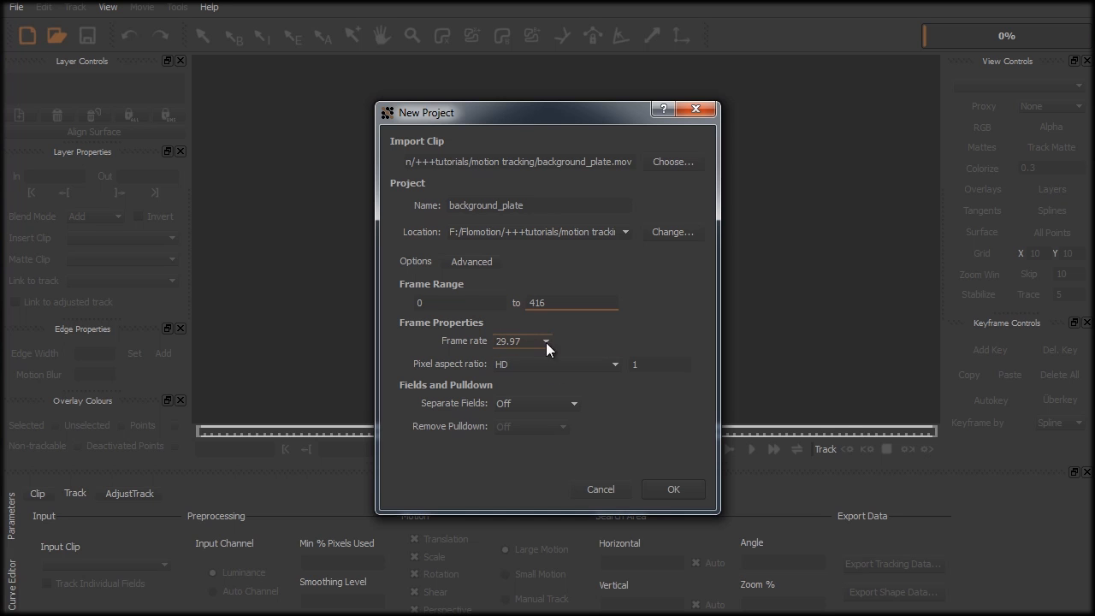
pyautogui.moveTo(538, 353)
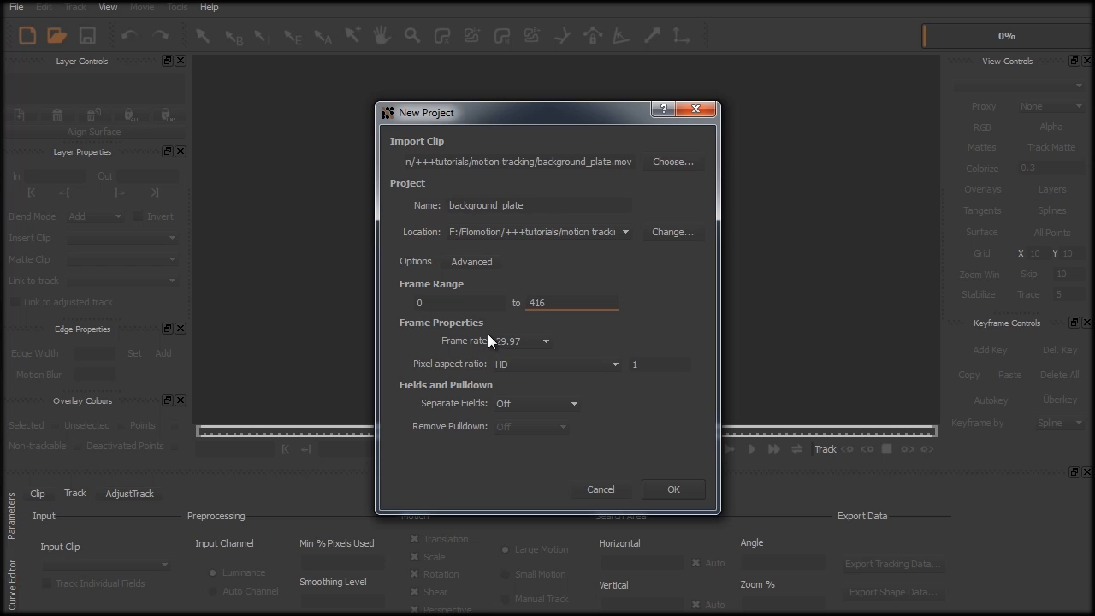
pyautogui.moveTo(494, 335)
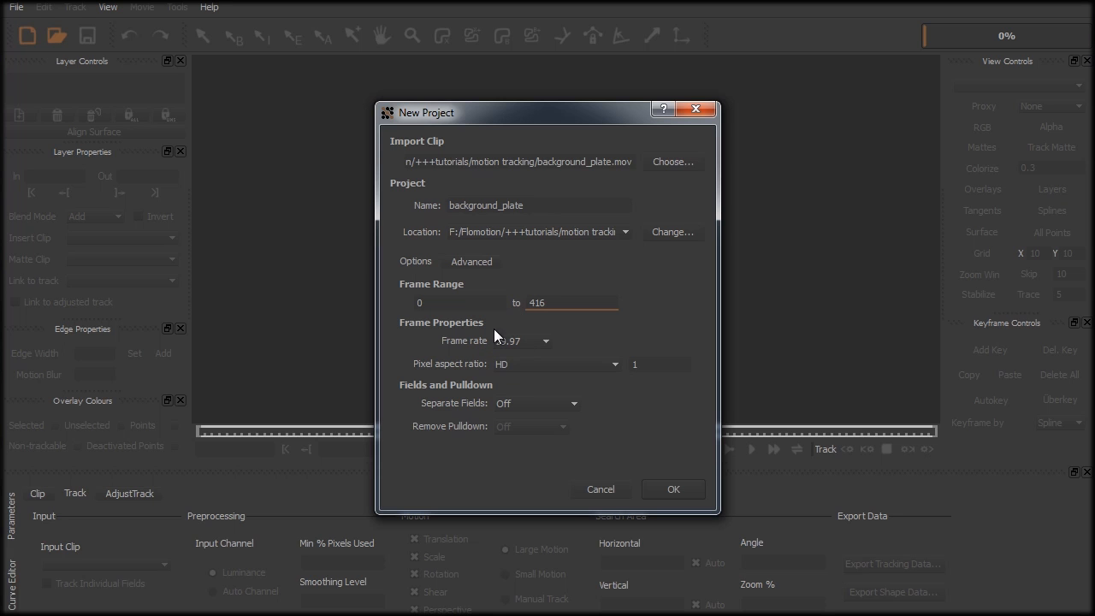
pyautogui.moveTo(523, 441)
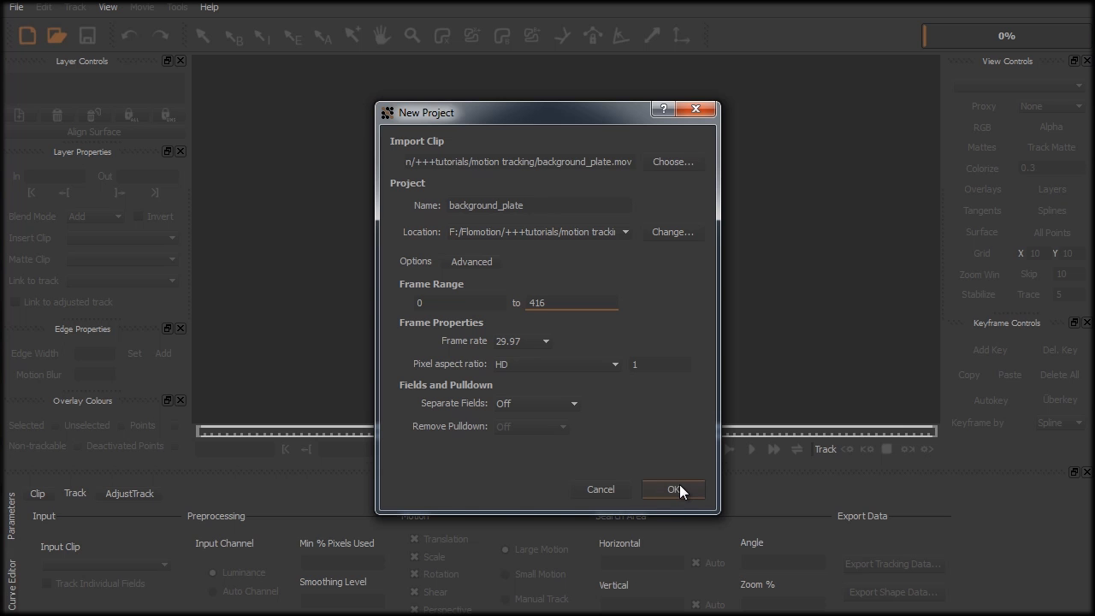
pyautogui.click(674, 490)
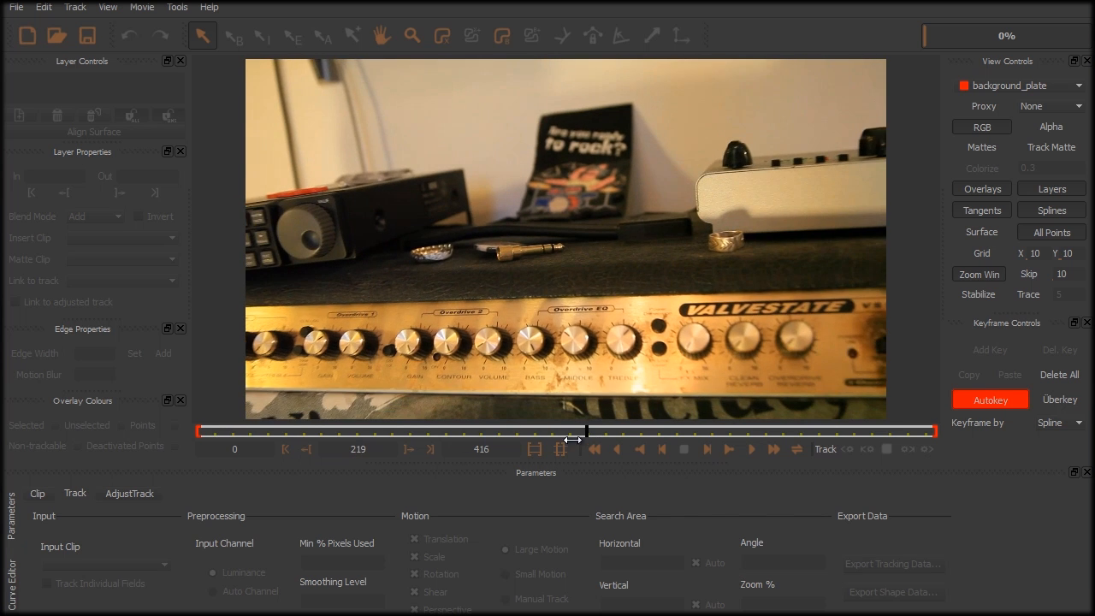
pyautogui.moveTo(574, 431); pyautogui.dragTo(201, 431)
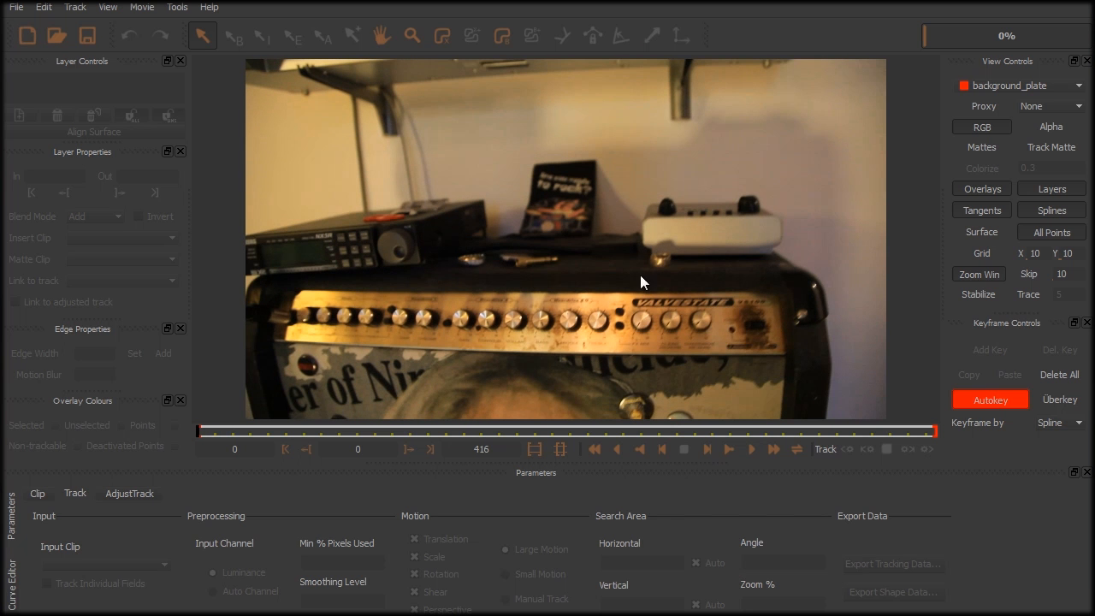
pyautogui.moveTo(670, 275)
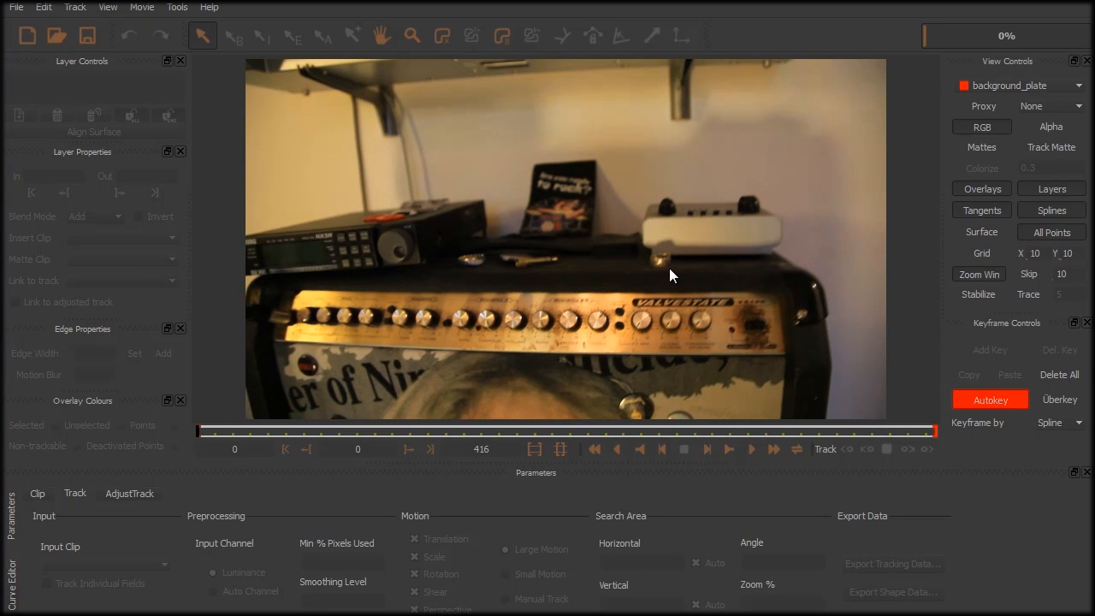
pyautogui.moveTo(698, 199)
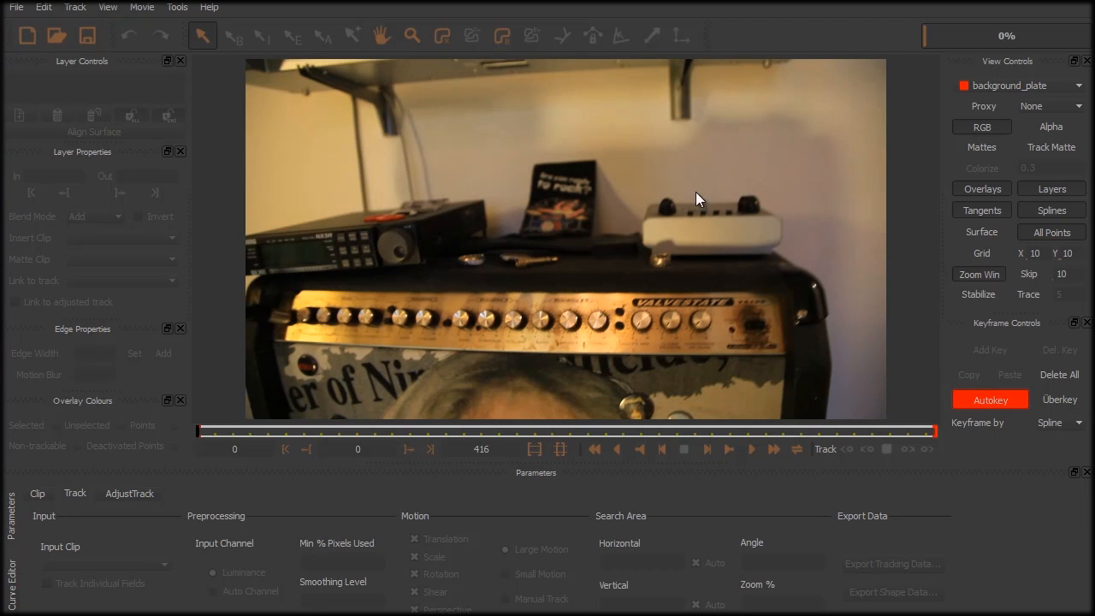
pyautogui.moveTo(705, 266)
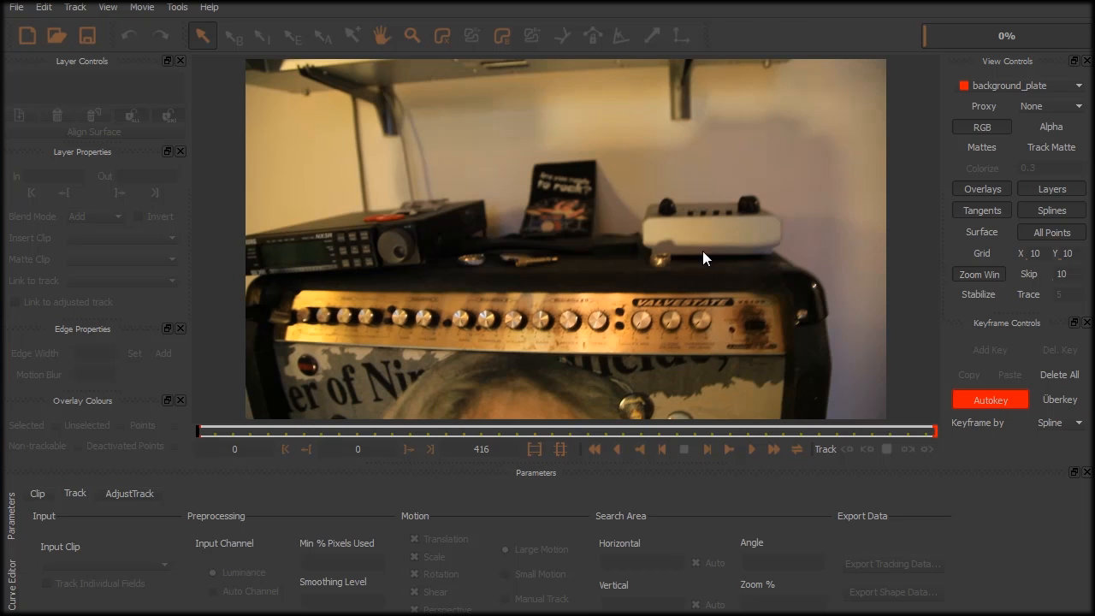
pyautogui.moveTo(647, 215)
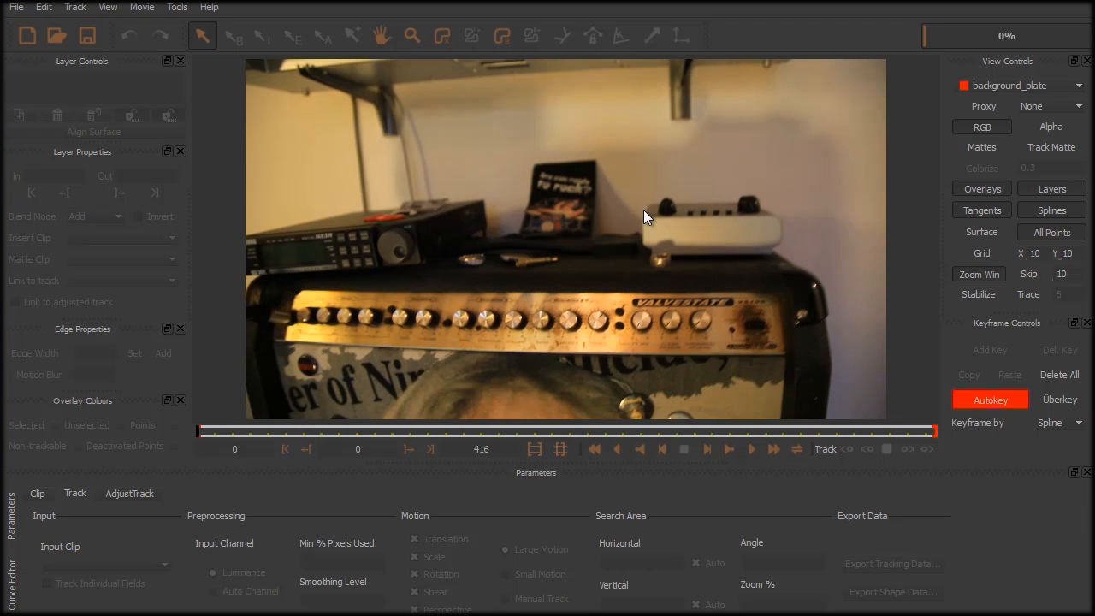
pyautogui.moveTo(678, 191)
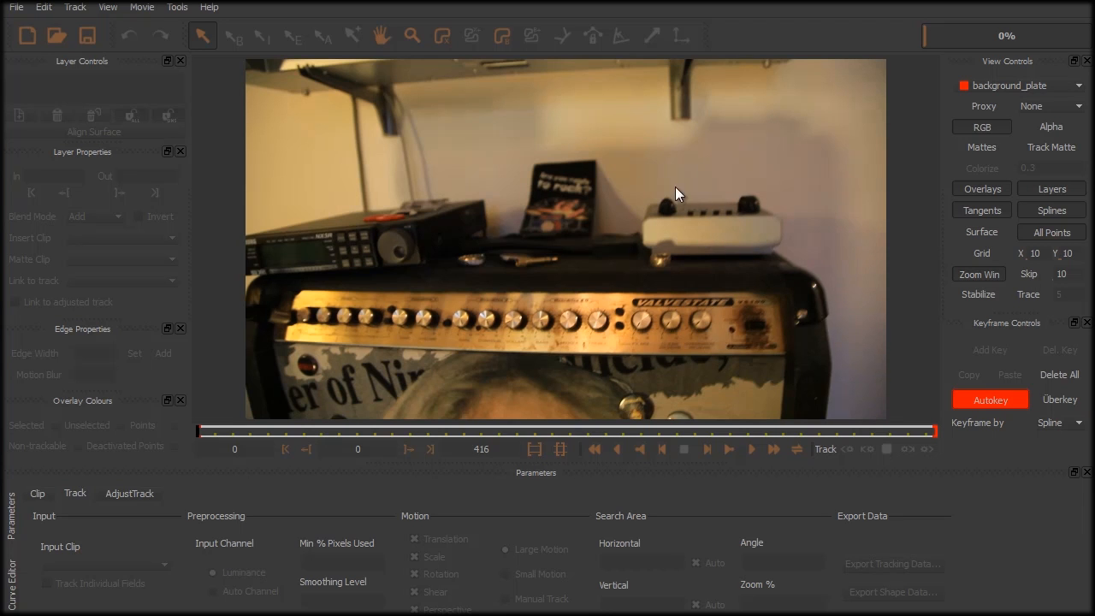
pyautogui.moveTo(715, 192)
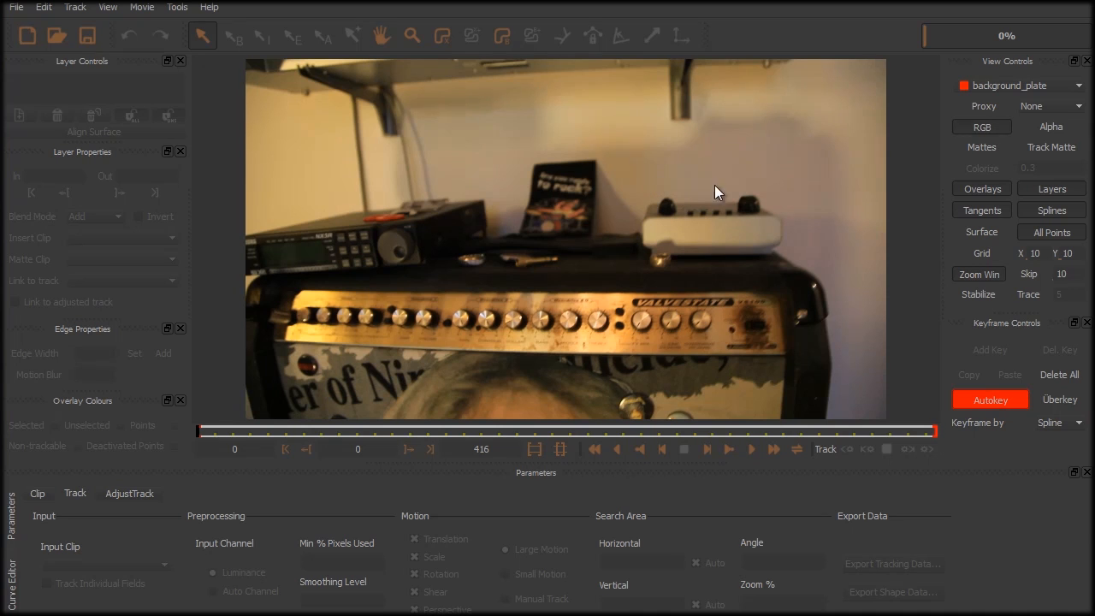
pyautogui.moveTo(777, 207)
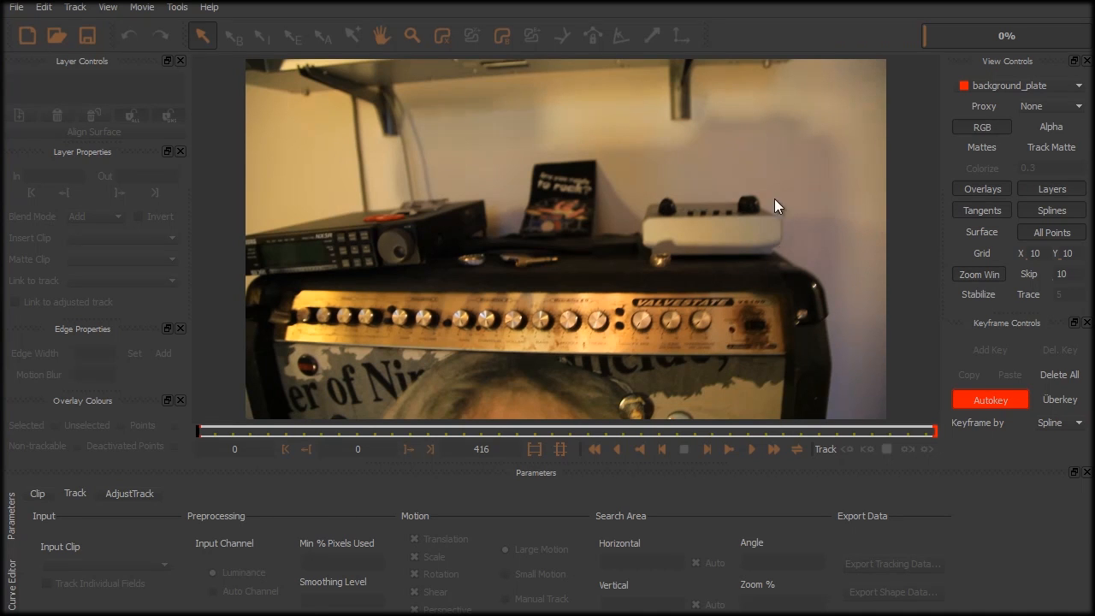
pyautogui.moveTo(756, 270)
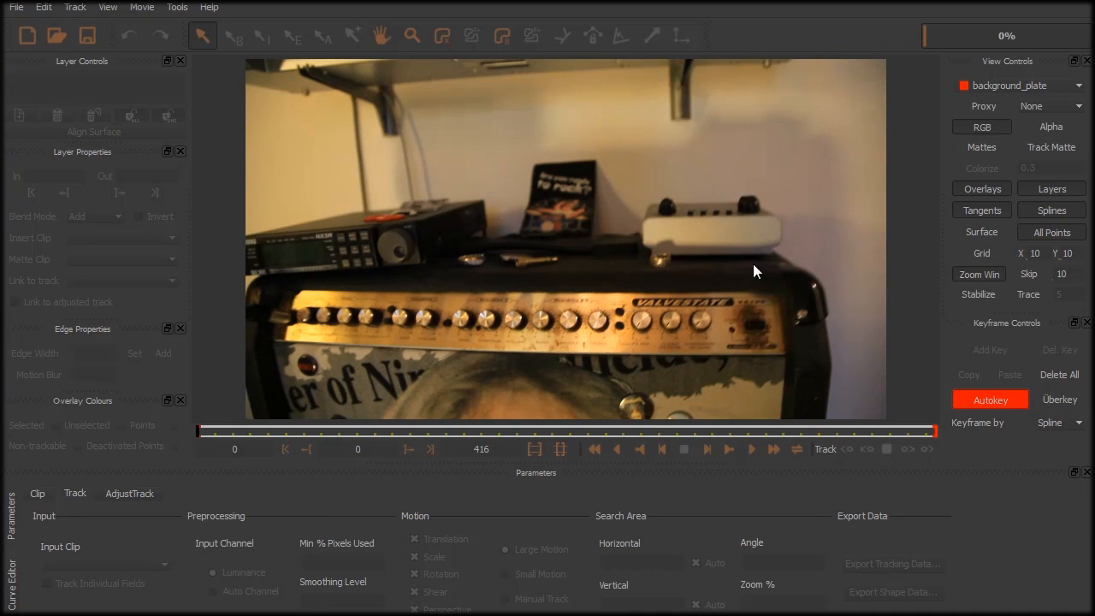
pyautogui.moveTo(676, 284)
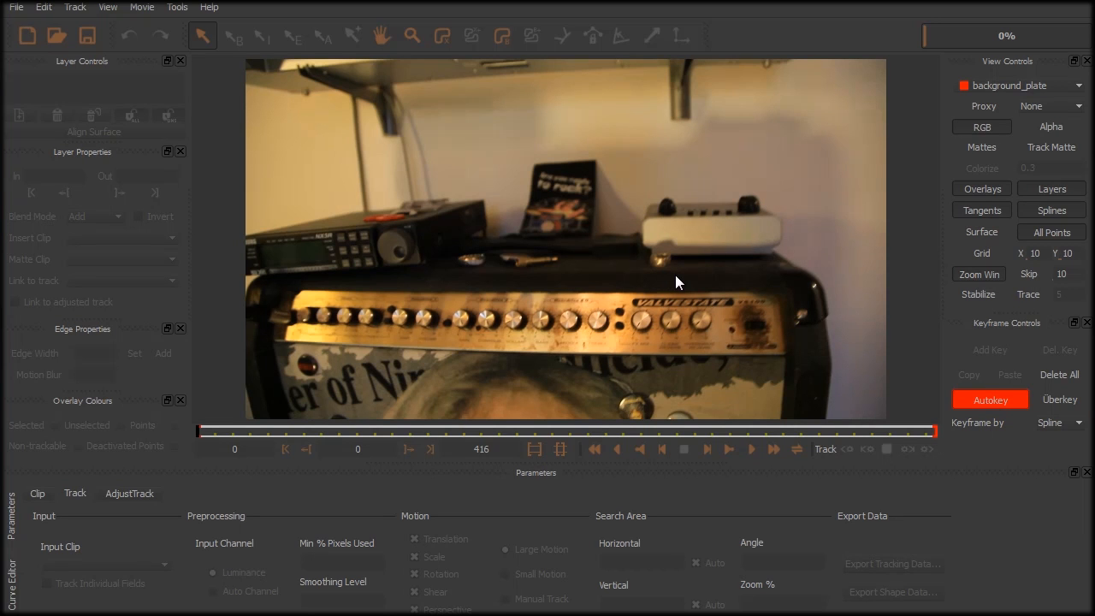
pyautogui.moveTo(944, 288)
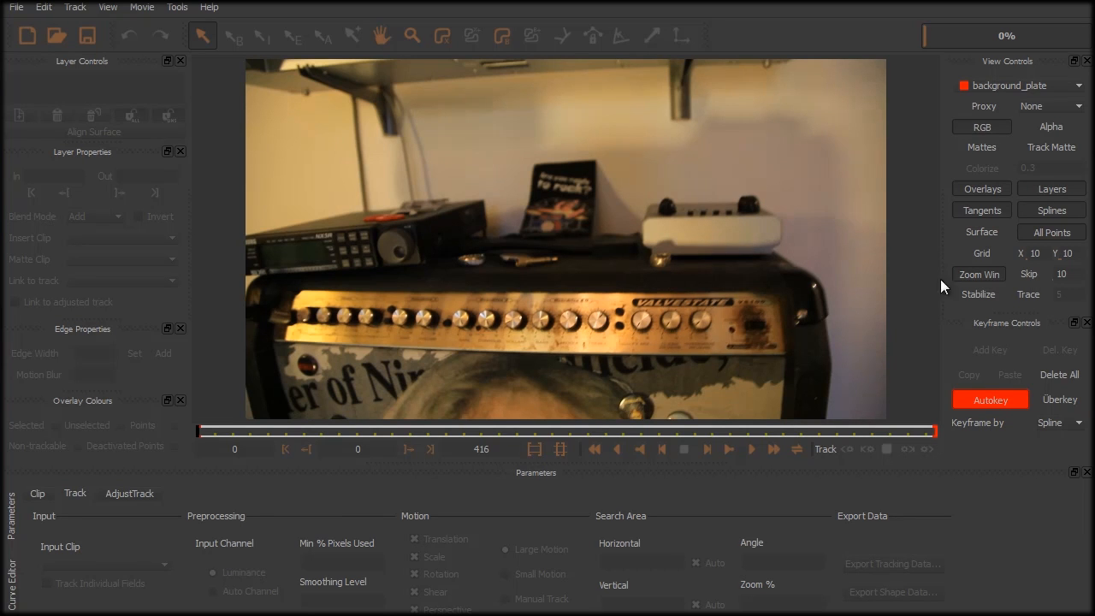
pyautogui.moveTo(641, 250)
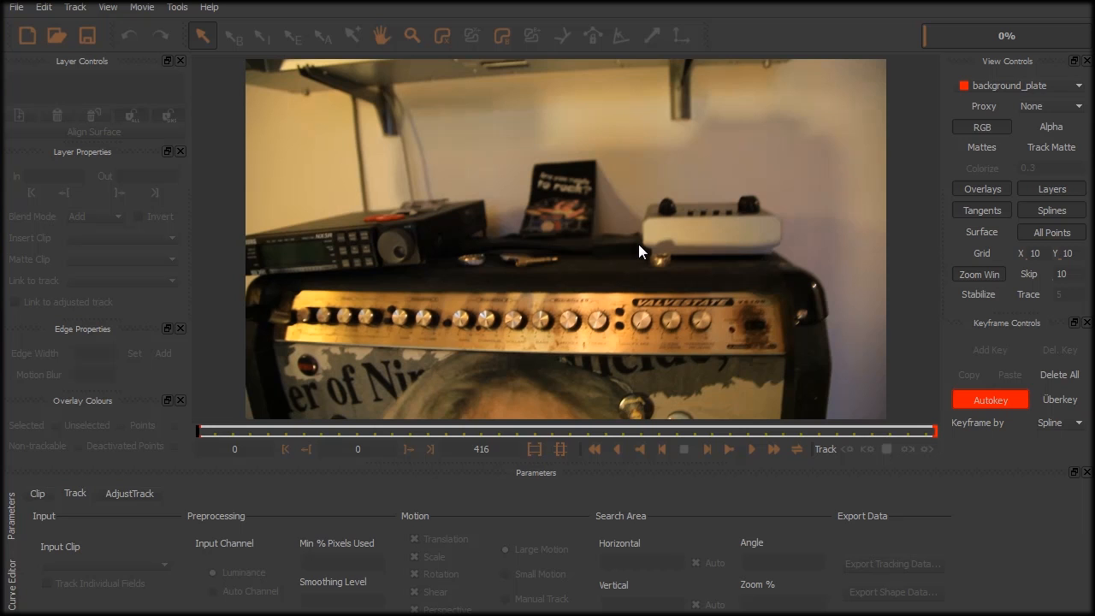
pyautogui.moveTo(641, 204)
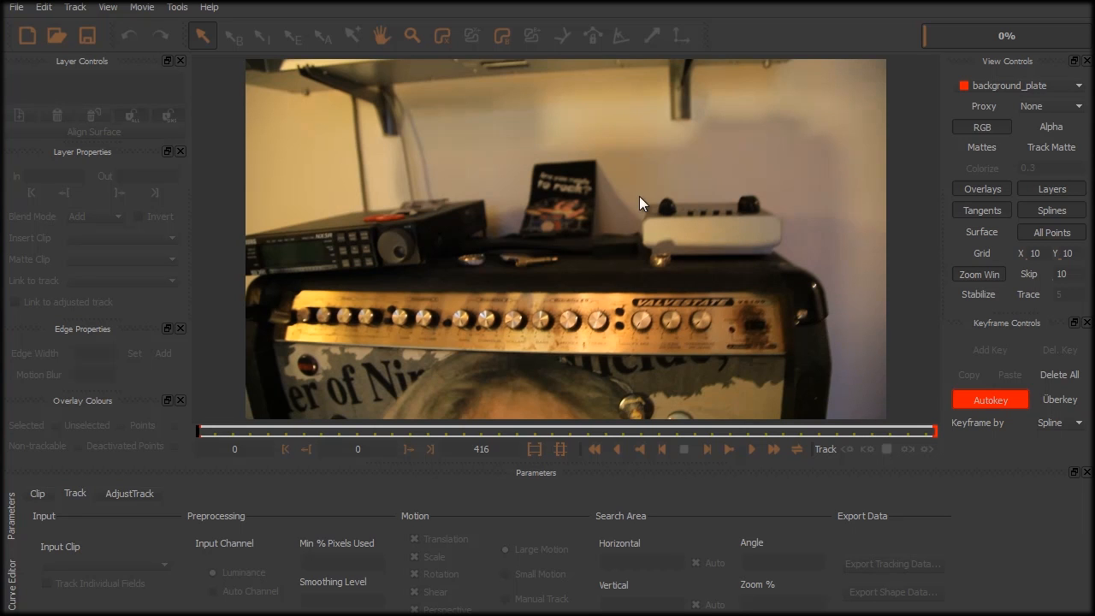
pyautogui.moveTo(659, 178)
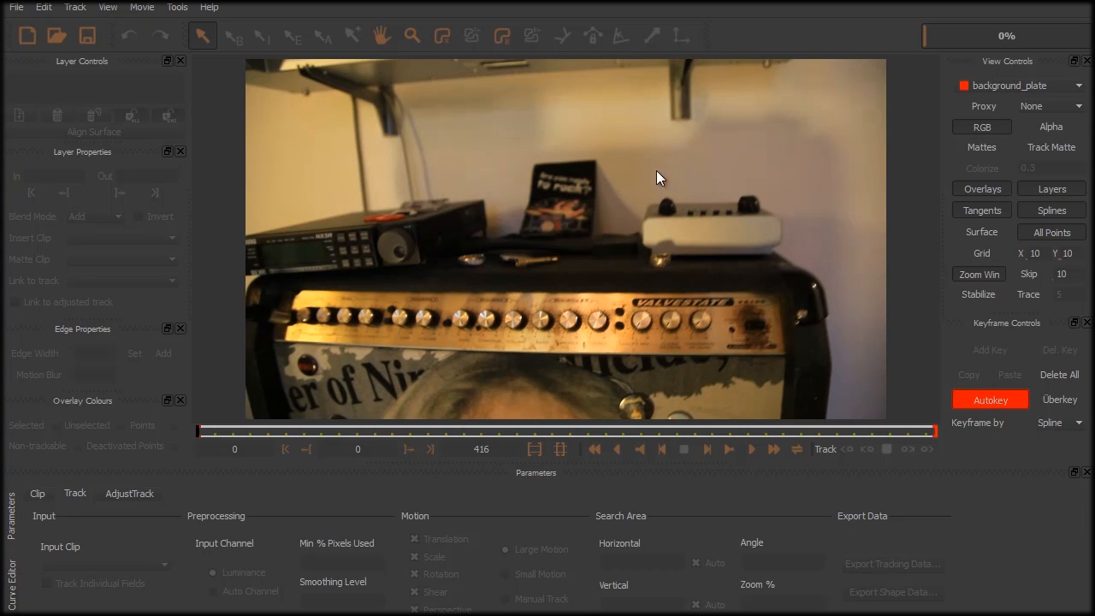
pyautogui.moveTo(656, 214)
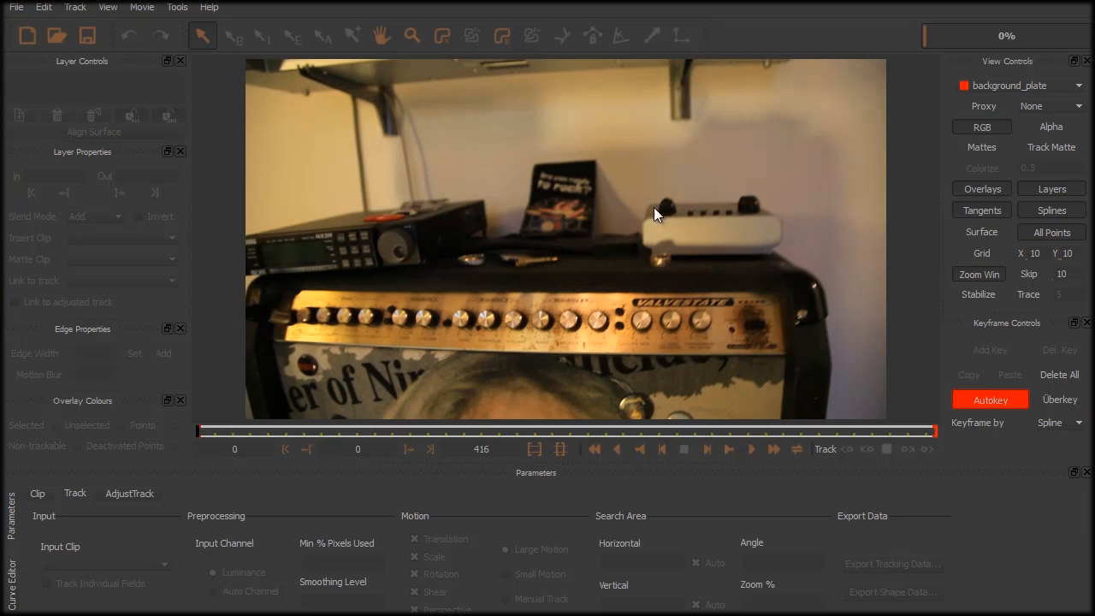
pyautogui.moveTo(746, 268)
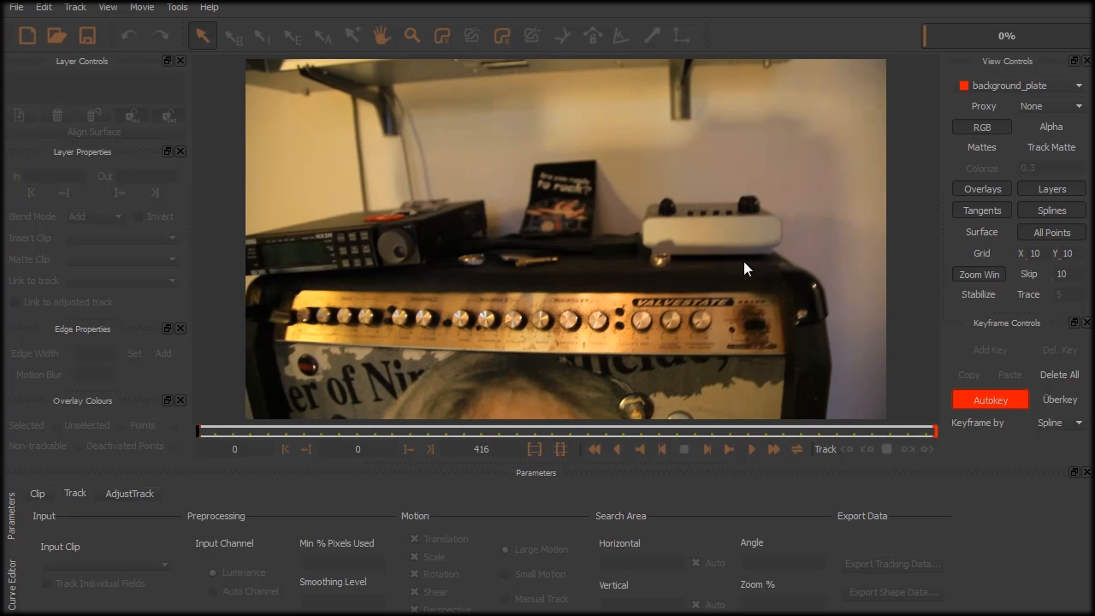
pyautogui.moveTo(676, 243)
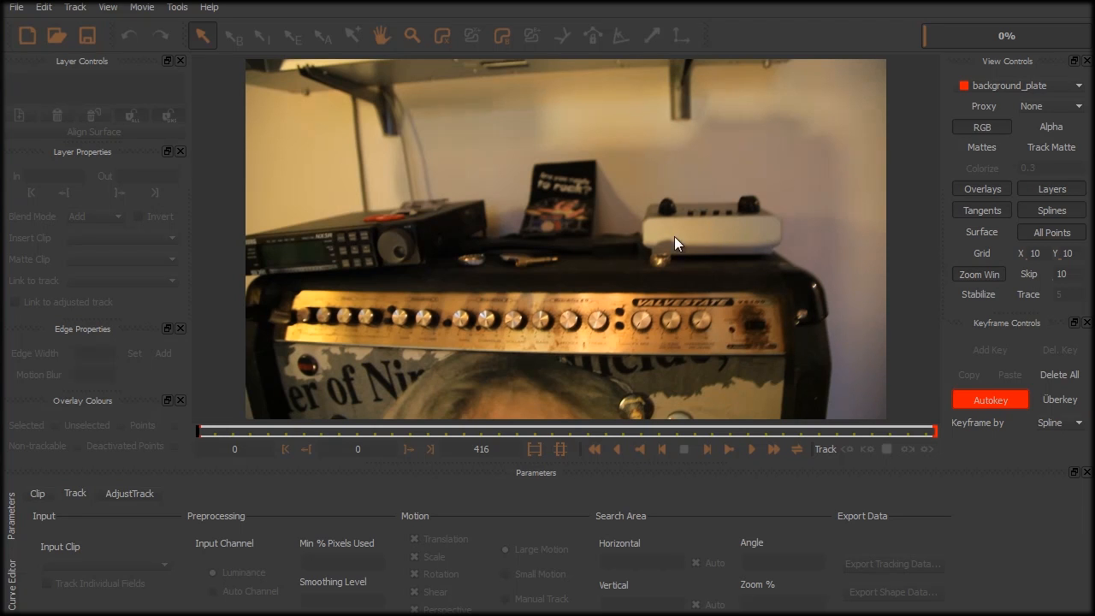
pyautogui.moveTo(756, 225)
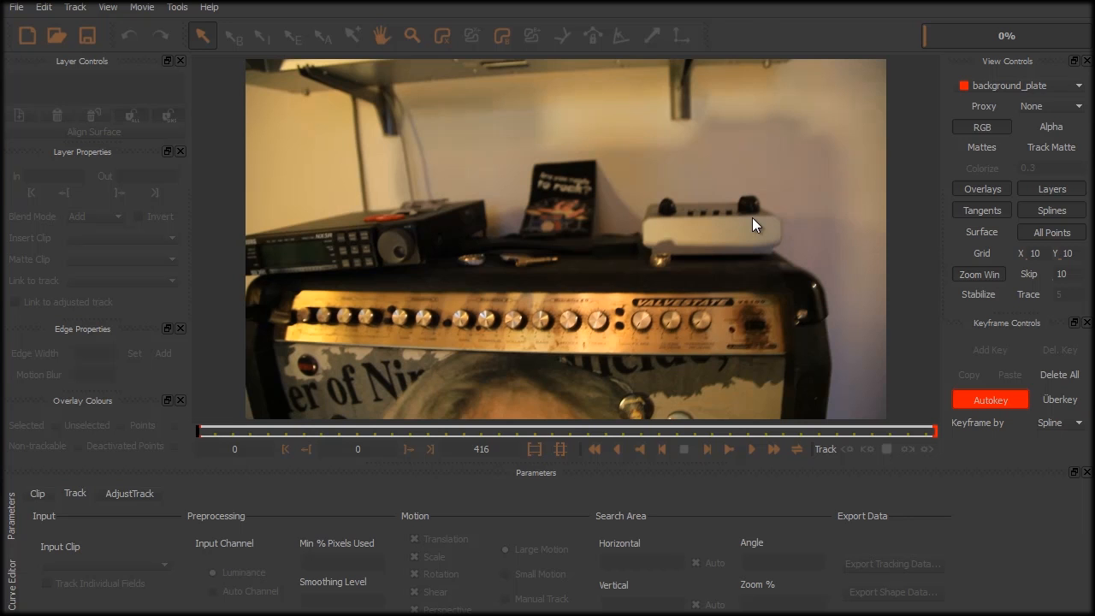
pyautogui.moveTo(212, 21)
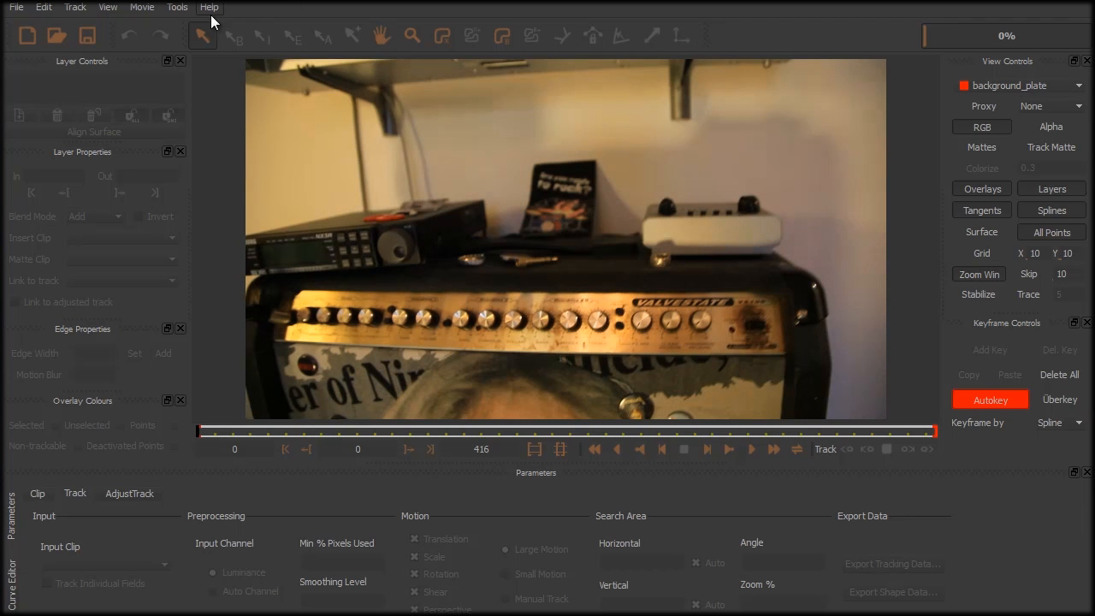
pyautogui.moveTo(483, 208)
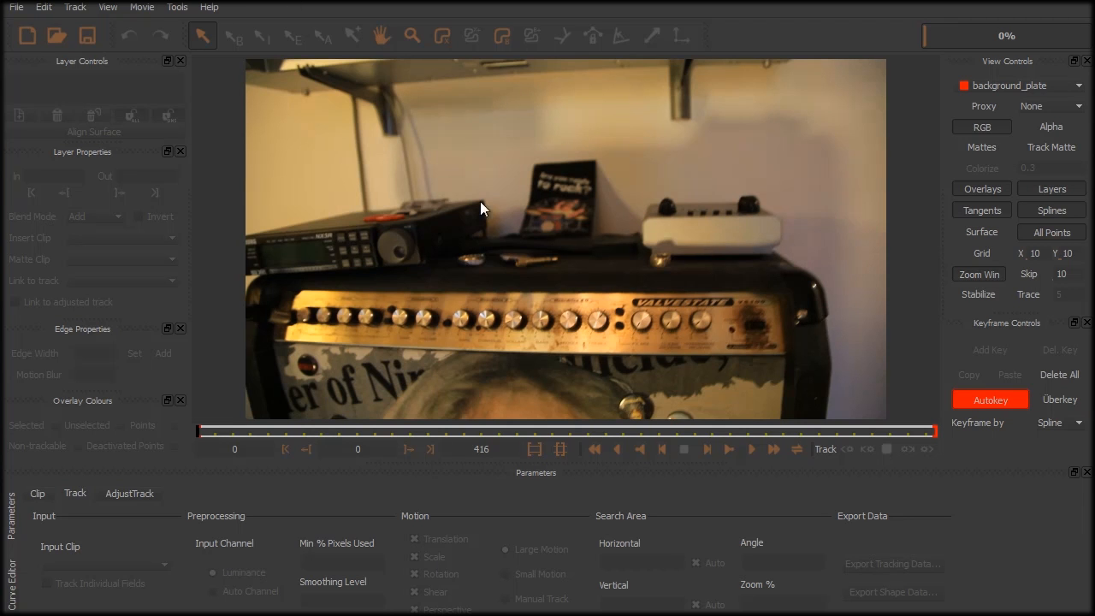
pyautogui.moveTo(785, 226)
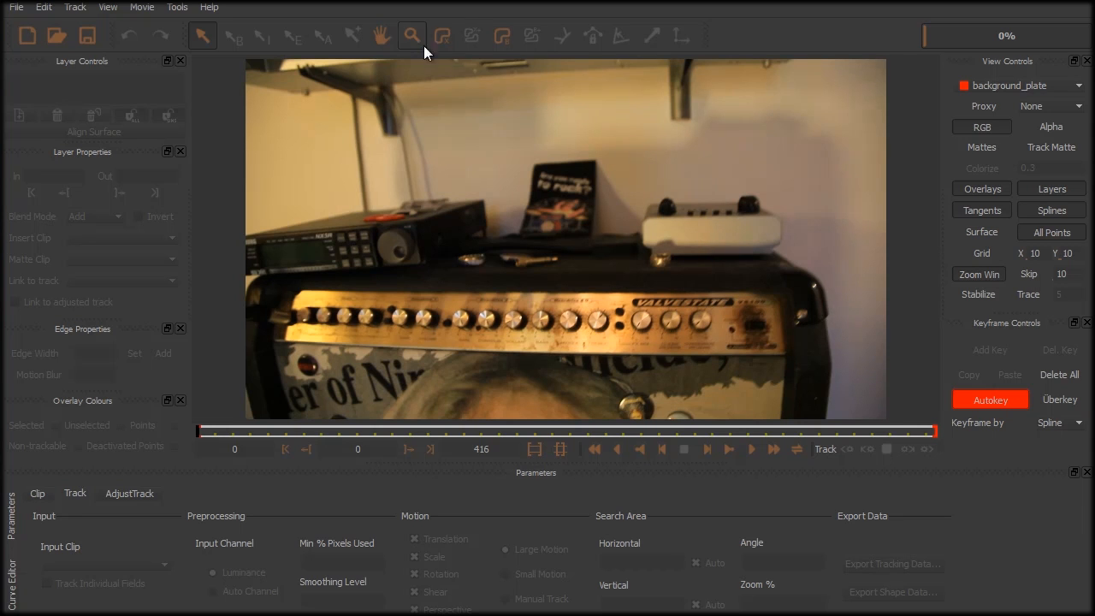
pyautogui.moveTo(442, 36)
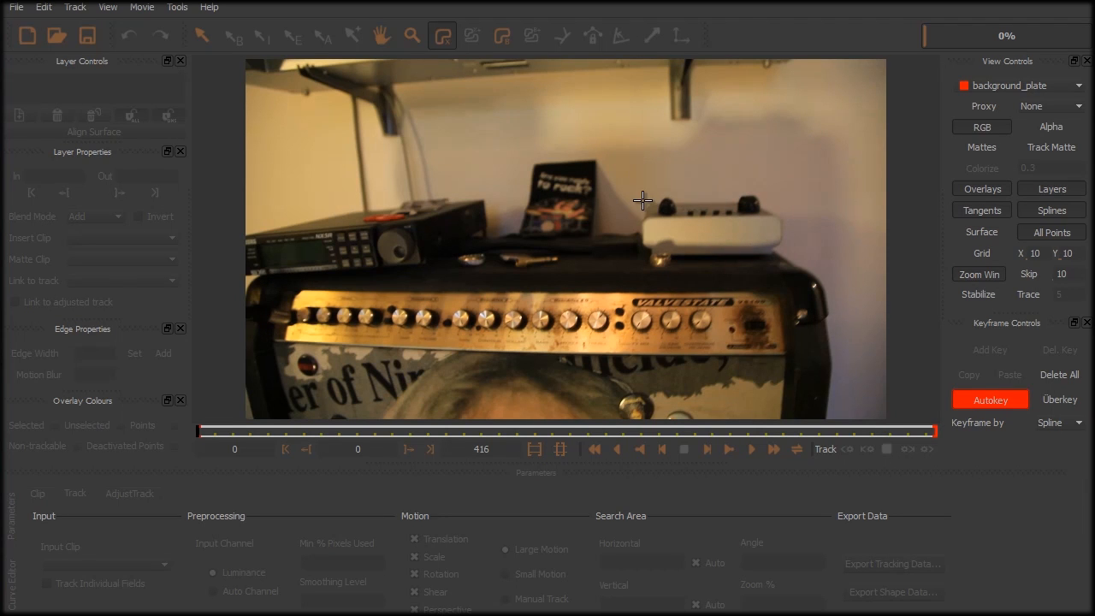
pyautogui.moveTo(636, 207)
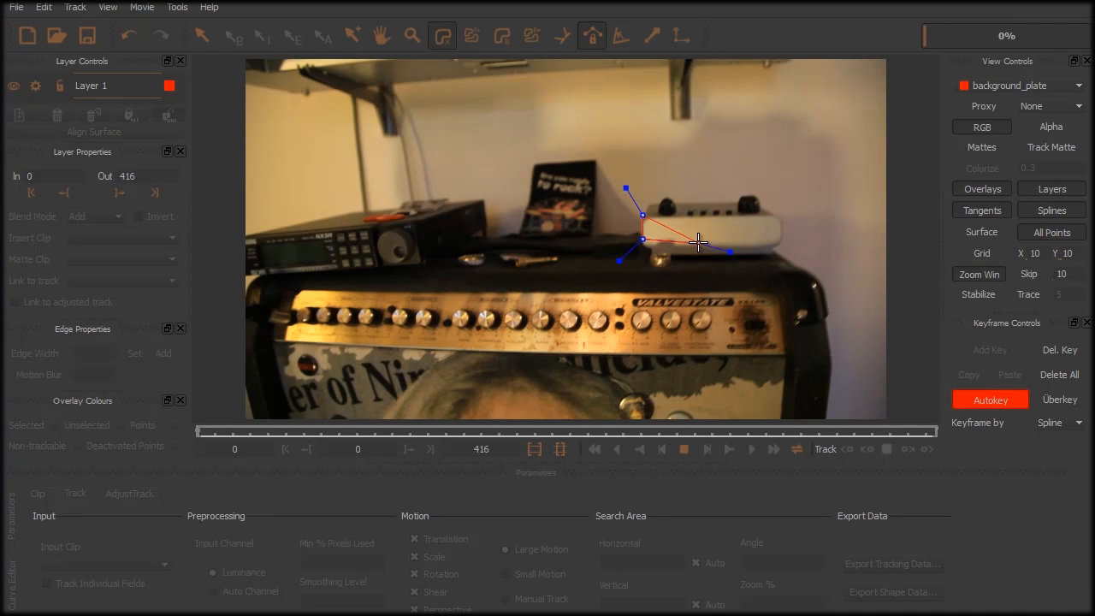
# Drag the surface's four corners onto the front face of the white box on the amp.
pyautogui.moveTo(729, 250); pyautogui.dragTo(818, 232)
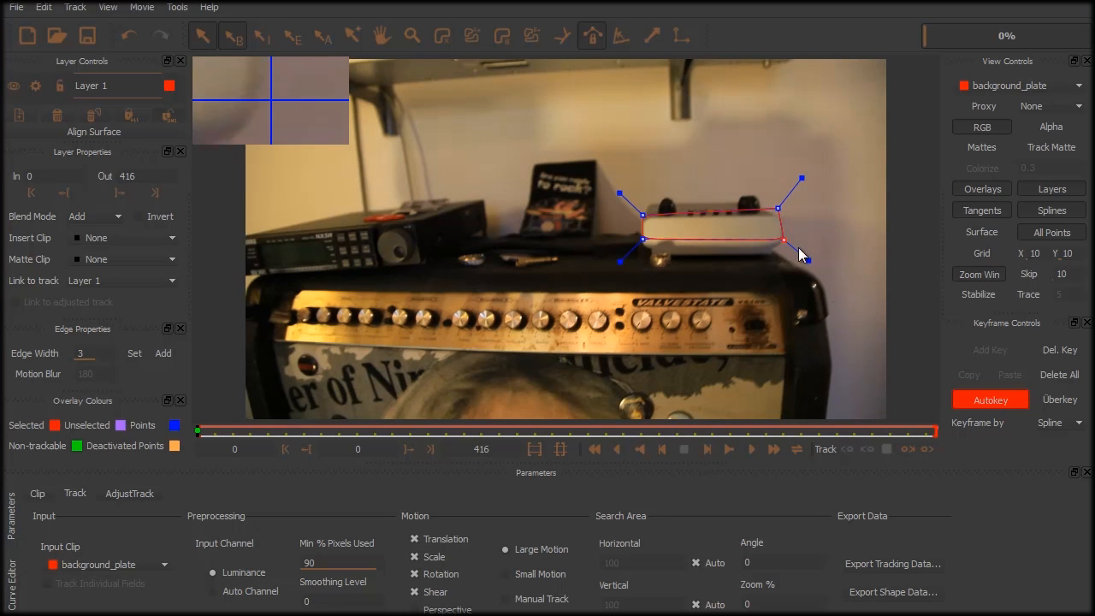
pyautogui.moveTo(801, 253); pyautogui.dragTo(783, 234)
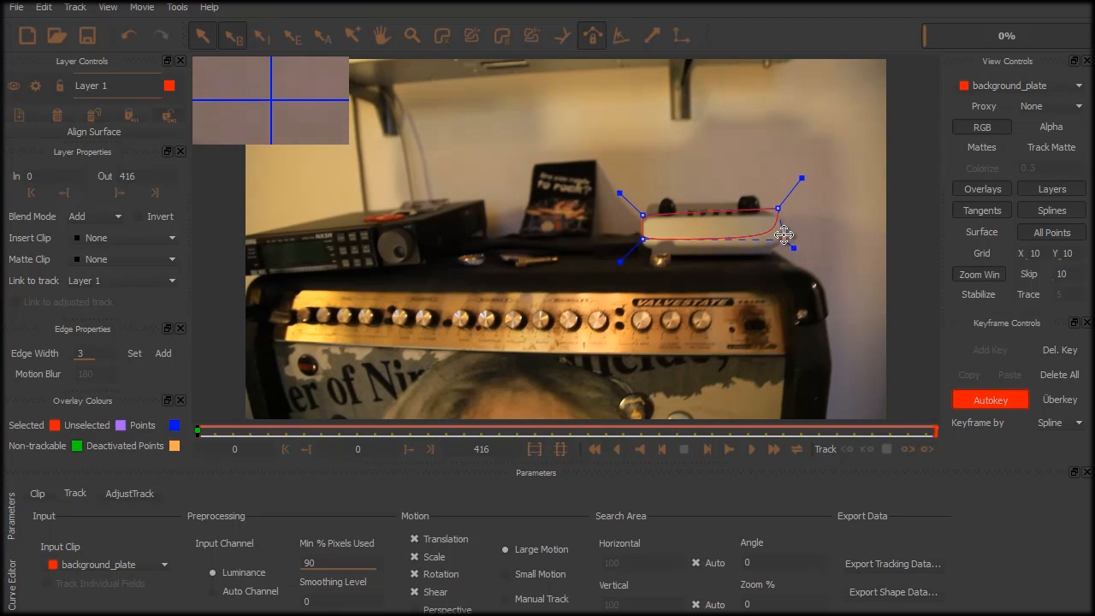
pyautogui.moveTo(785, 236); pyautogui.dragTo(814, 272)
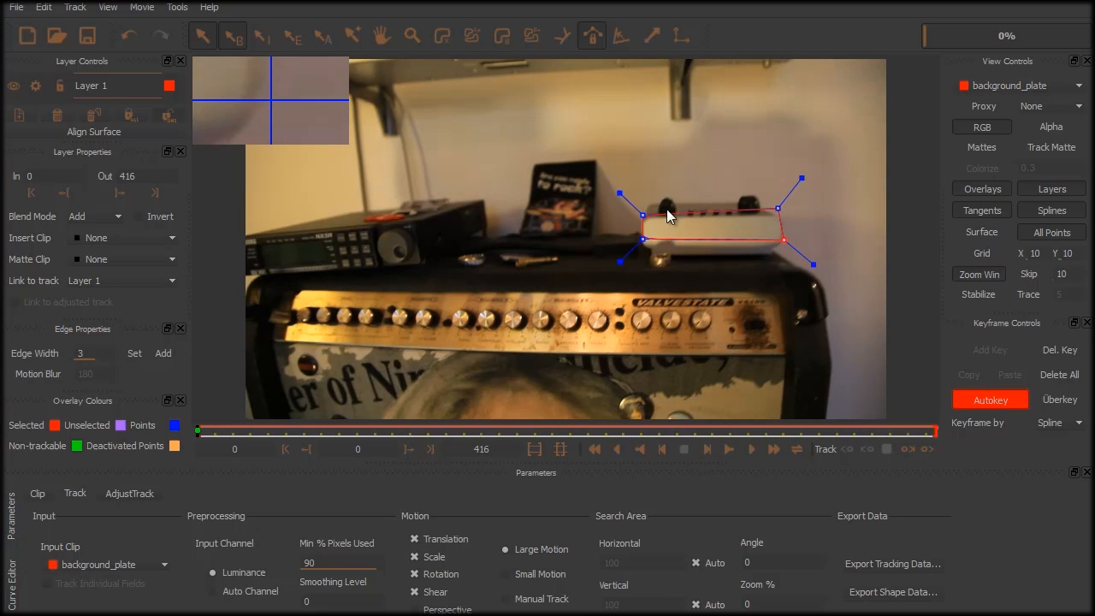
pyautogui.moveTo(671, 214); pyautogui.dragTo(643, 236)
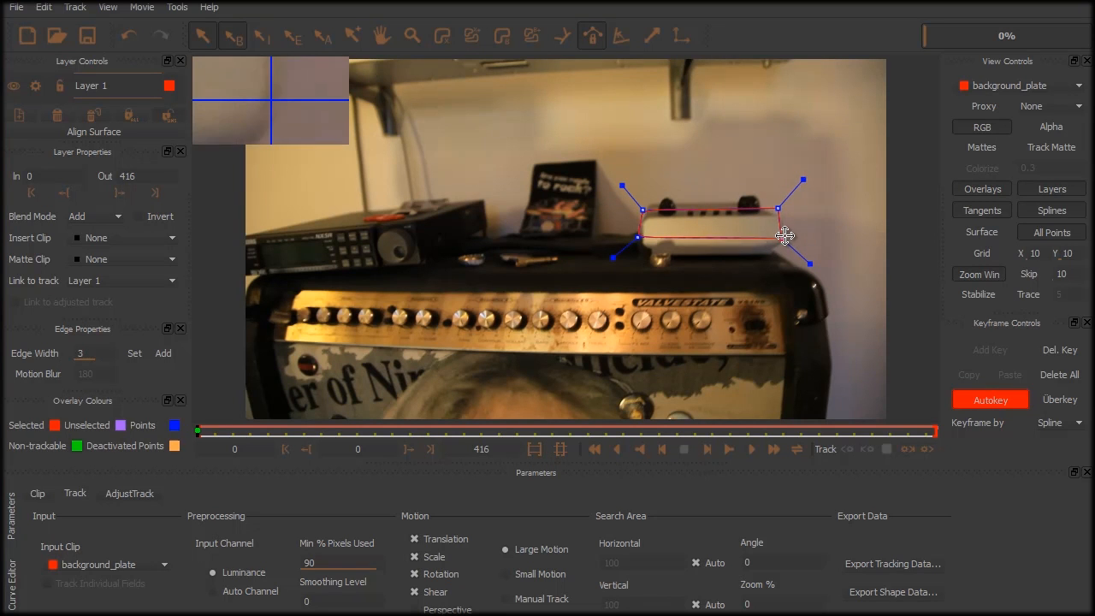
pyautogui.moveTo(783, 237); pyautogui.dragTo(773, 205)
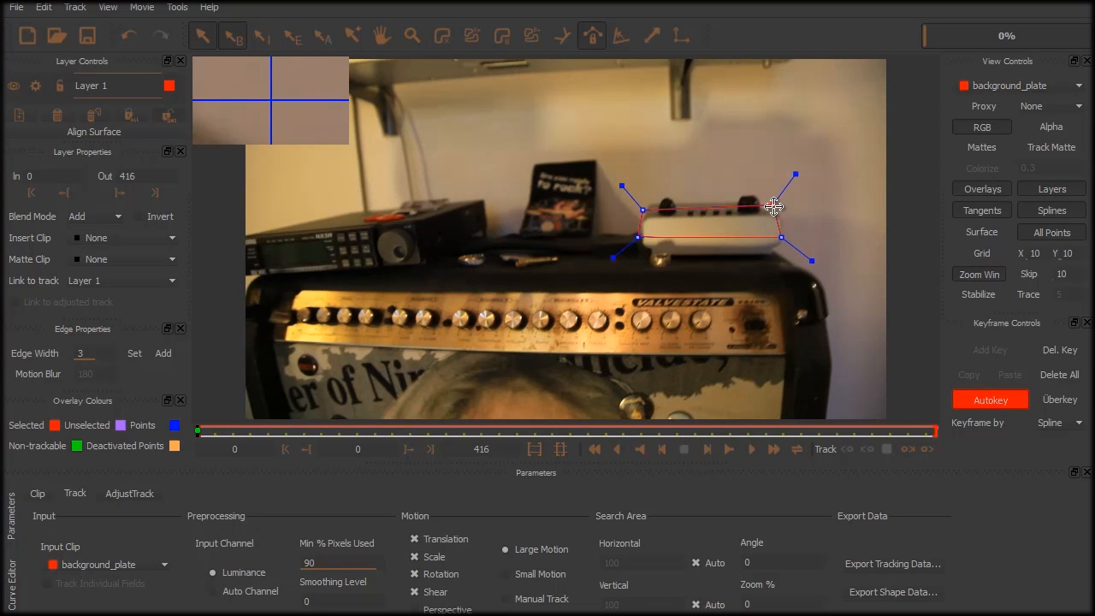
pyautogui.moveTo(773, 205); pyautogui.dragTo(637, 205)
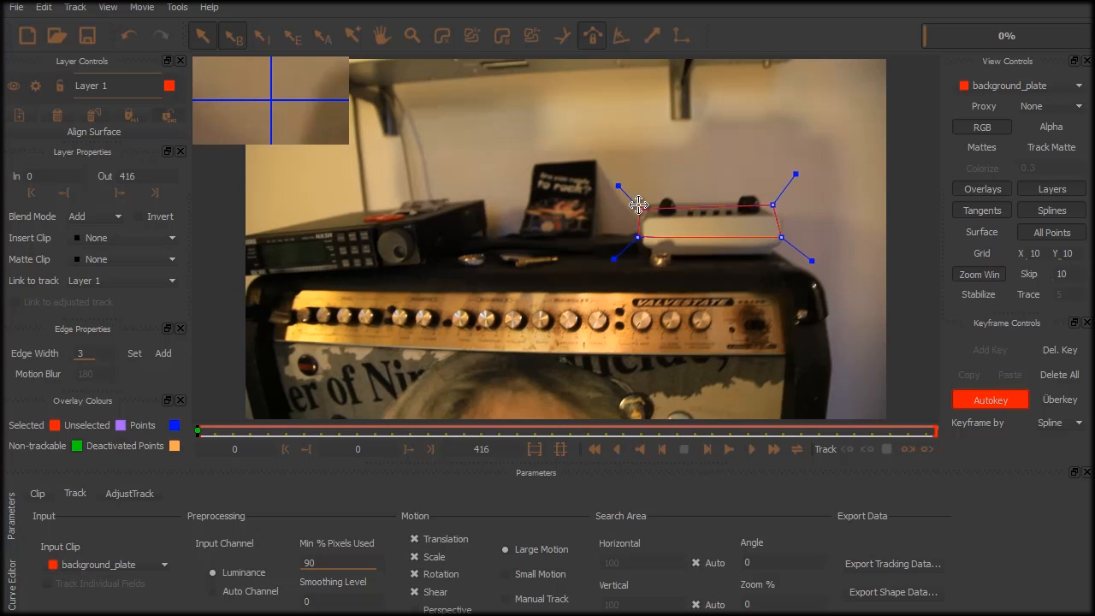
pyautogui.moveTo(642, 190)
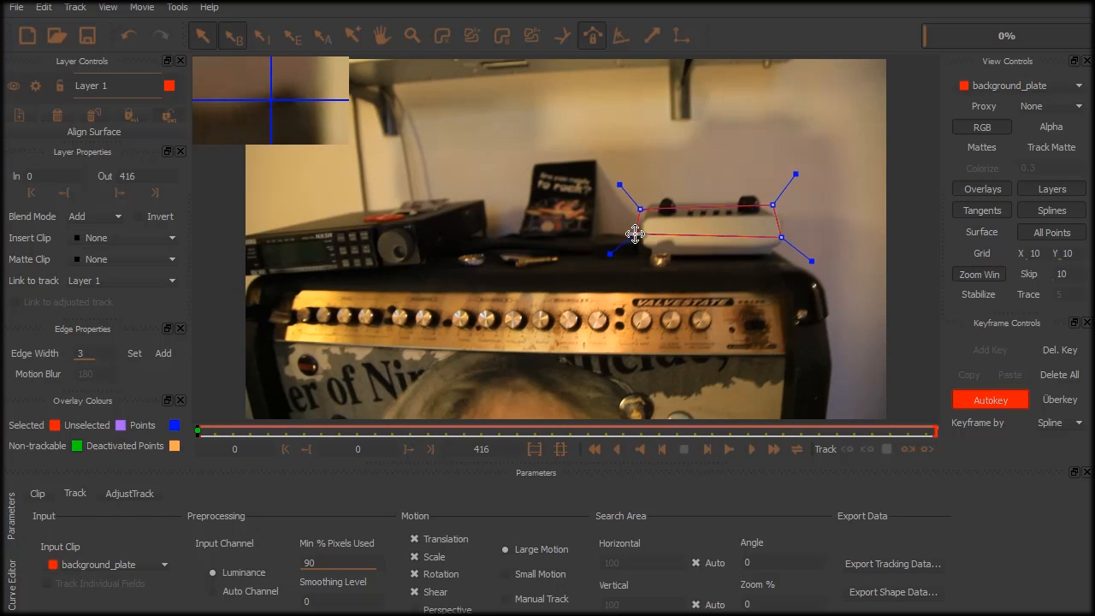
pyautogui.moveTo(198, 431); pyautogui.dragTo(206, 431)
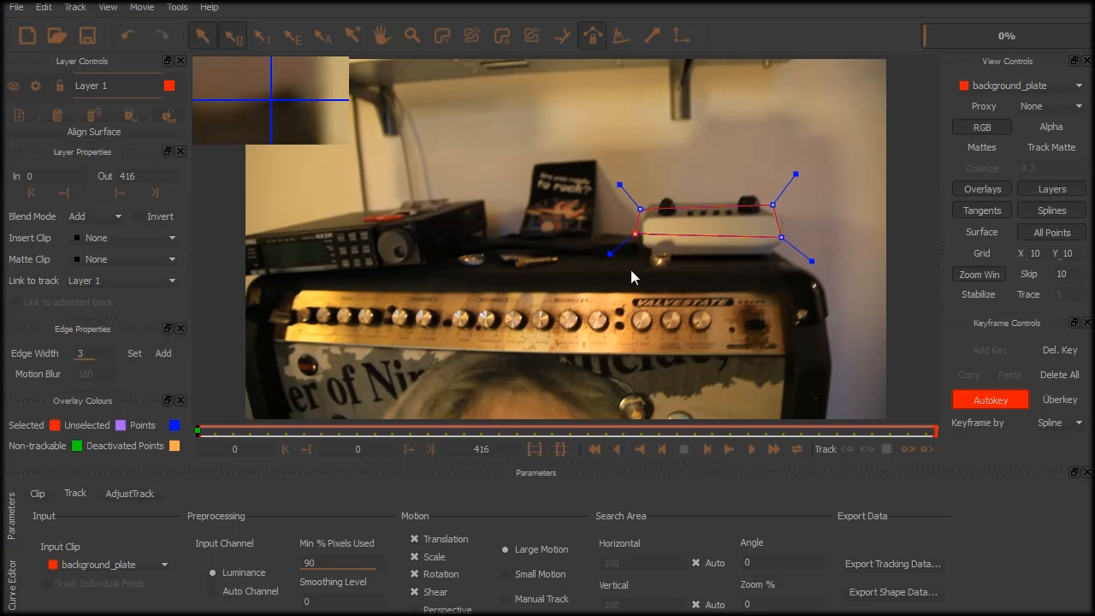
pyautogui.moveTo(798, 465)
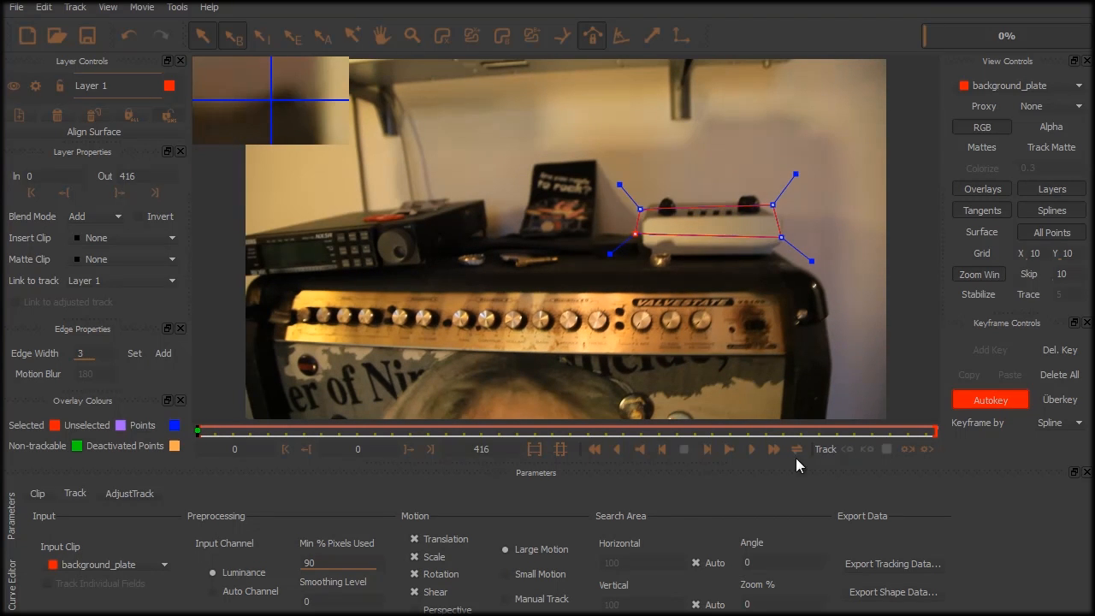
pyautogui.moveTo(931, 466)
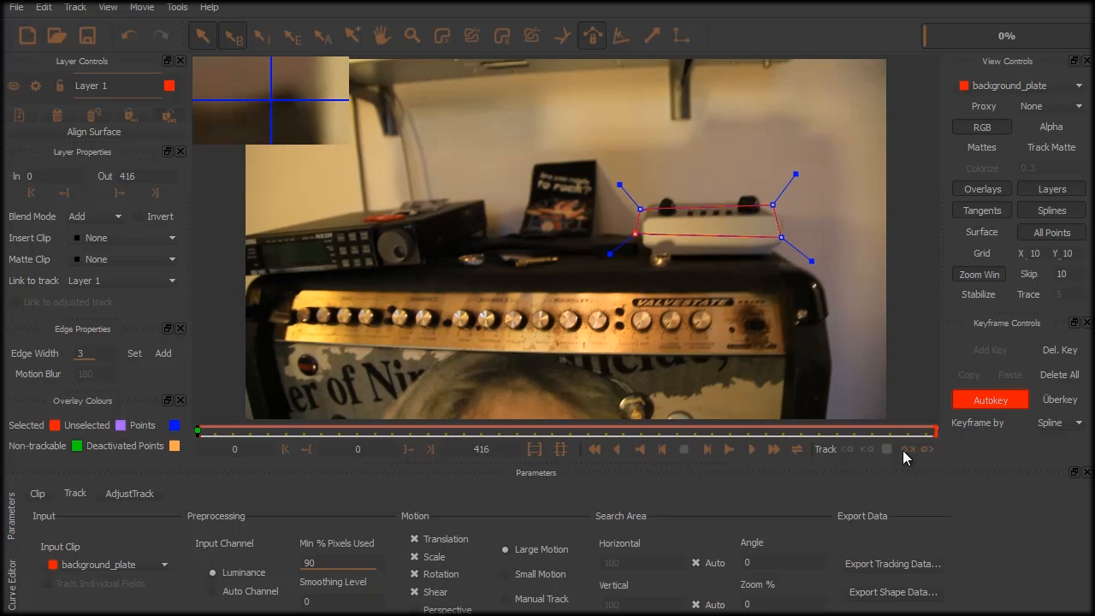
pyautogui.moveTo(927, 449)
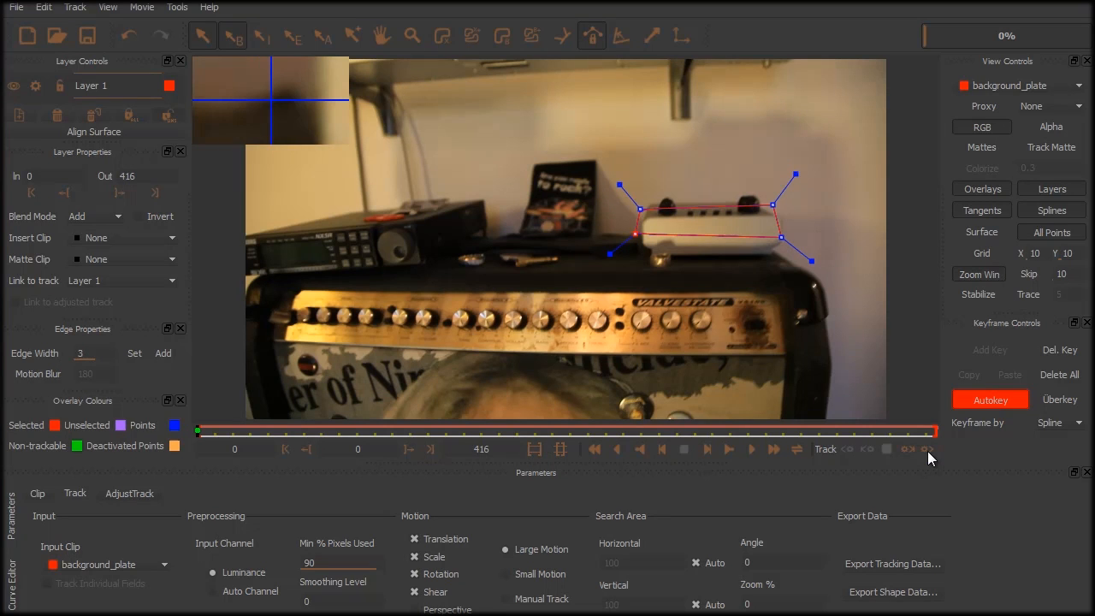
pyautogui.moveTo(927, 459)
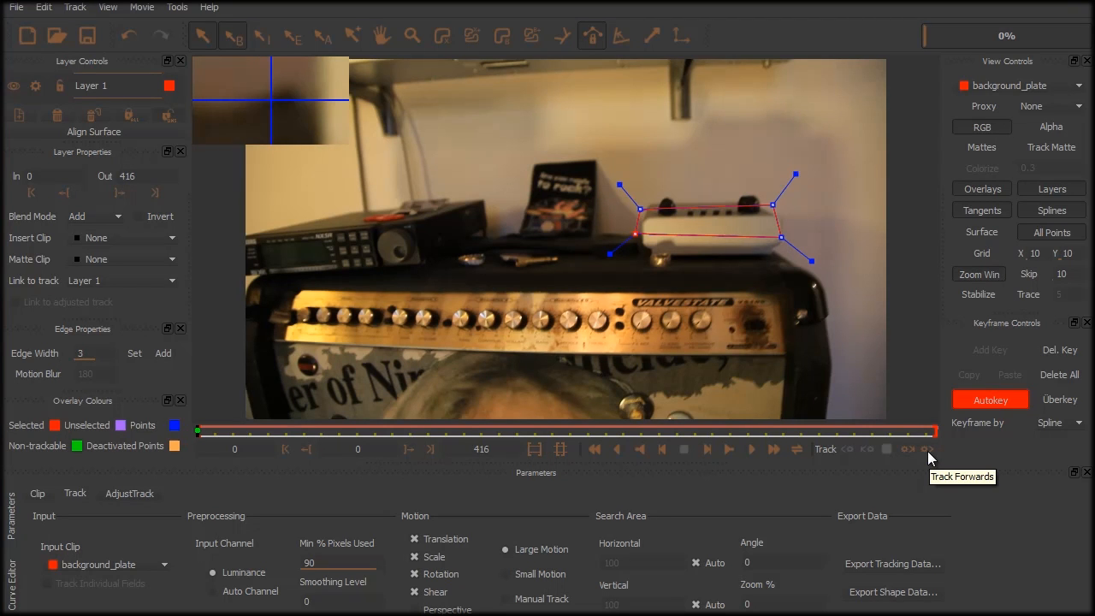
pyautogui.moveTo(931, 460)
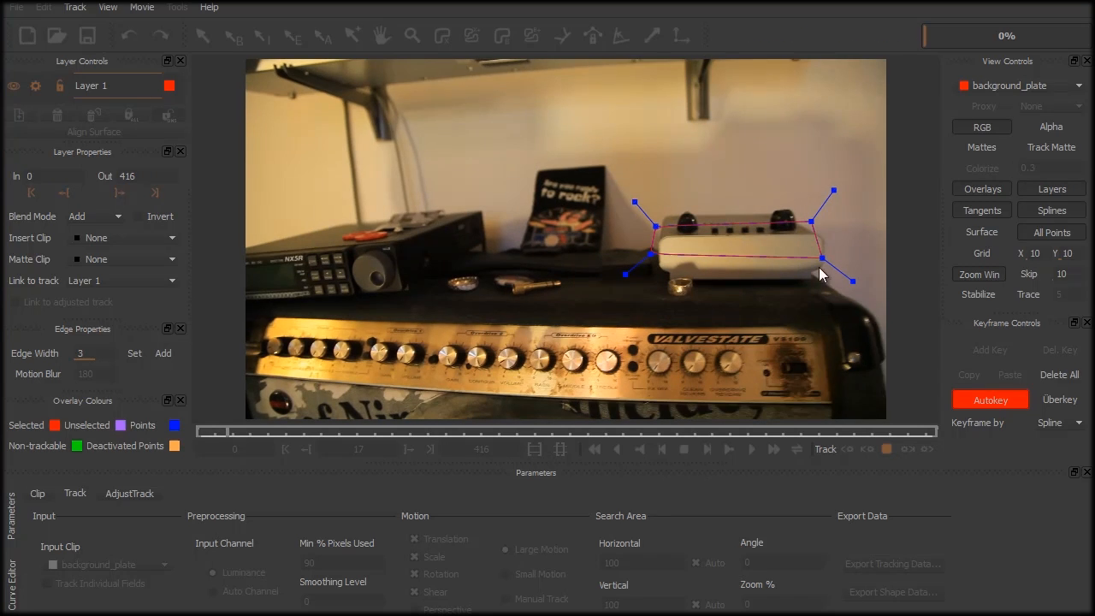
# Run the forward track of the white box through to frame 416.
pyautogui.click(749, 448)
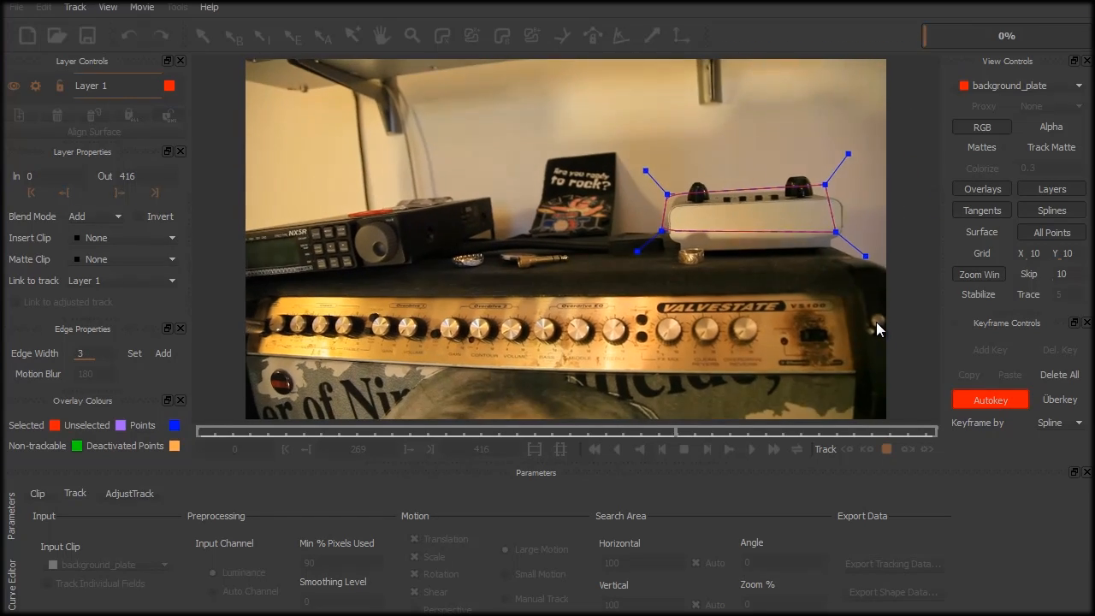
pyautogui.click(749, 448)
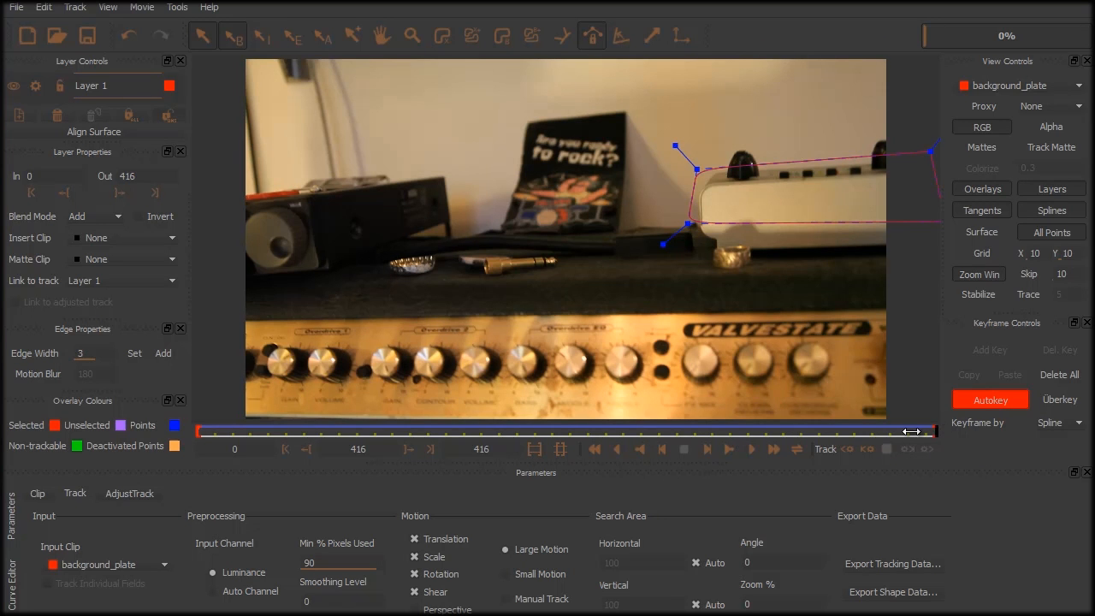
# Scrub the playhead between frames 62 and 334 to confirm the surface stays on the box.
pyautogui.moveTo(910, 431); pyautogui.dragTo(585, 432)
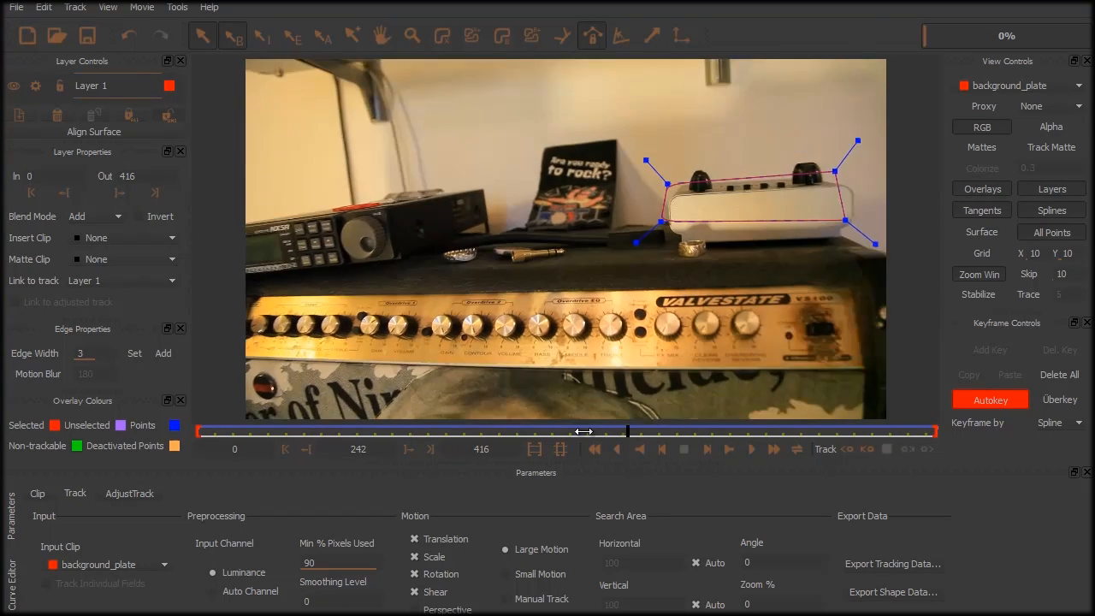
pyautogui.moveTo(585, 431); pyautogui.dragTo(339, 431)
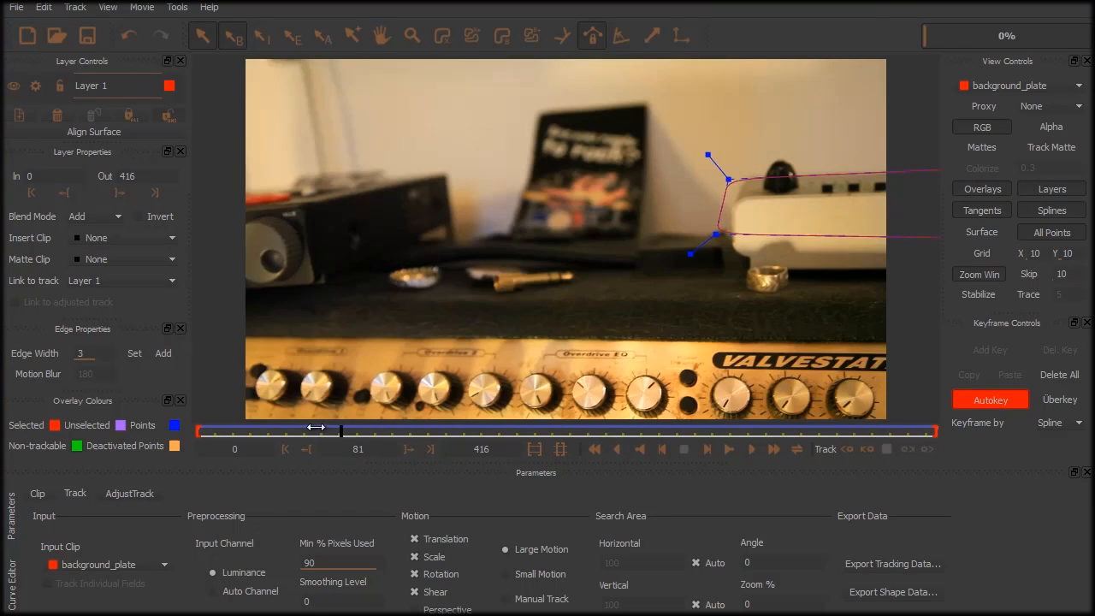
pyautogui.moveTo(341, 428); pyautogui.dragTo(306, 428)
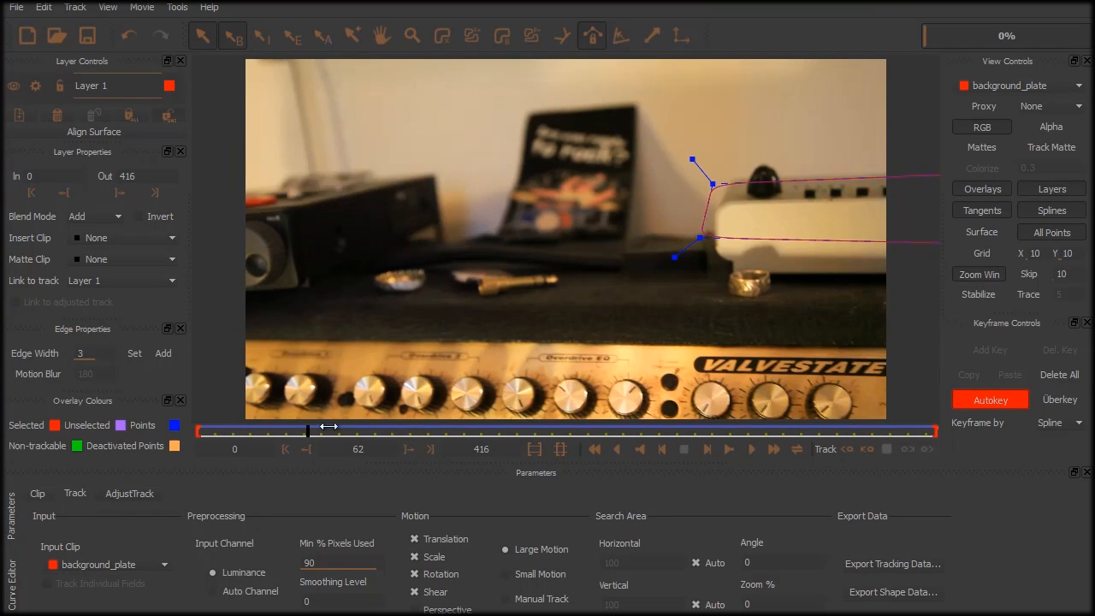
pyautogui.moveTo(306, 431); pyautogui.dragTo(411, 431)
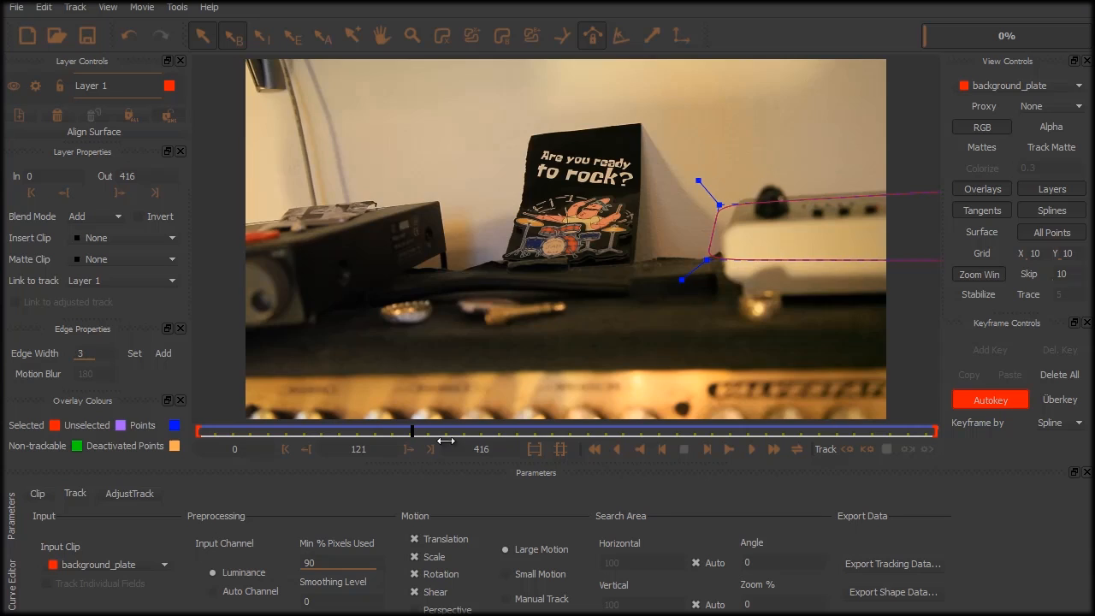
pyautogui.moveTo(414, 431); pyautogui.dragTo(550, 431)
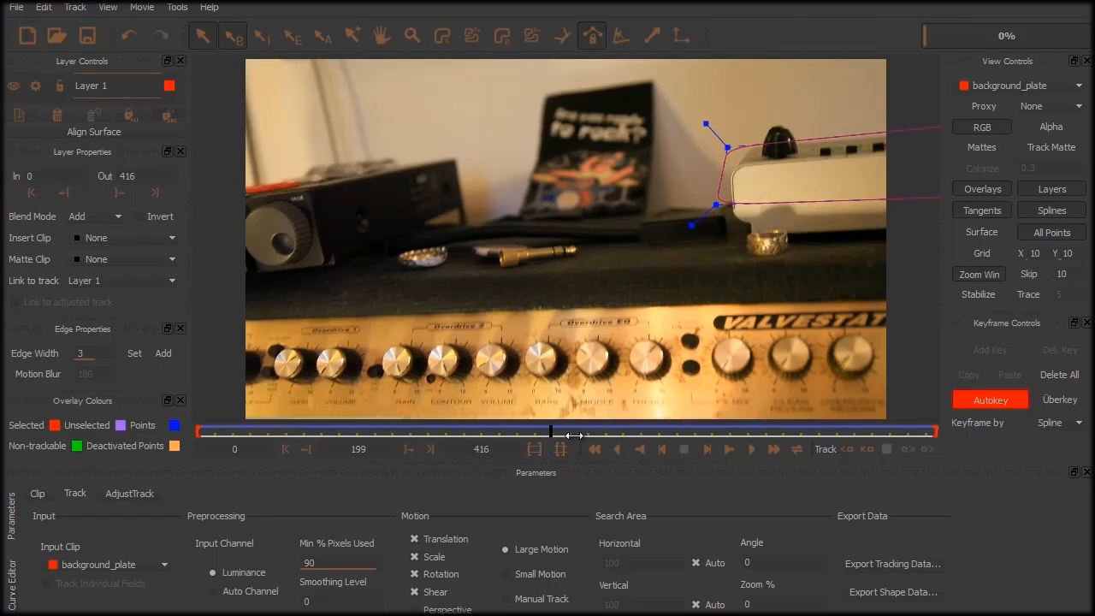
pyautogui.moveTo(551, 434); pyautogui.dragTo(654, 435)
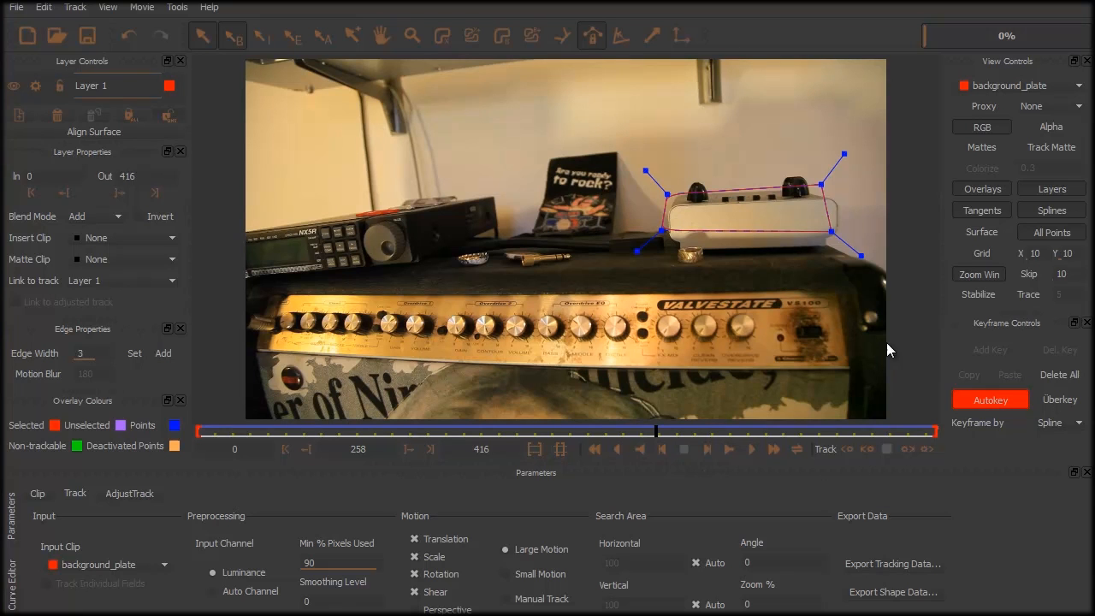
pyautogui.moveTo(658, 431); pyautogui.dragTo(684, 436)
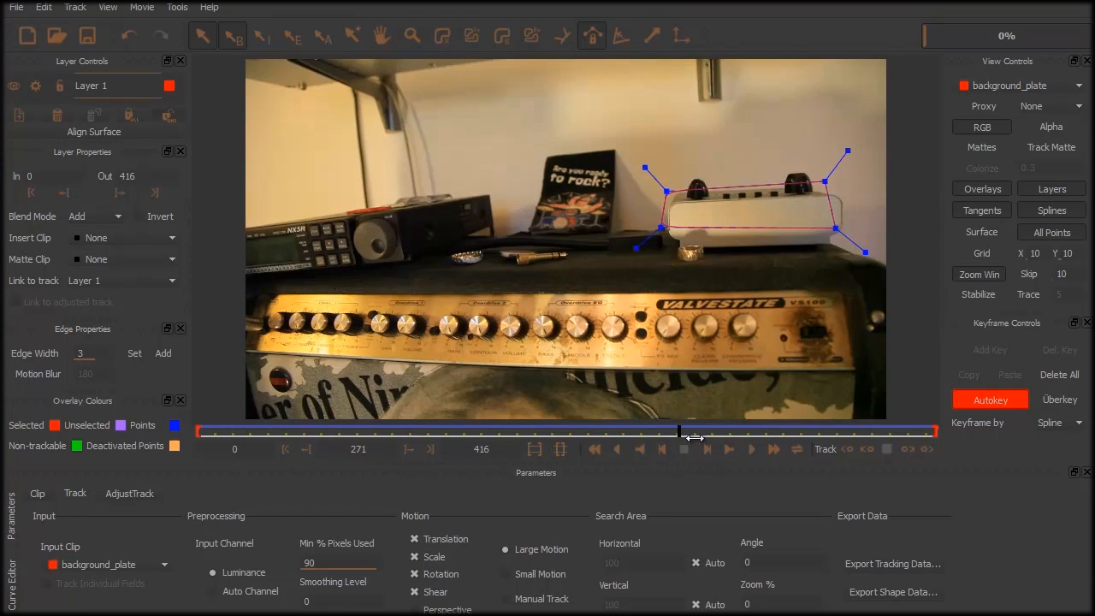
pyautogui.moveTo(682, 437); pyautogui.dragTo(886, 437)
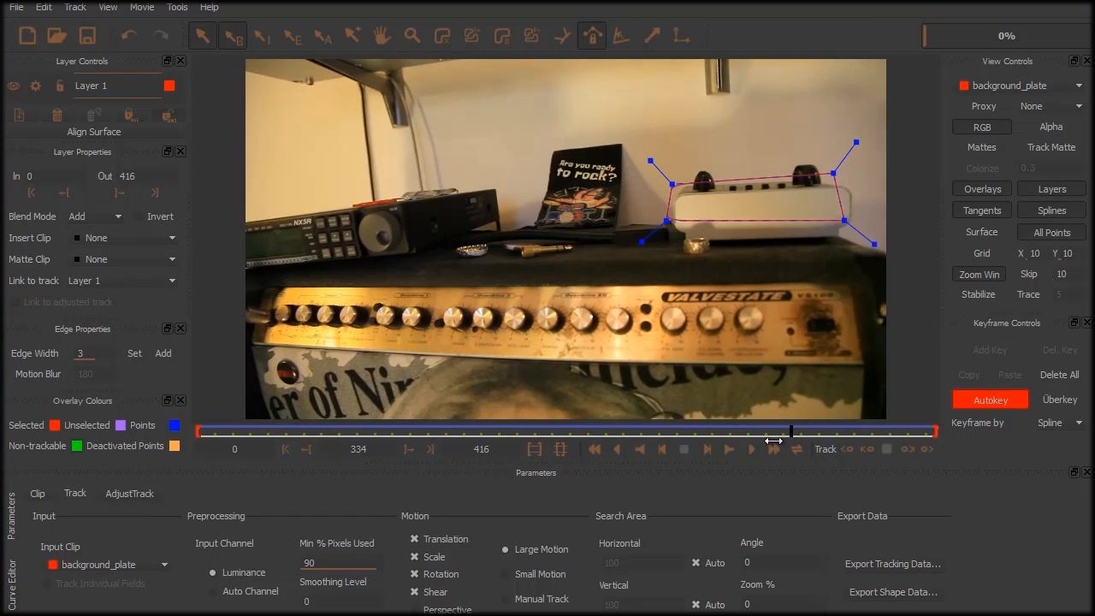
pyautogui.moveTo(791, 431); pyautogui.dragTo(602, 431)
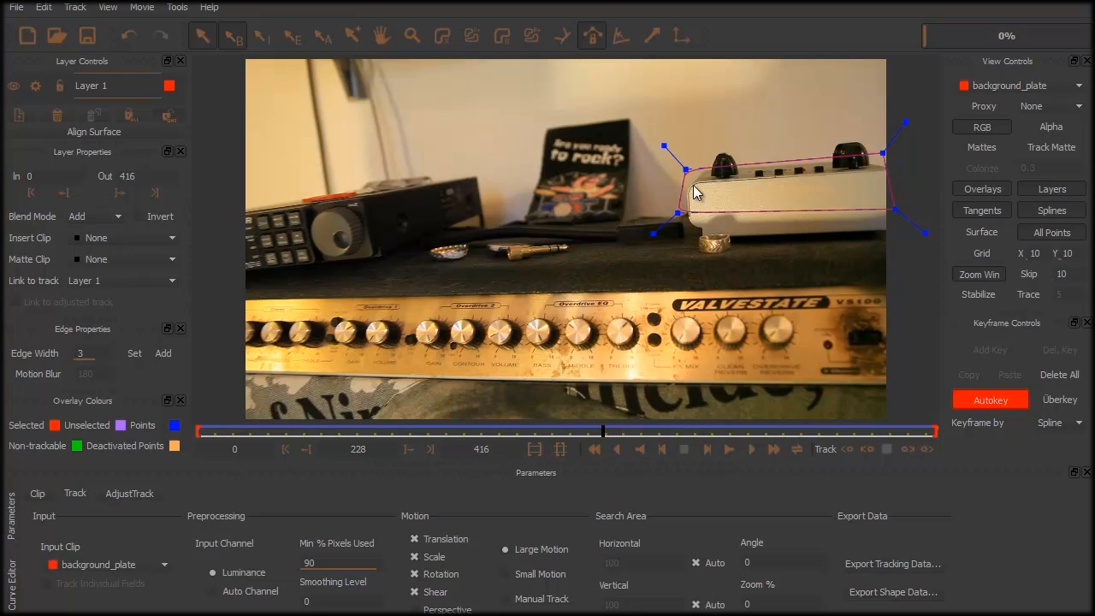
pyautogui.moveTo(886, 171)
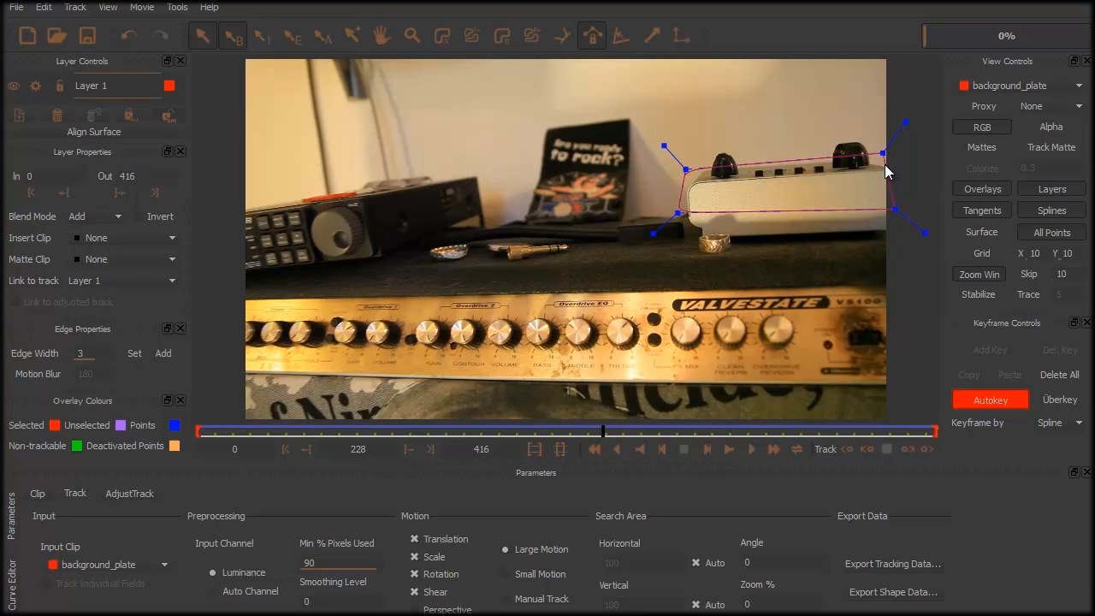
pyautogui.moveTo(791, 133)
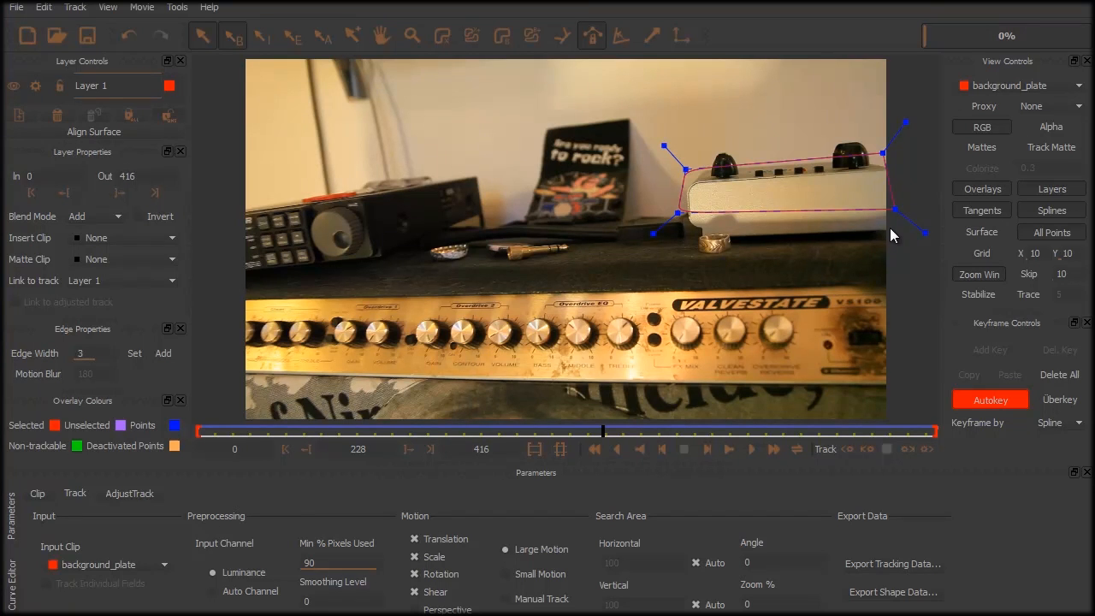
pyautogui.moveTo(871, 221)
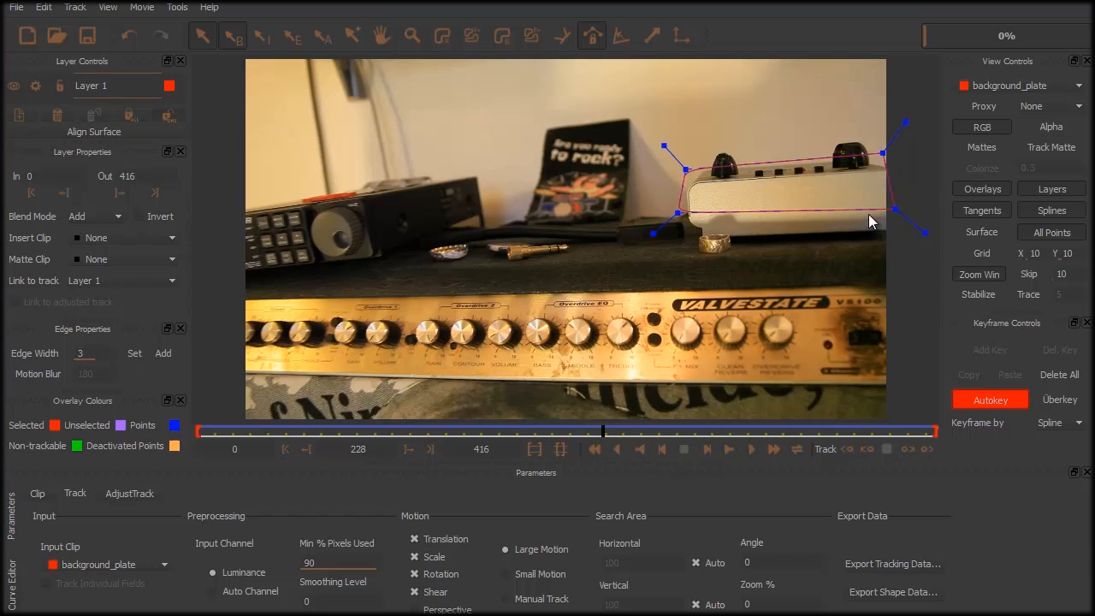
pyautogui.click(15, 6)
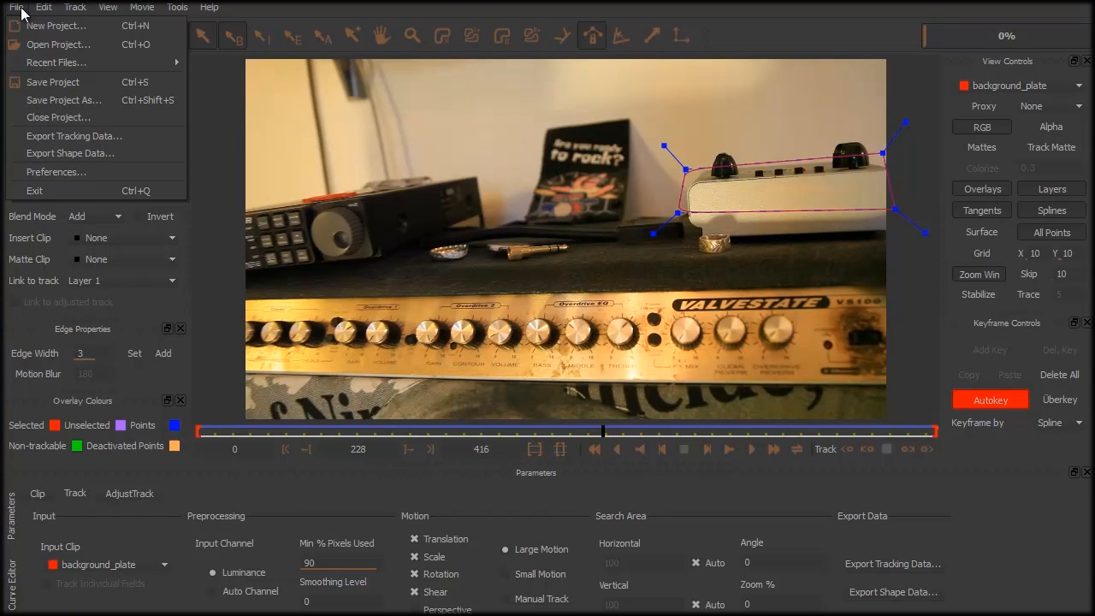
pyautogui.moveTo(74, 137)
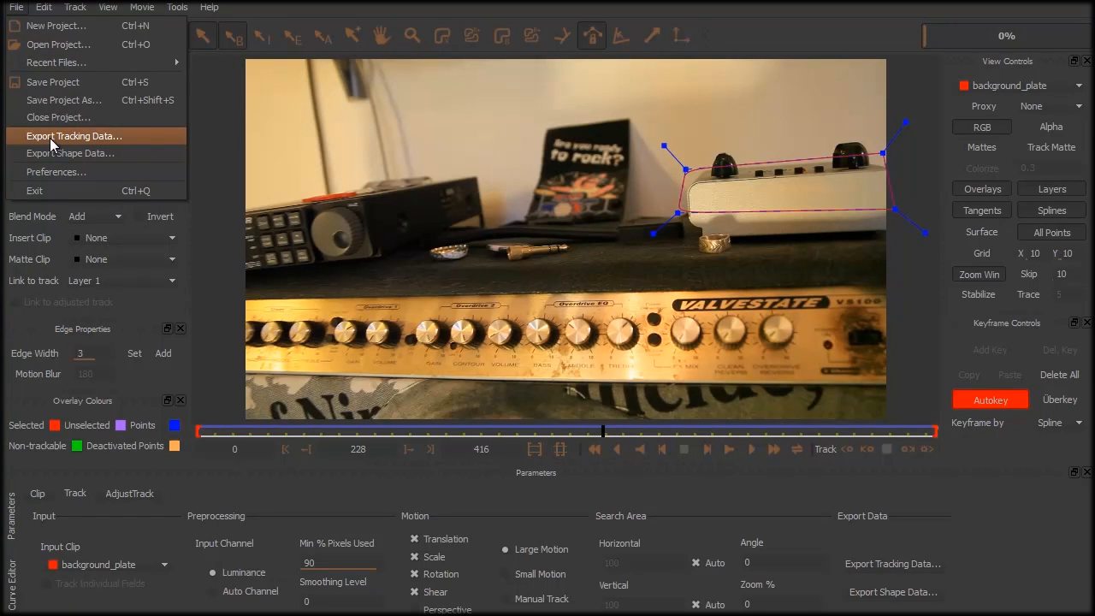
# Export the track as After Effects Transform Data and copy it to the clipboard.
pyautogui.click(74, 137)
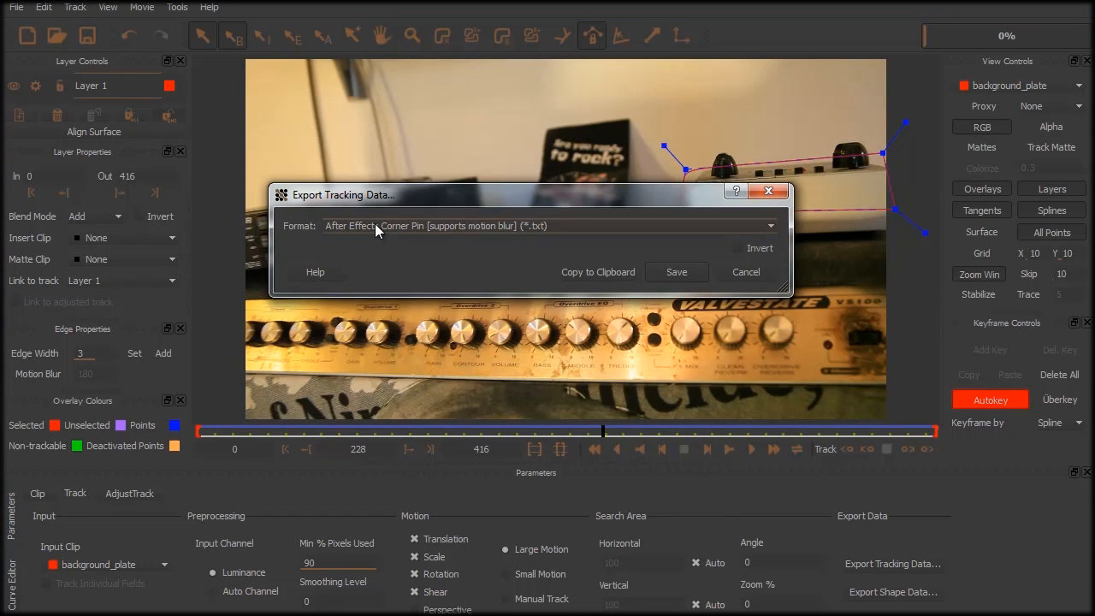
pyautogui.moveTo(469, 260)
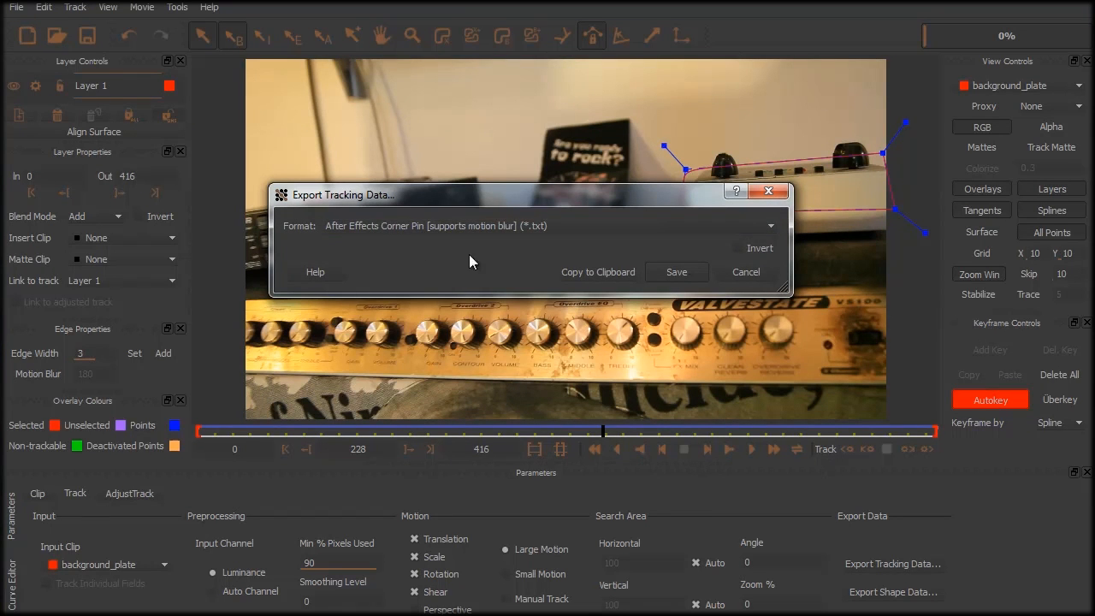
pyautogui.click(770, 225)
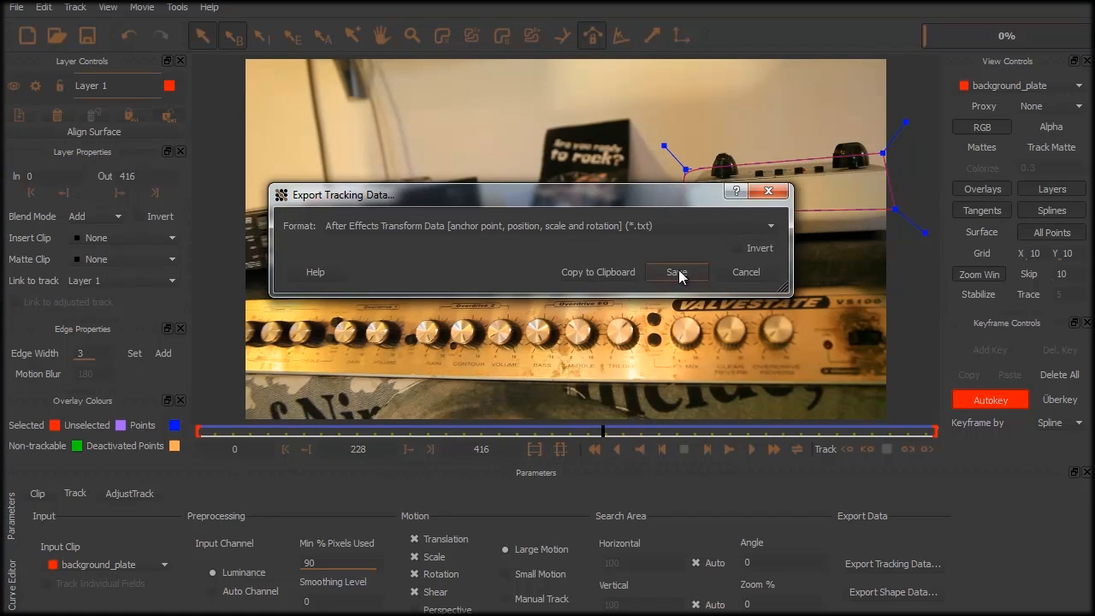
pyautogui.moveTo(599, 281)
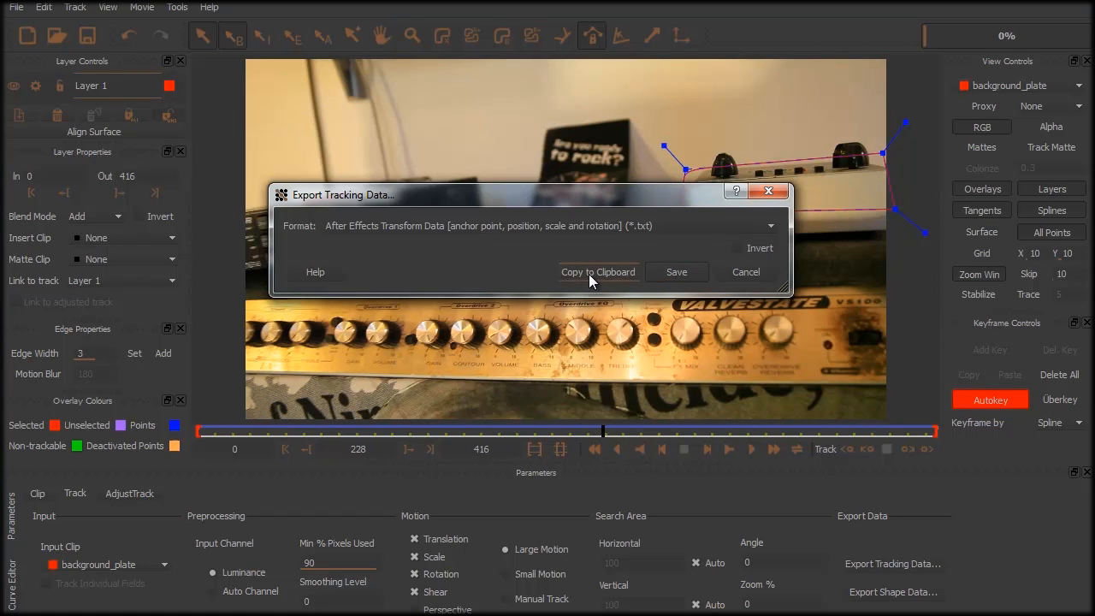
pyautogui.click(744, 271)
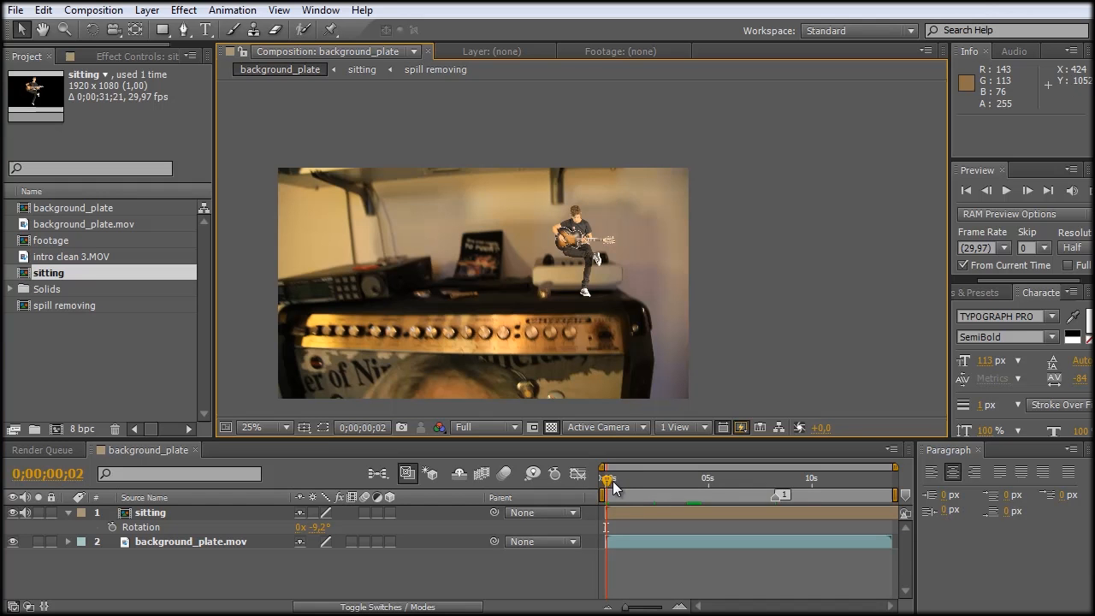
# At frame 0, create a new Null Object layer to hold the Mocha keyframes.
pyautogui.click(602, 477)
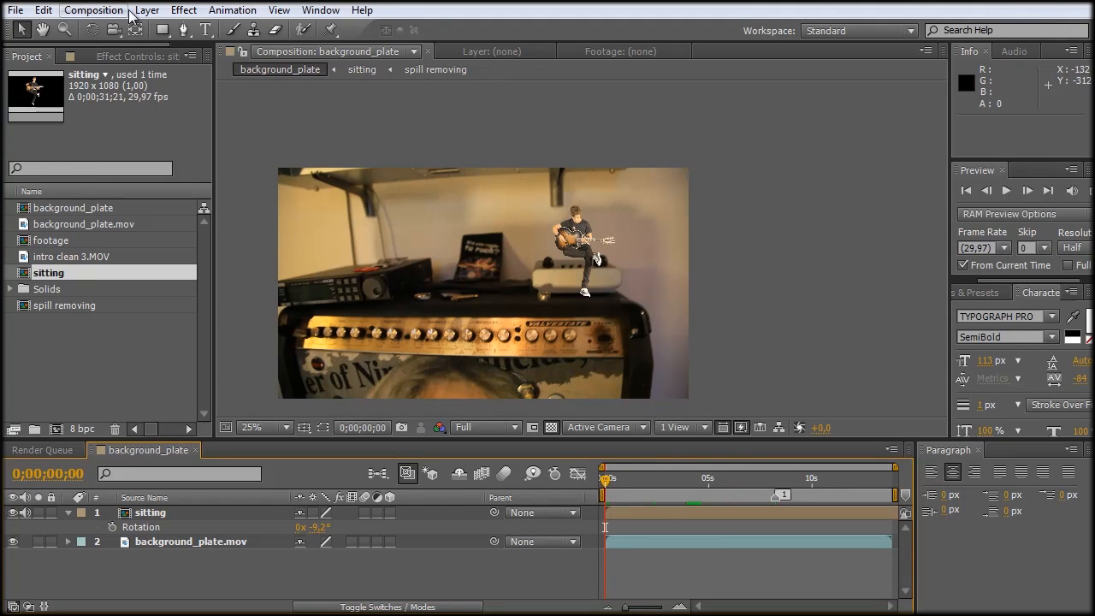
pyautogui.click(147, 11)
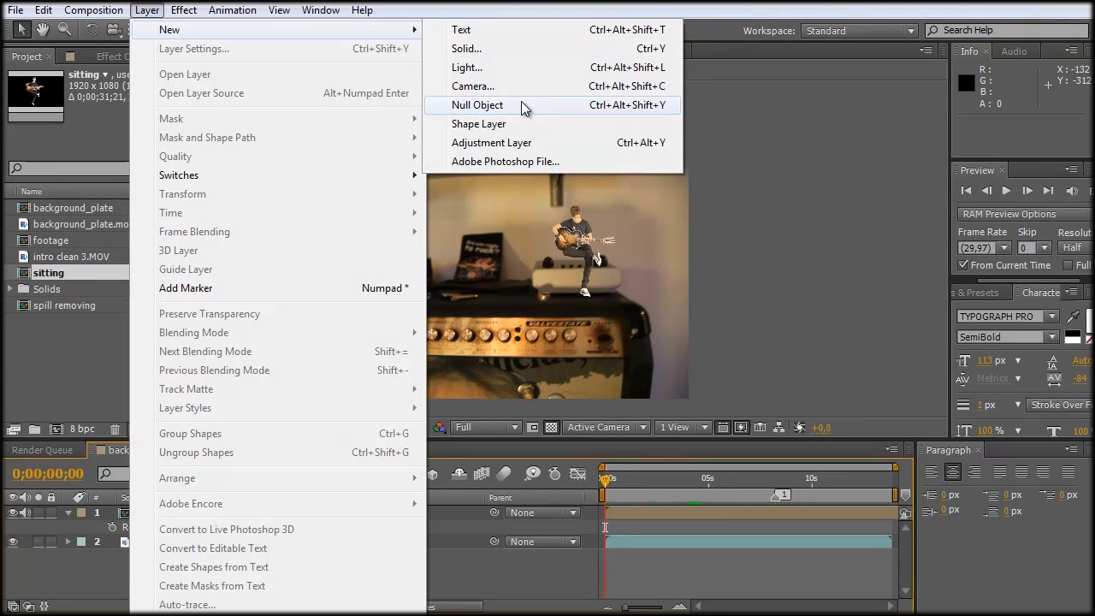
pyautogui.click(478, 104)
pyautogui.write('mocha tracking data')
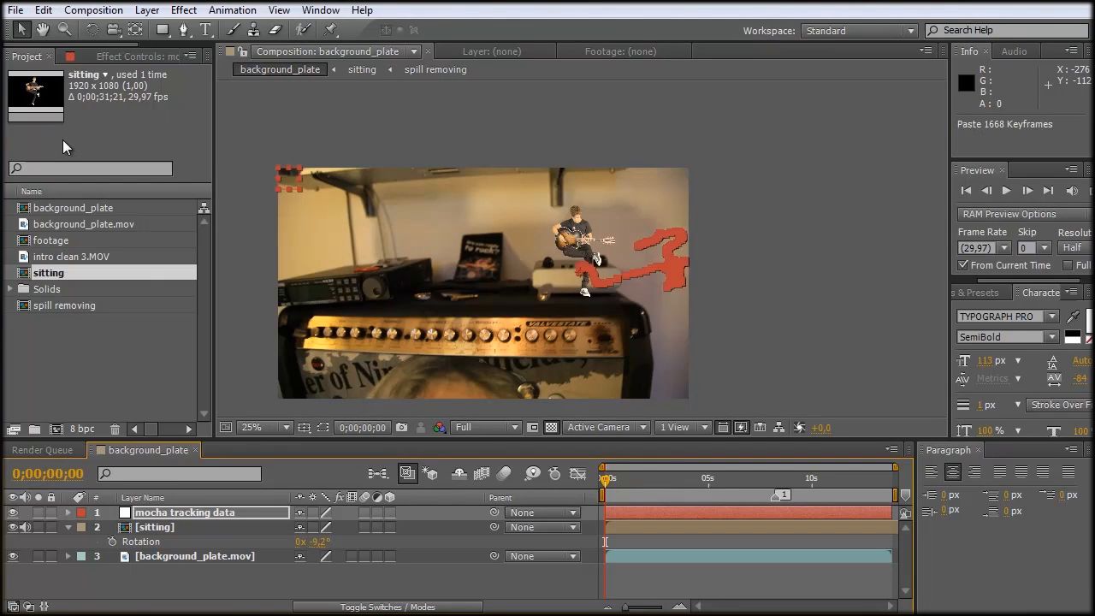
pyautogui.moveTo(70, 521)
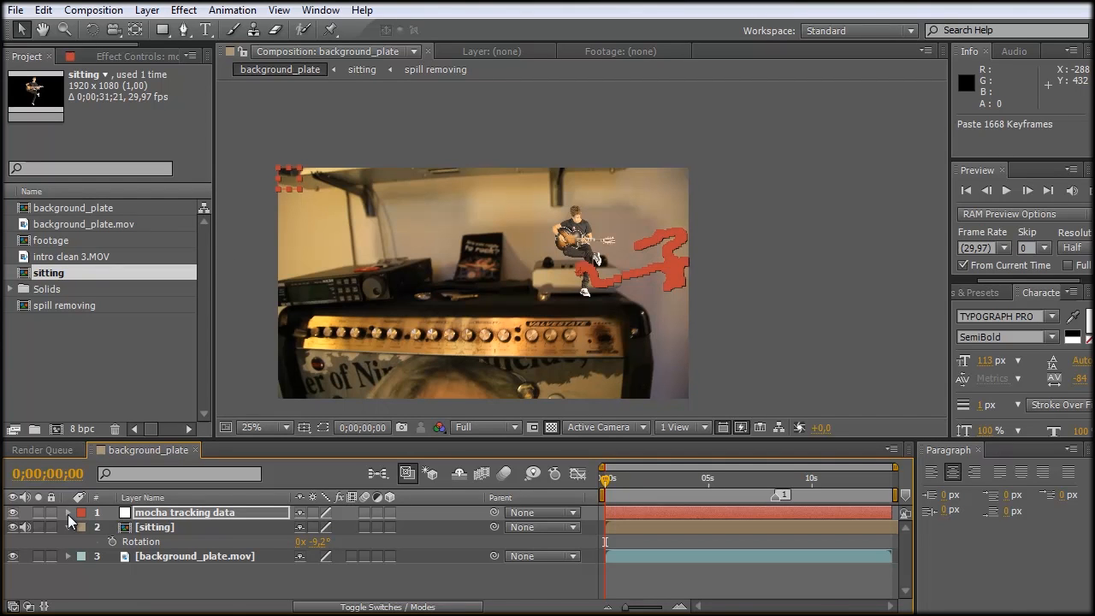
# Scrub the null's Transform keyframes, then delete the Anchor Point animation.
pyautogui.click(68, 512)
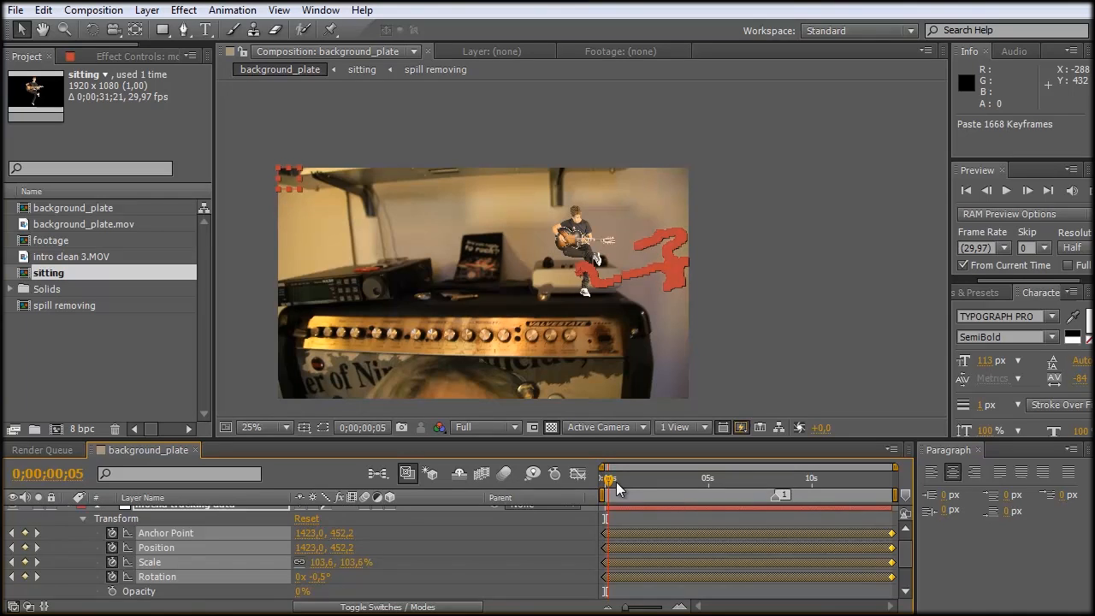
pyautogui.moveTo(609, 479); pyautogui.dragTo(666, 479)
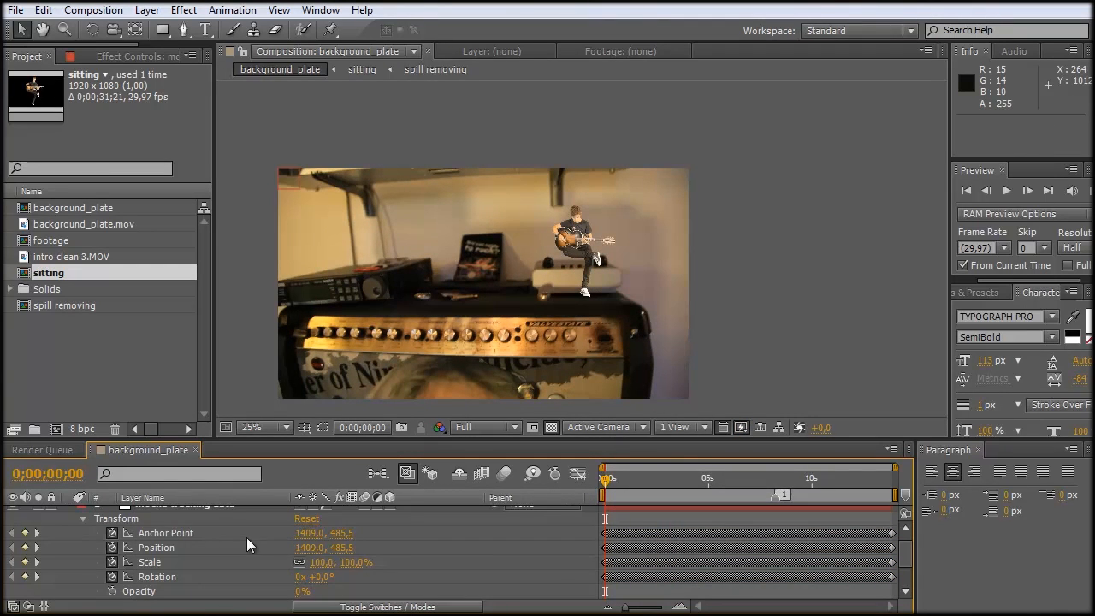
pyautogui.moveTo(602, 479); pyautogui.dragTo(622, 479)
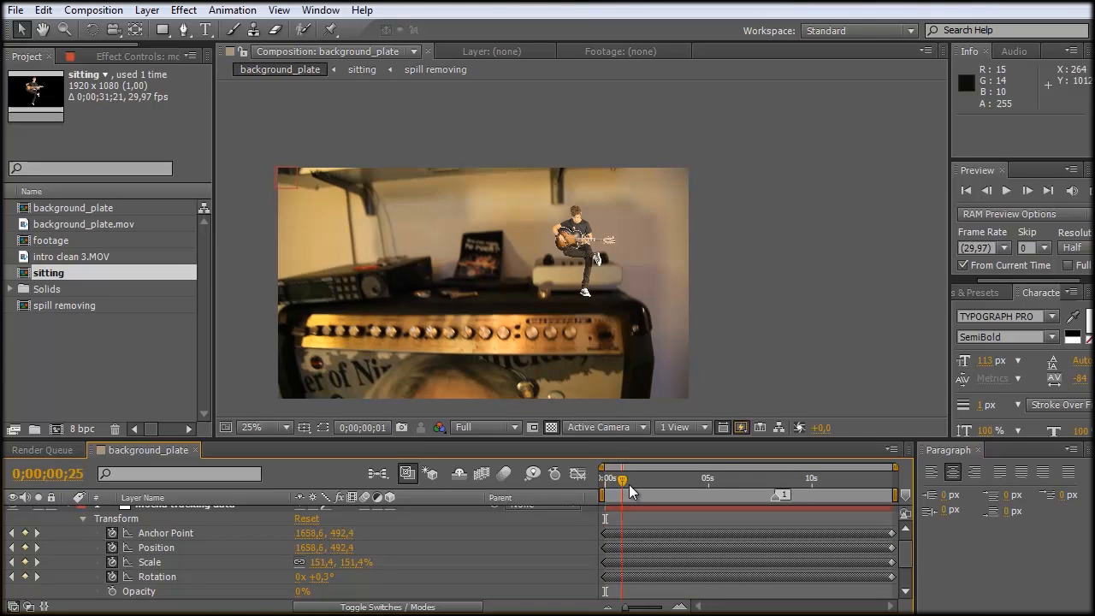
pyautogui.moveTo(623, 479); pyautogui.dragTo(653, 479)
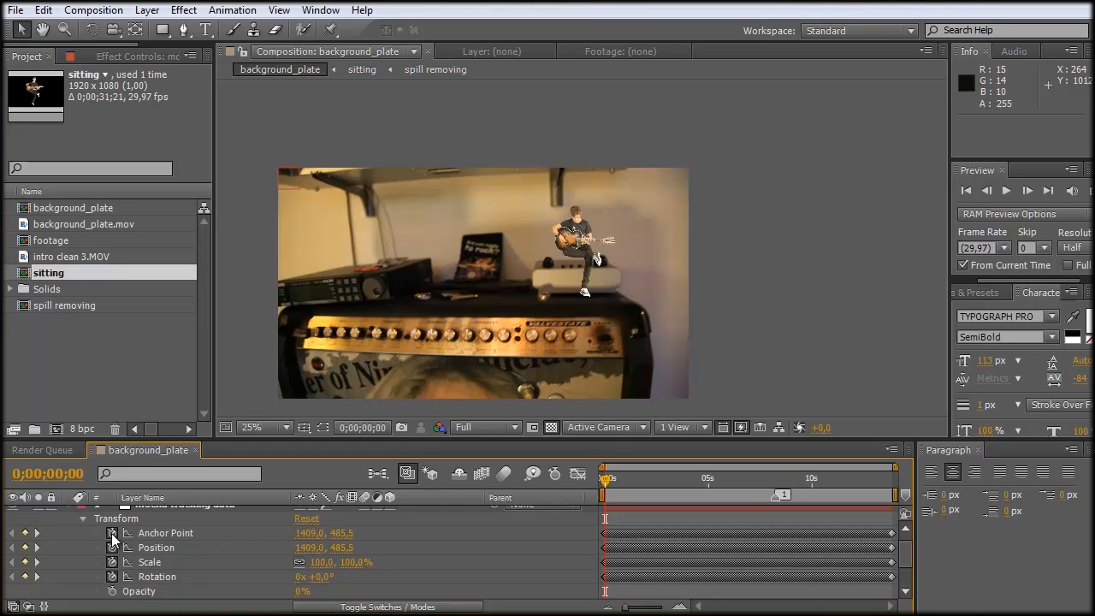
pyautogui.click(112, 533)
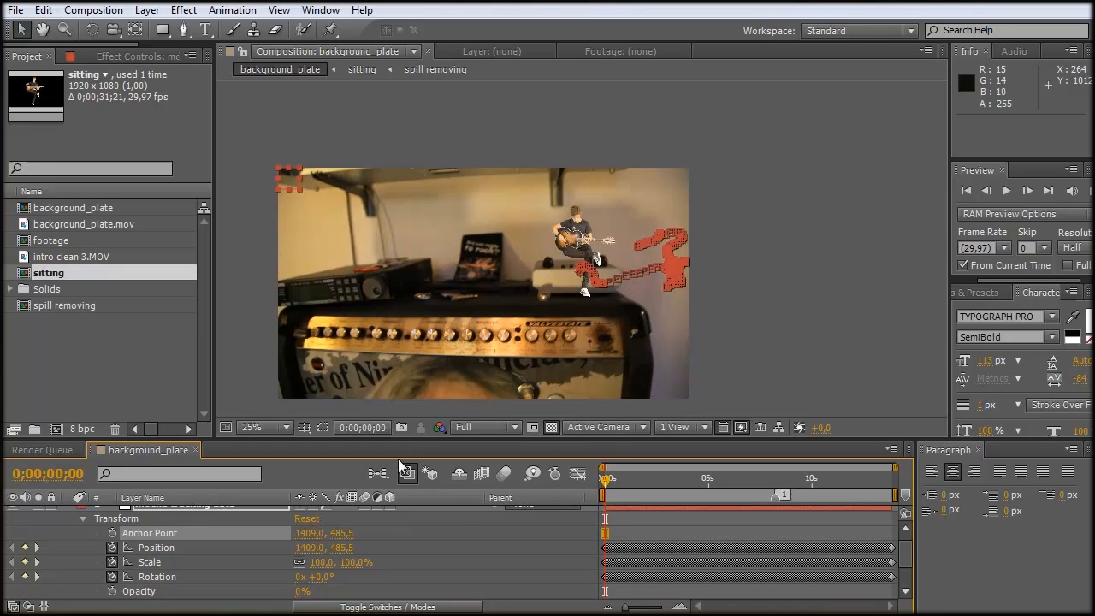
pyautogui.moveTo(606, 486)
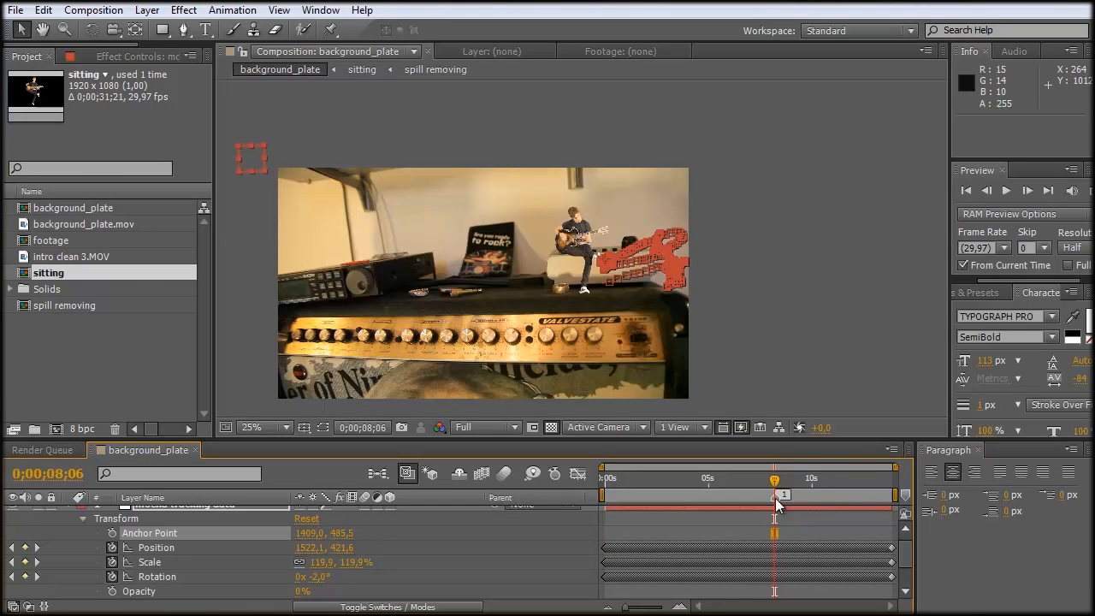
pyautogui.moveTo(667, 331)
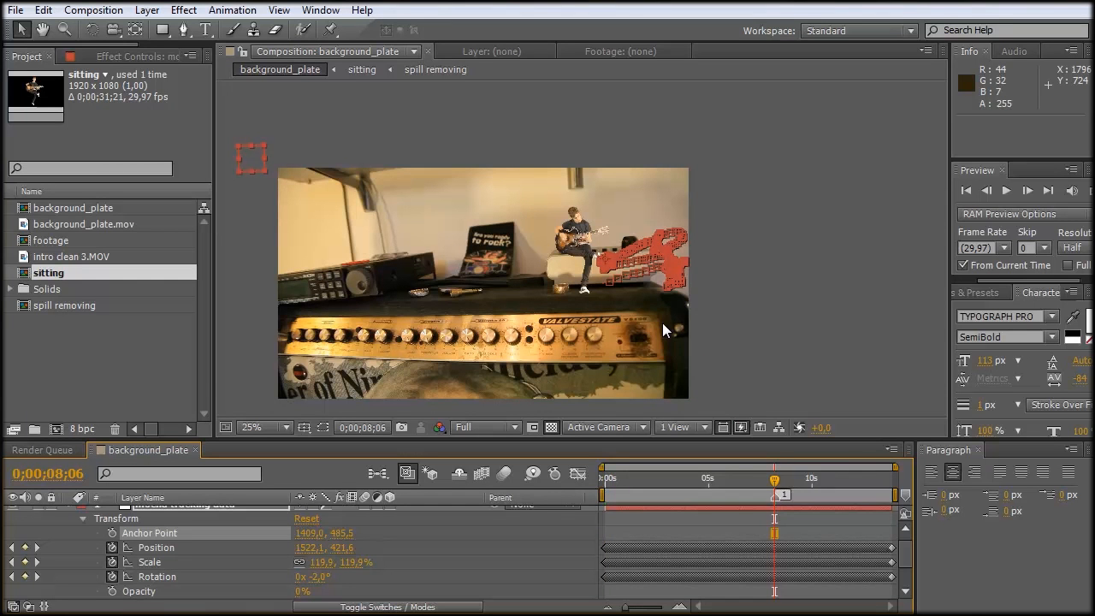
# Zoom the viewer to 50% and select the sitting guitarist layer for parenting.
pyautogui.click(256, 428)
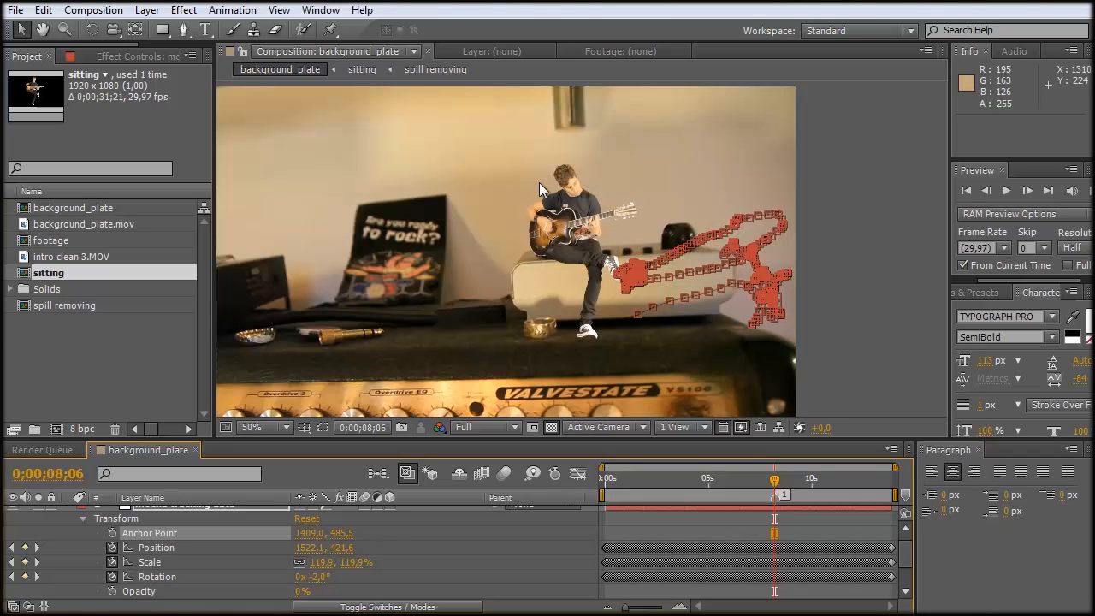
pyautogui.moveTo(619, 309)
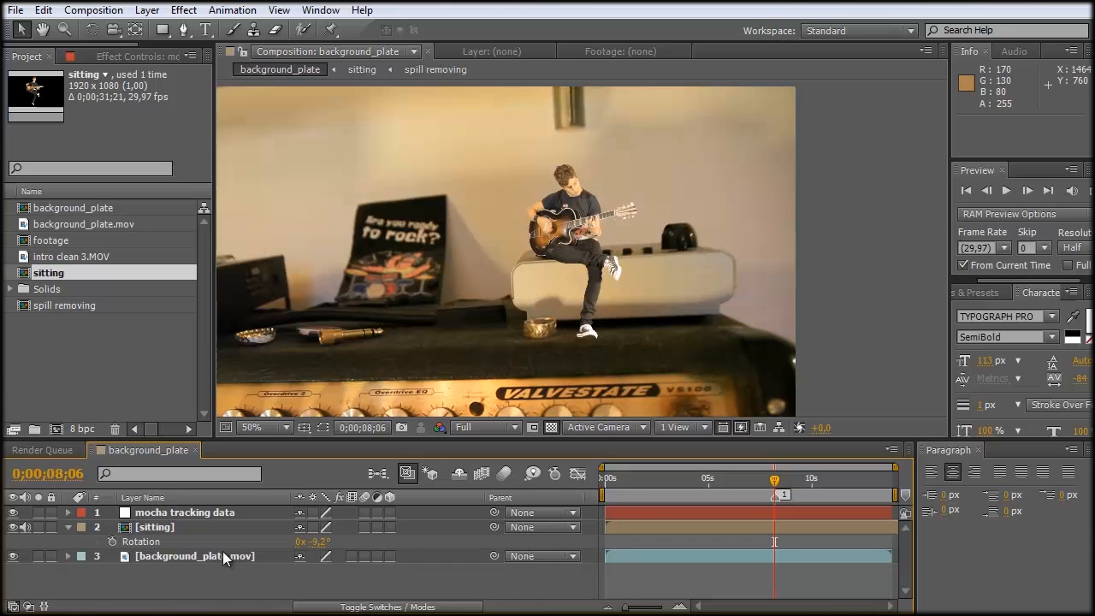
pyautogui.click(154, 526)
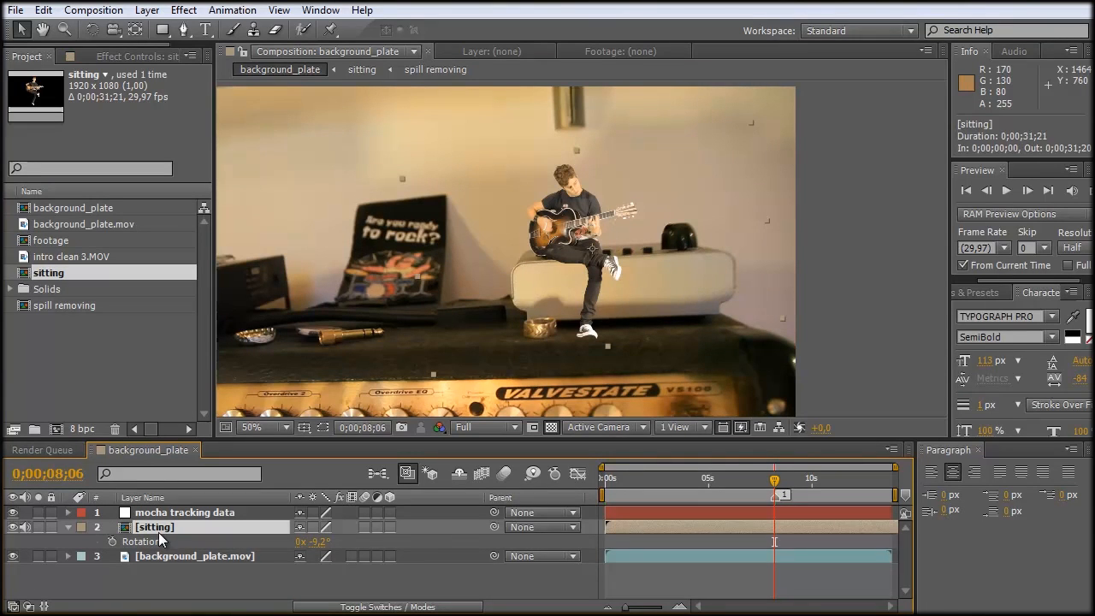
pyautogui.moveTo(608, 595)
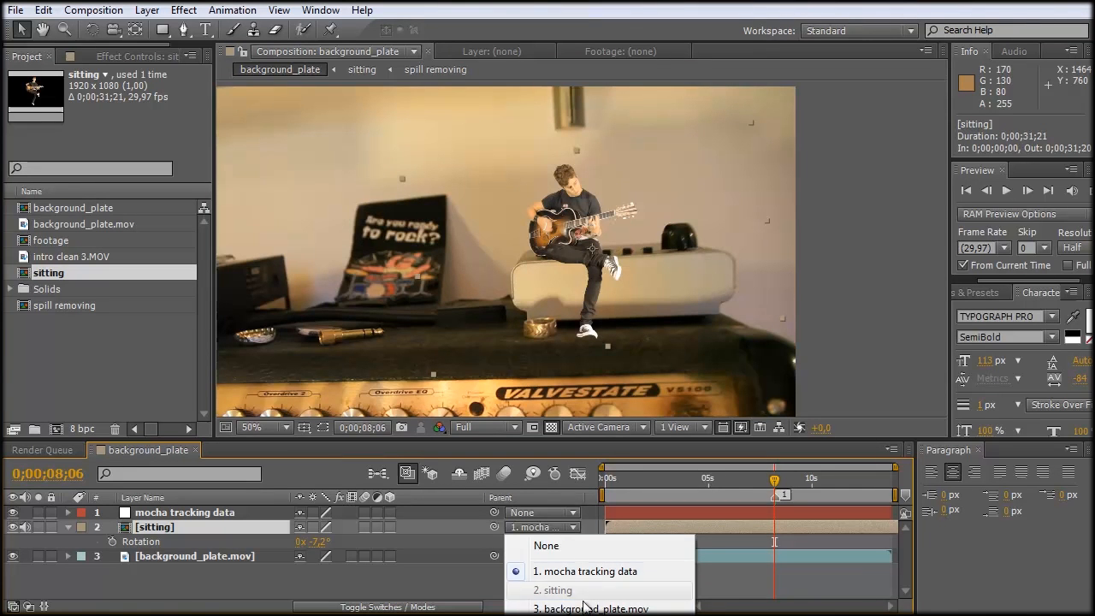
pyautogui.moveTo(585, 571)
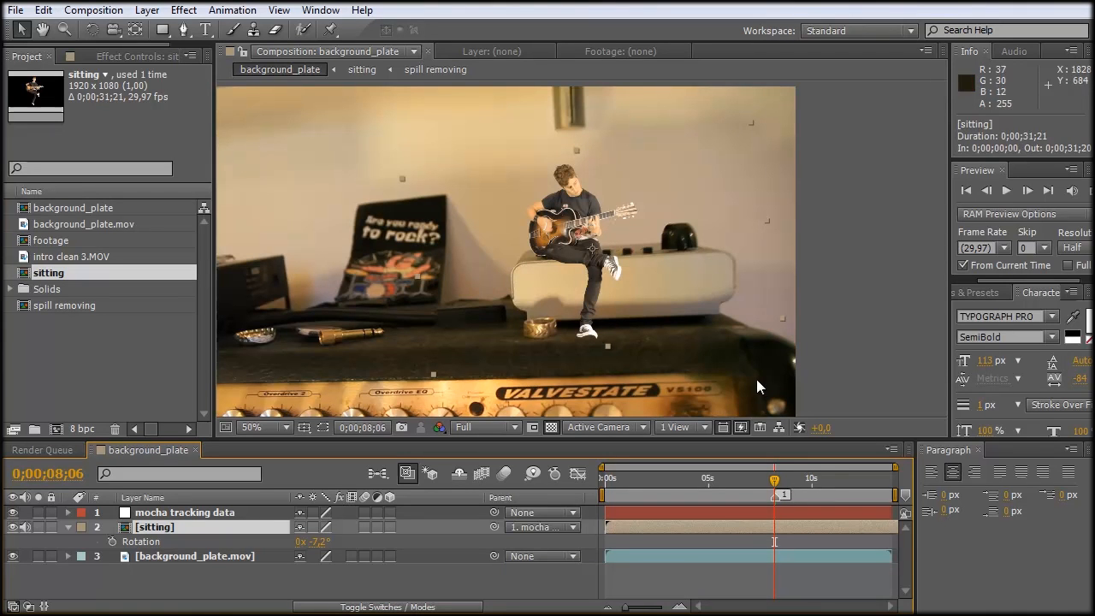
pyautogui.moveTo(568, 438)
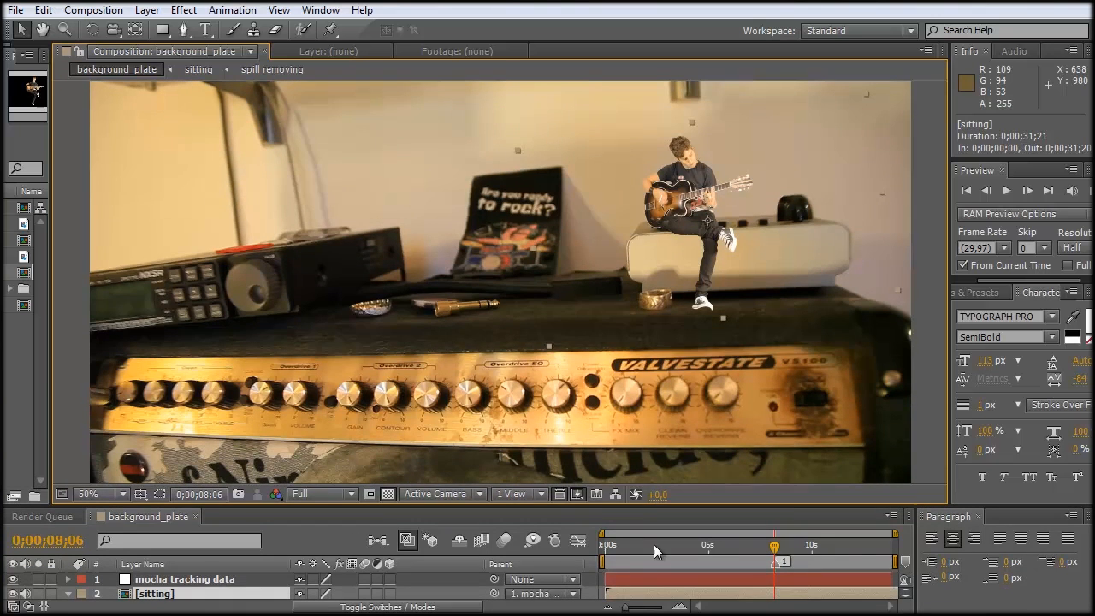
# Run and stop a RAM Preview of the guitarist tracked over the amp.
pyautogui.click(965, 191)
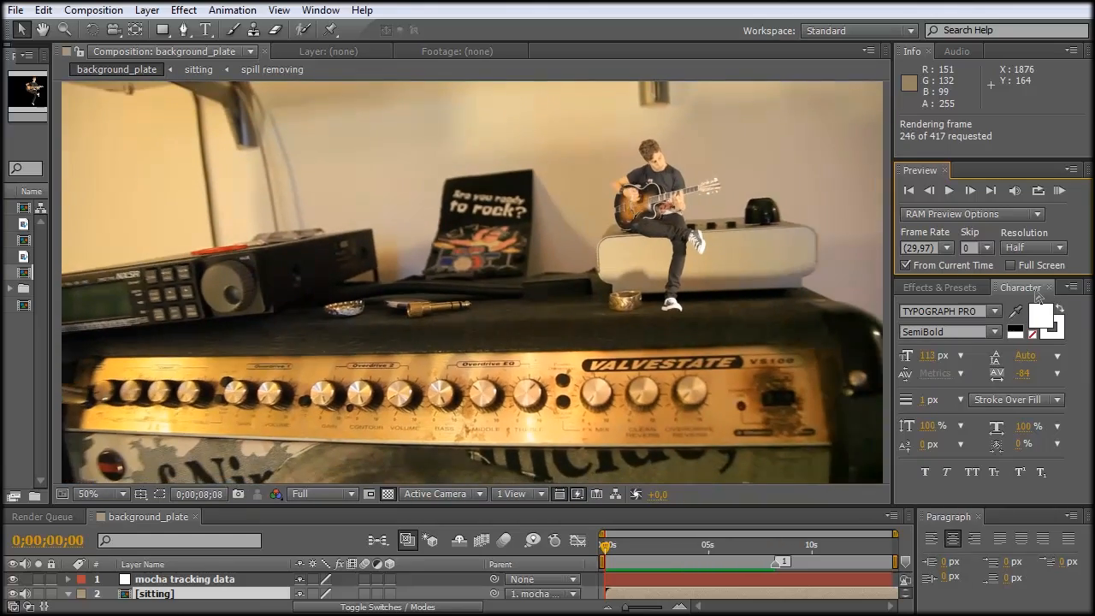
pyautogui.click(1059, 192)
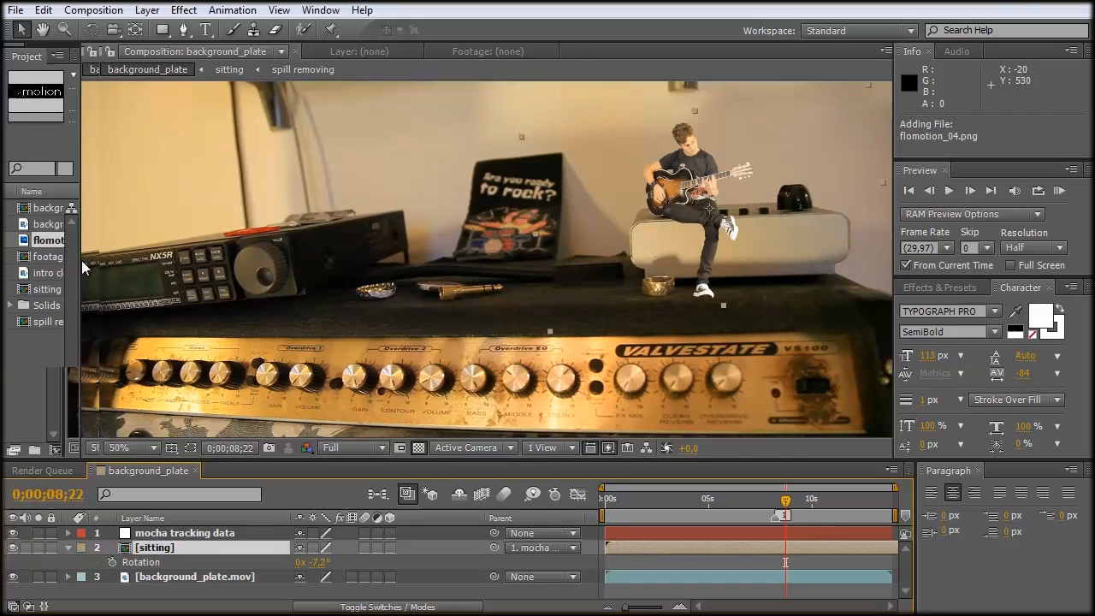
# Place flomotion_04.png on the amp's white box, scaled down, with Curves and parented to the mocha tracking null.
pyautogui.click(75, 239)
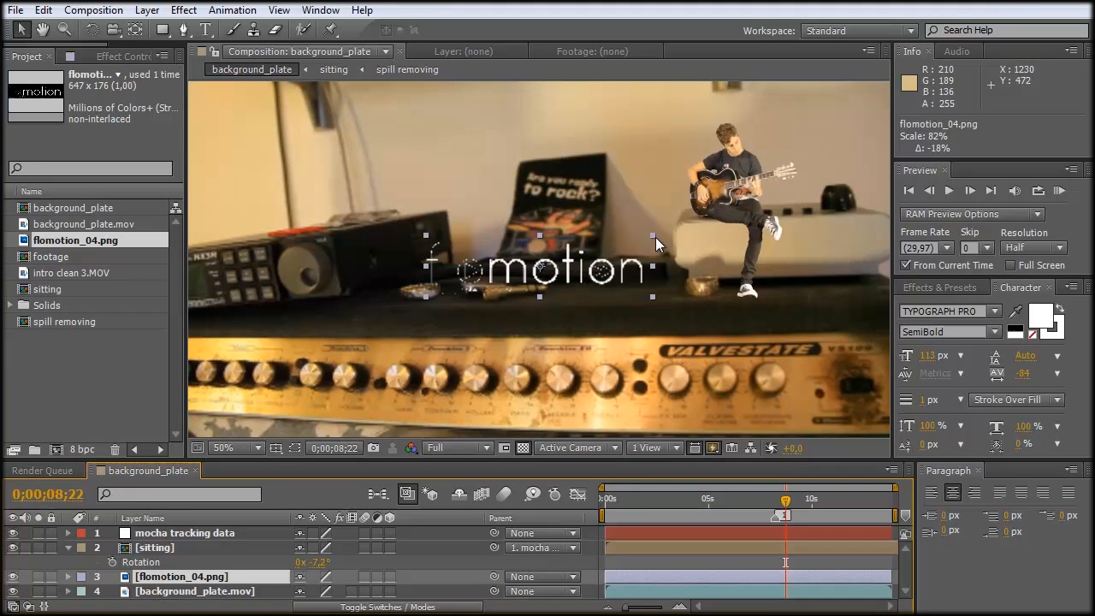
pyautogui.moveTo(541, 267); pyautogui.dragTo(773, 240)
pyautogui.write('curve')
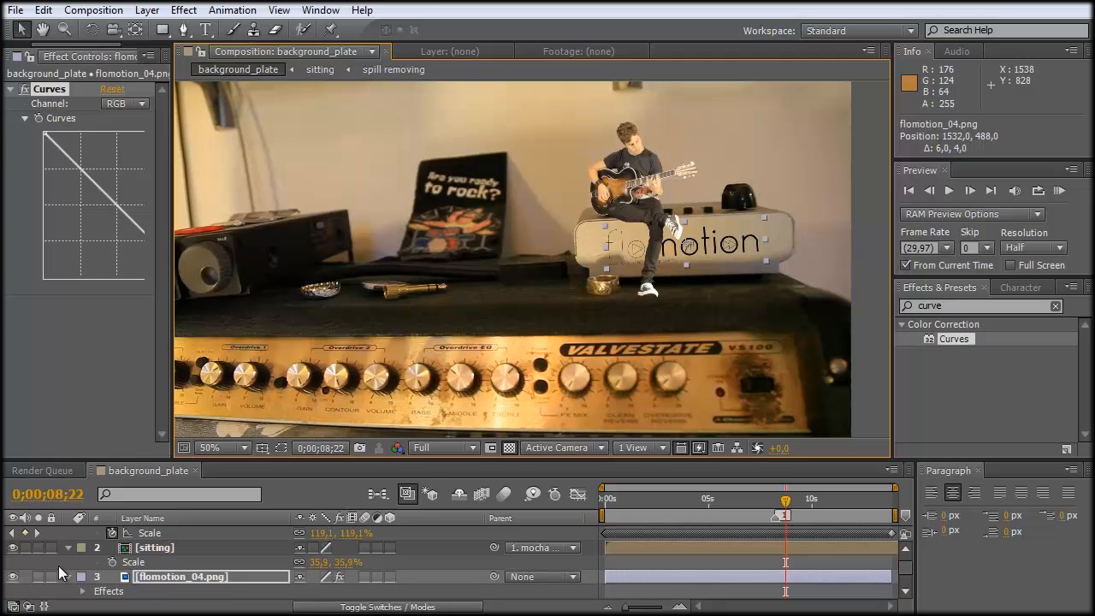
pyautogui.click(68, 561)
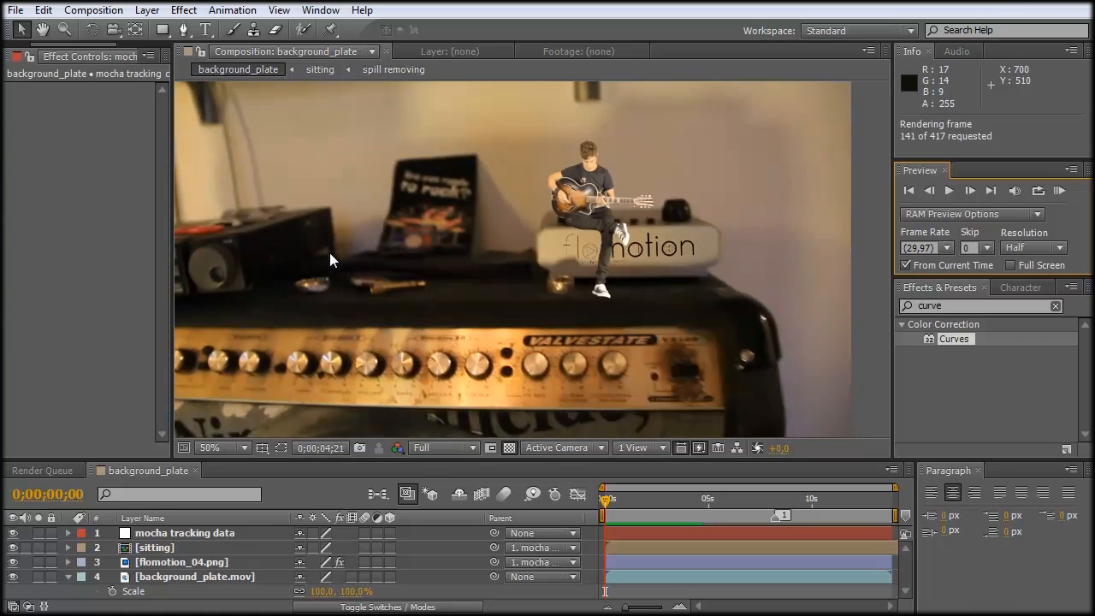
# Frame the whole composition in the viewer with the flomotion logo layer selected.
pyautogui.click(646, 500)
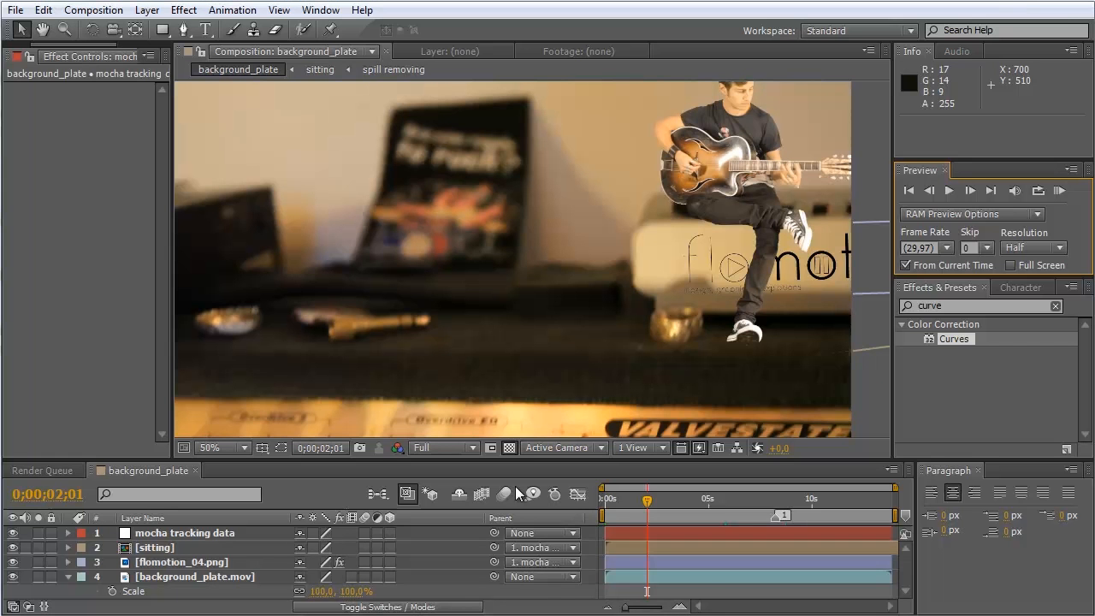
pyautogui.click(209, 448)
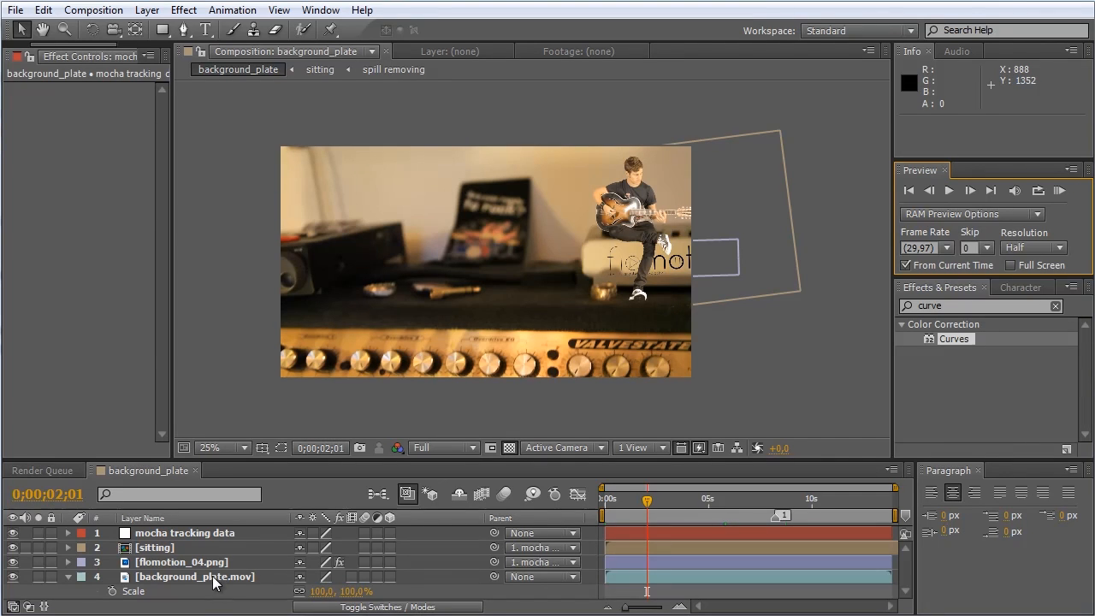
pyautogui.click(181, 561)
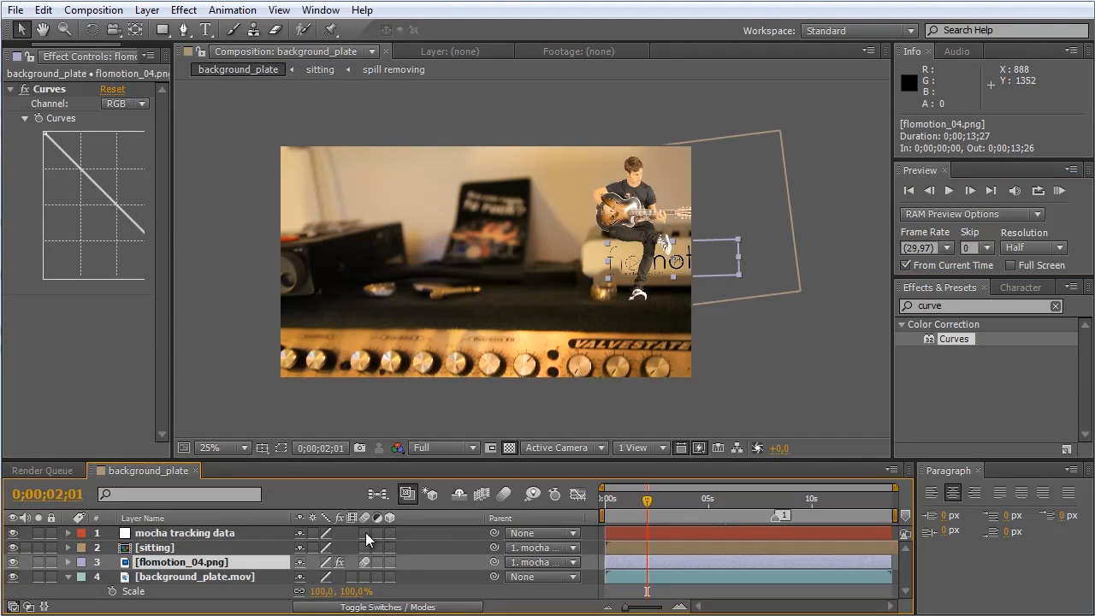
pyautogui.moveTo(265, 540)
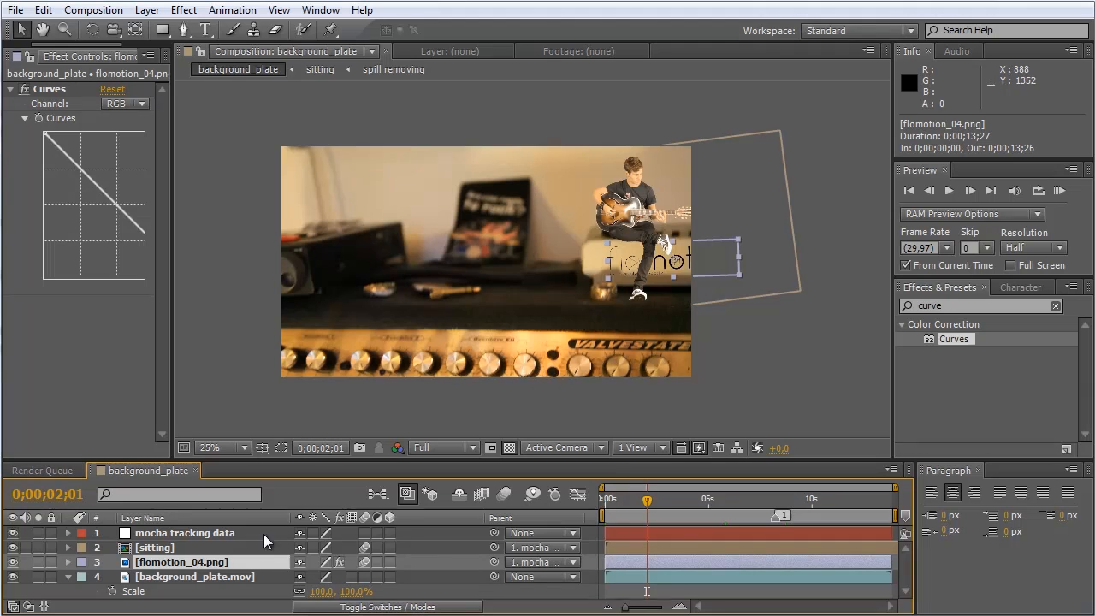
pyautogui.moveTo(231, 537)
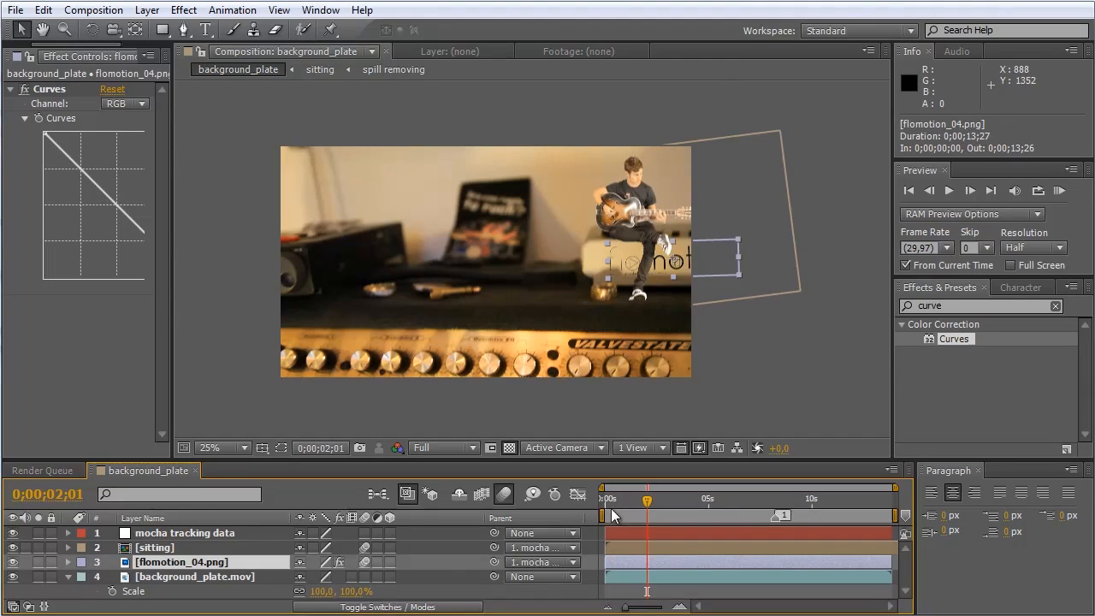
# Run a full-resolution RAM Preview of the guitarist and logo riding with the amp, then stop it.
pyautogui.click(1059, 192)
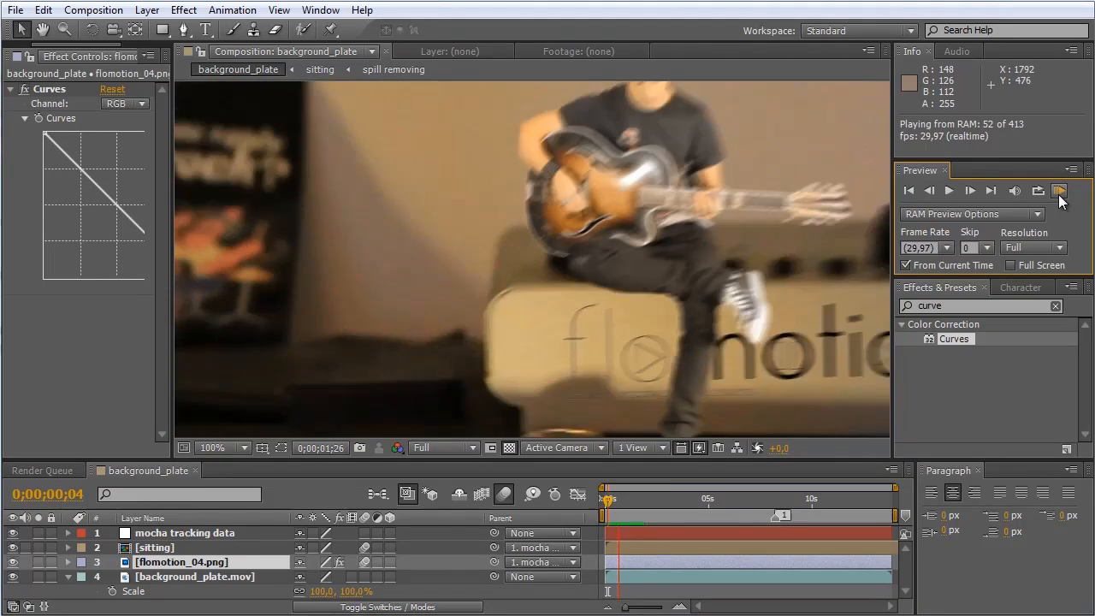
pyautogui.click(1060, 192)
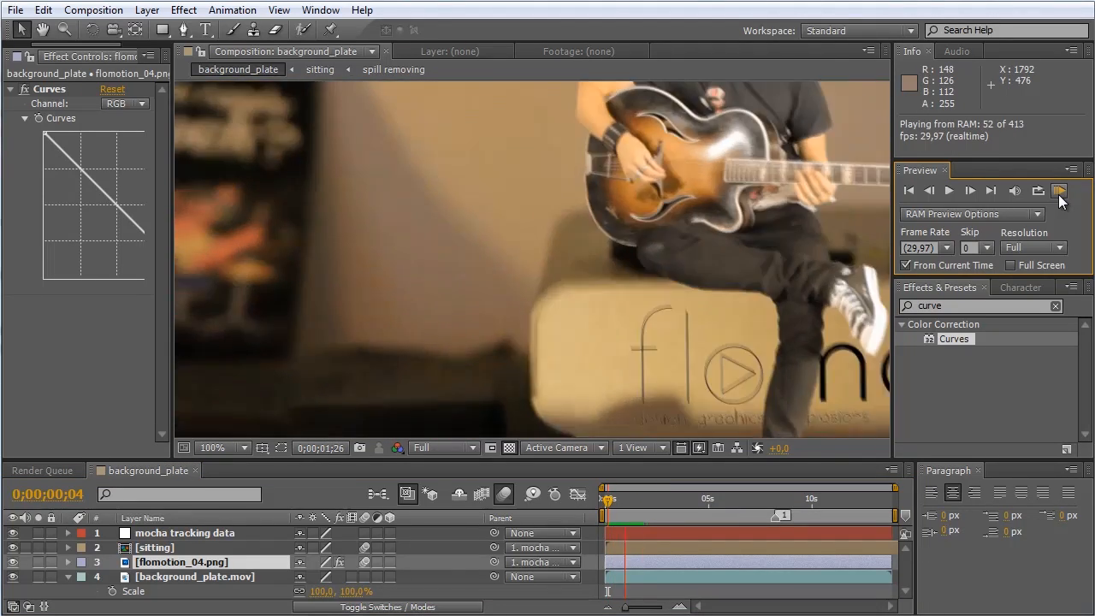
pyautogui.click(1058, 192)
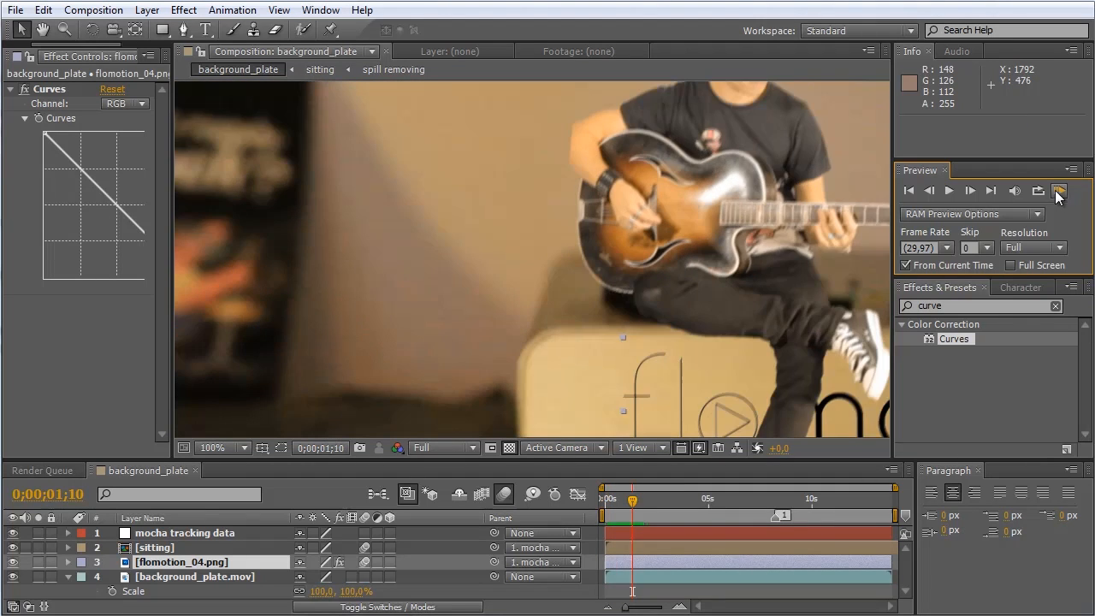
pyautogui.click(216, 448)
pyautogui.write('lens')
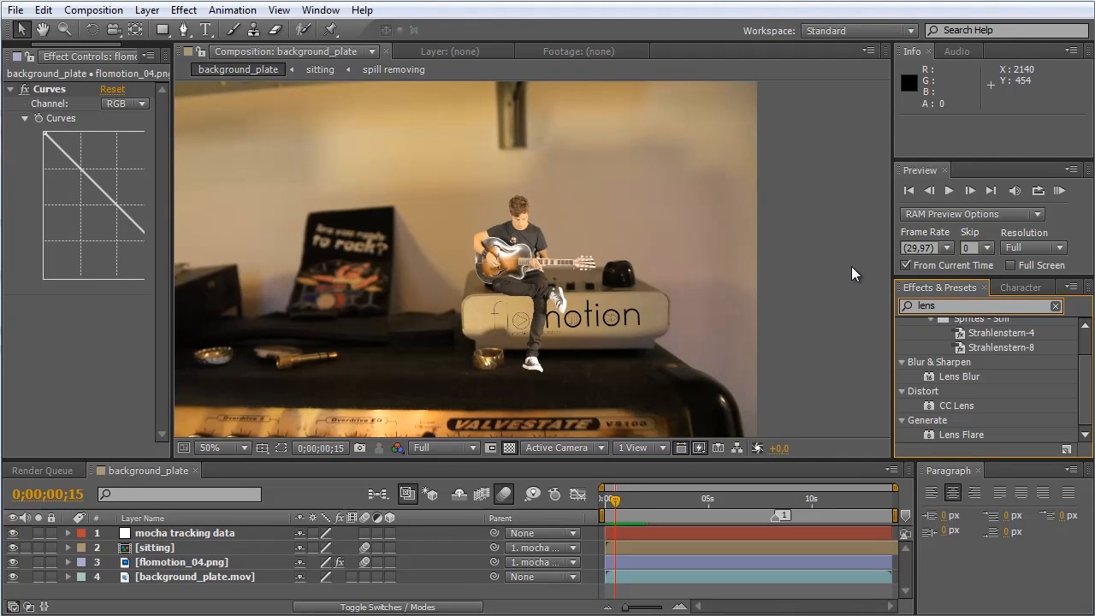
pyautogui.moveTo(960, 388)
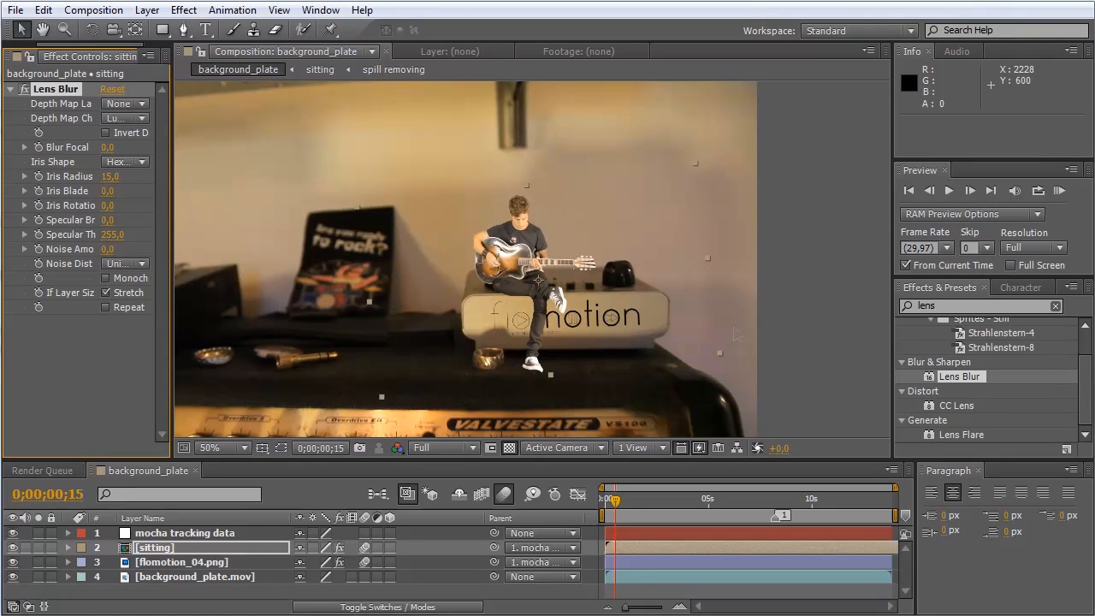
# Apply Lens Blur to the sitting guitarist layer with an Iris Radius of 18.
pyautogui.click(220, 448)
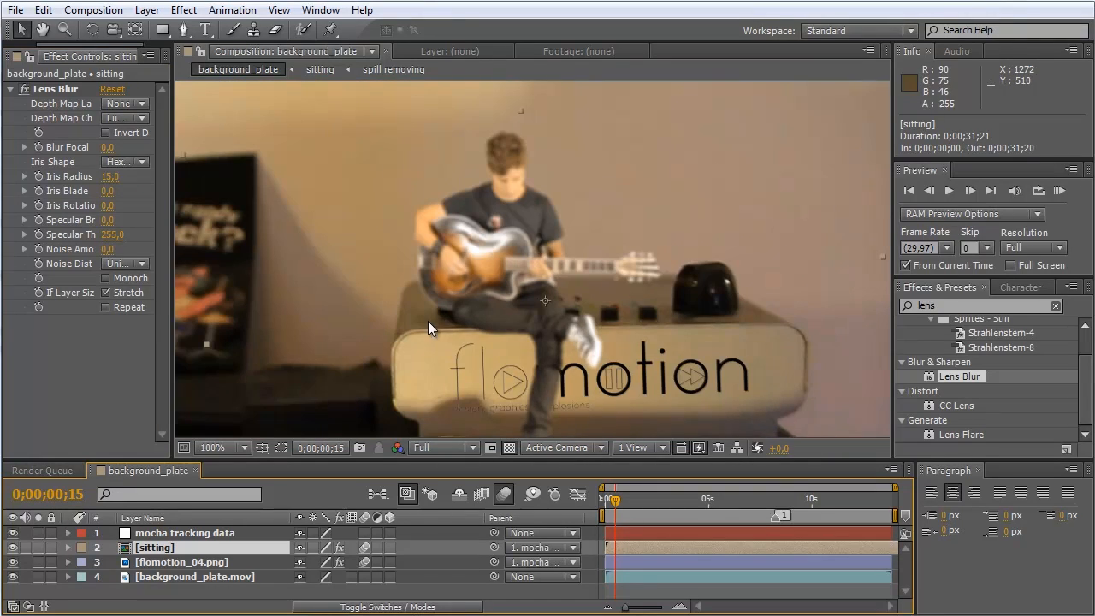
pyautogui.moveTo(167, 250)
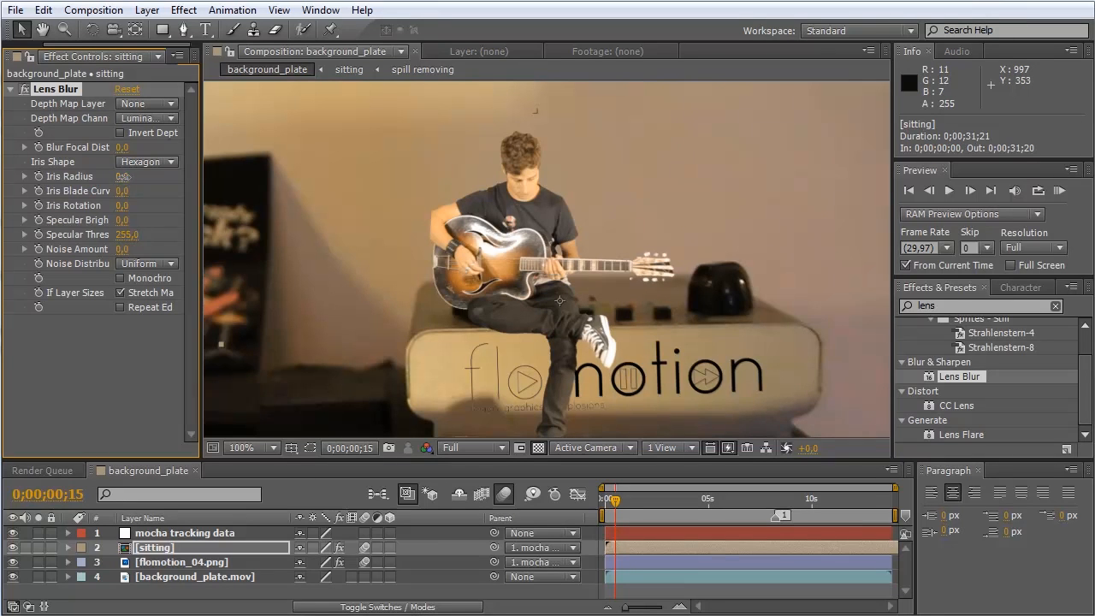
pyautogui.moveTo(123, 176); pyautogui.dragTo(137, 176)
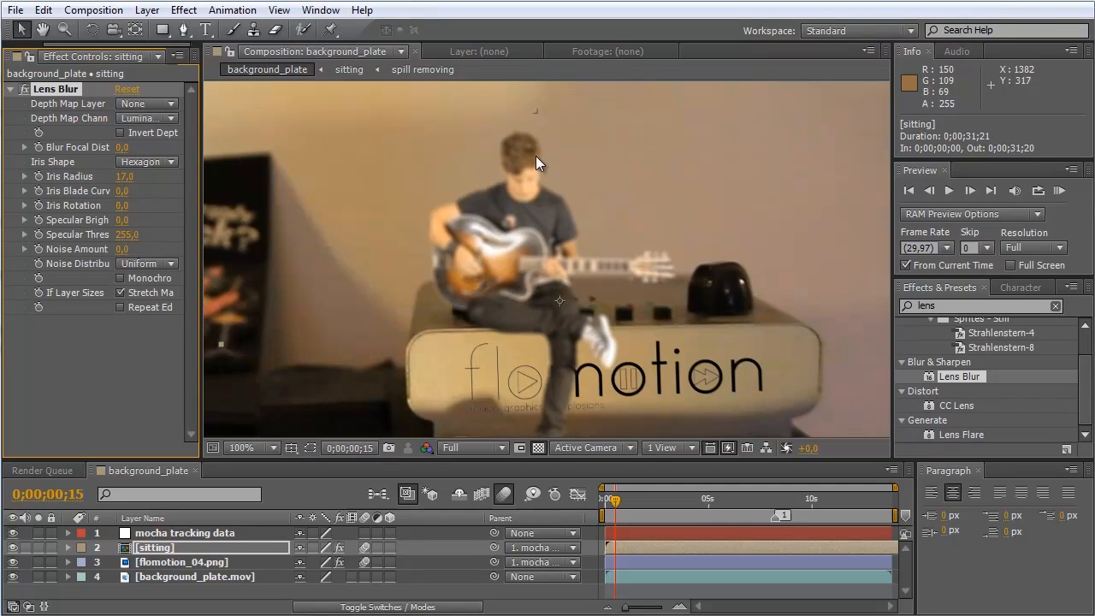
pyautogui.doubleClick(127, 176)
pyautogui.write('10')
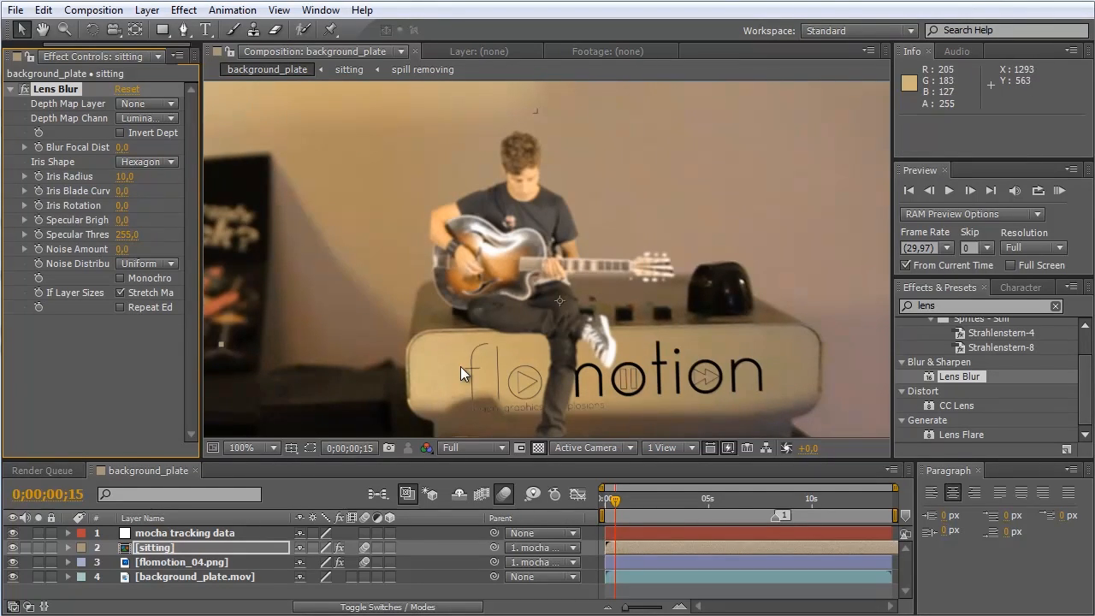
pyautogui.moveTo(89, 180)
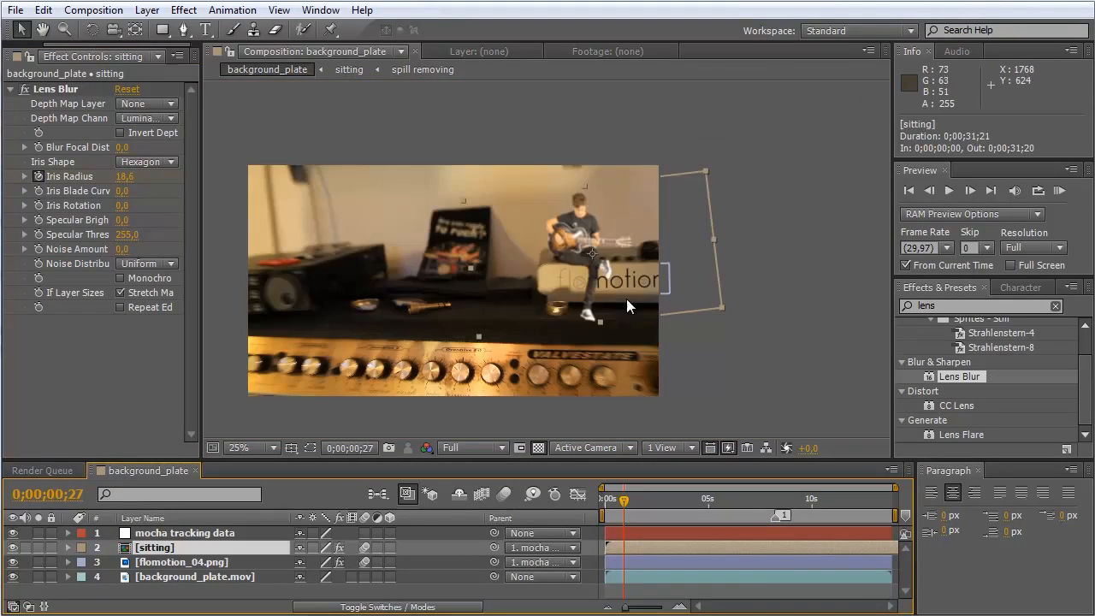
# Zoom in and out on the guitarist to judge how his blur matches the background.
pyautogui.click(240, 448)
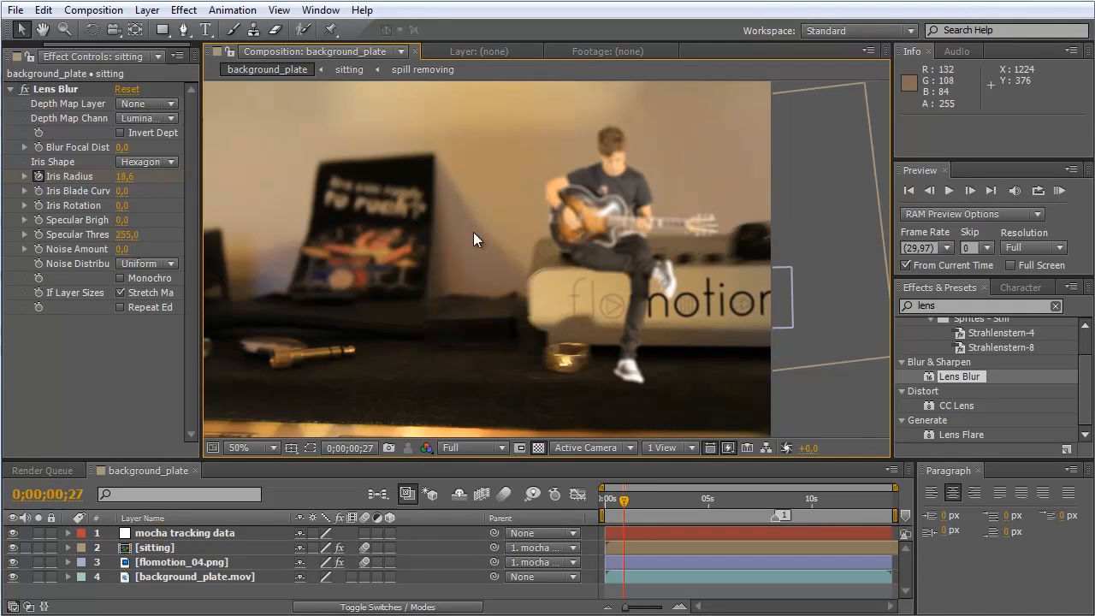
pyautogui.moveTo(7, 128)
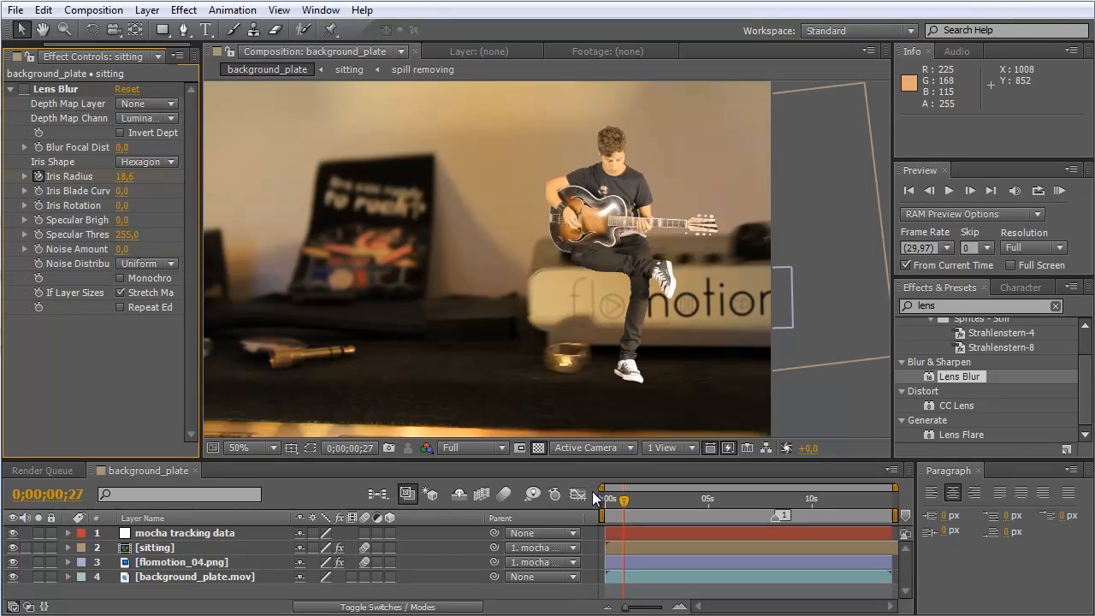
pyautogui.click(253, 448)
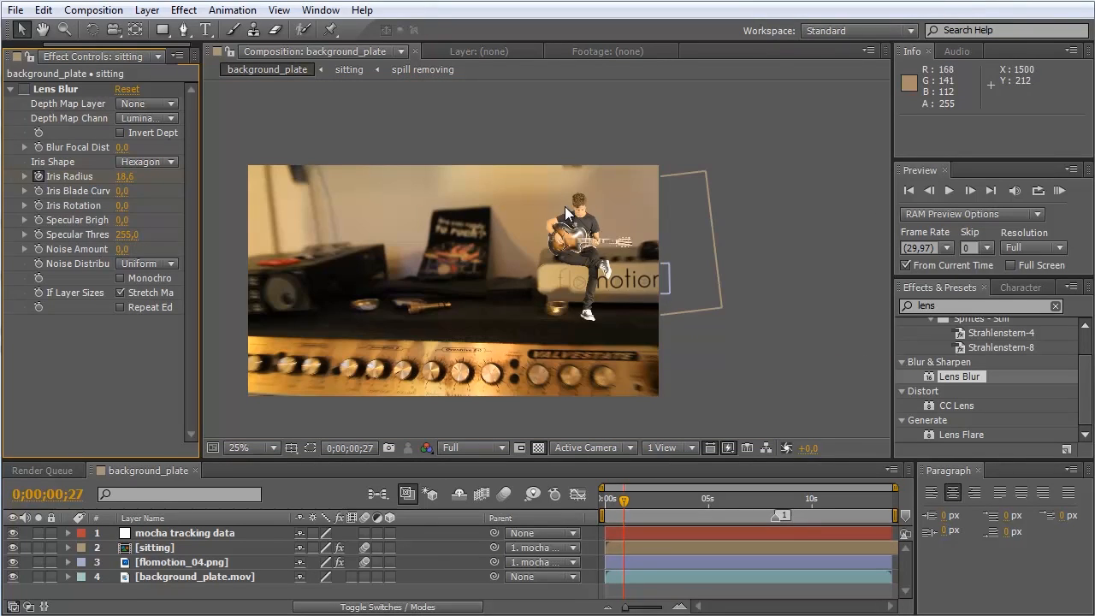
pyautogui.click(238, 448)
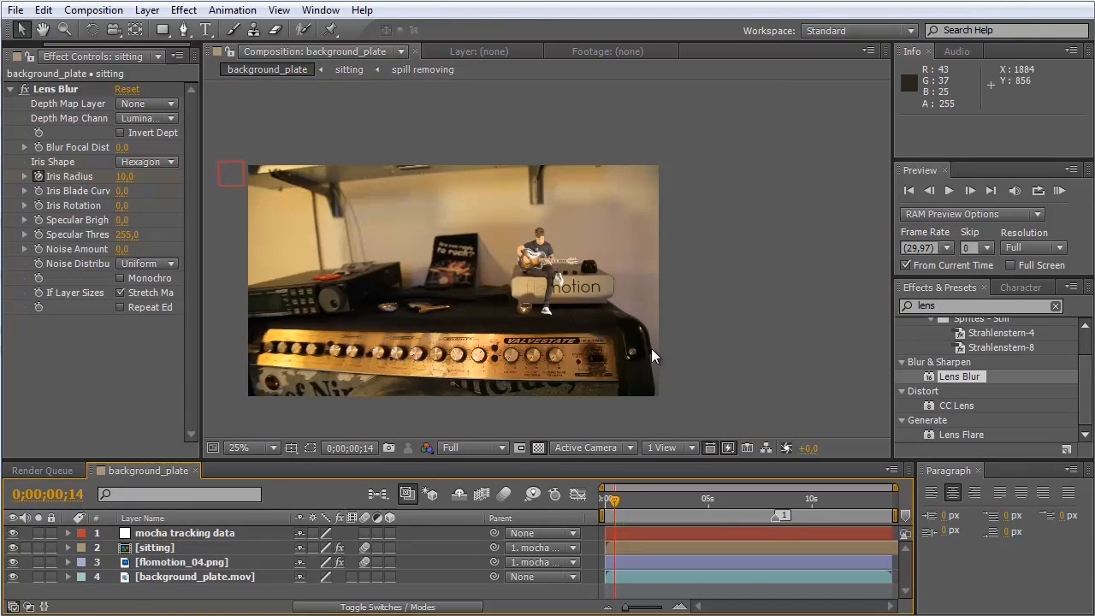
pyautogui.click(240, 448)
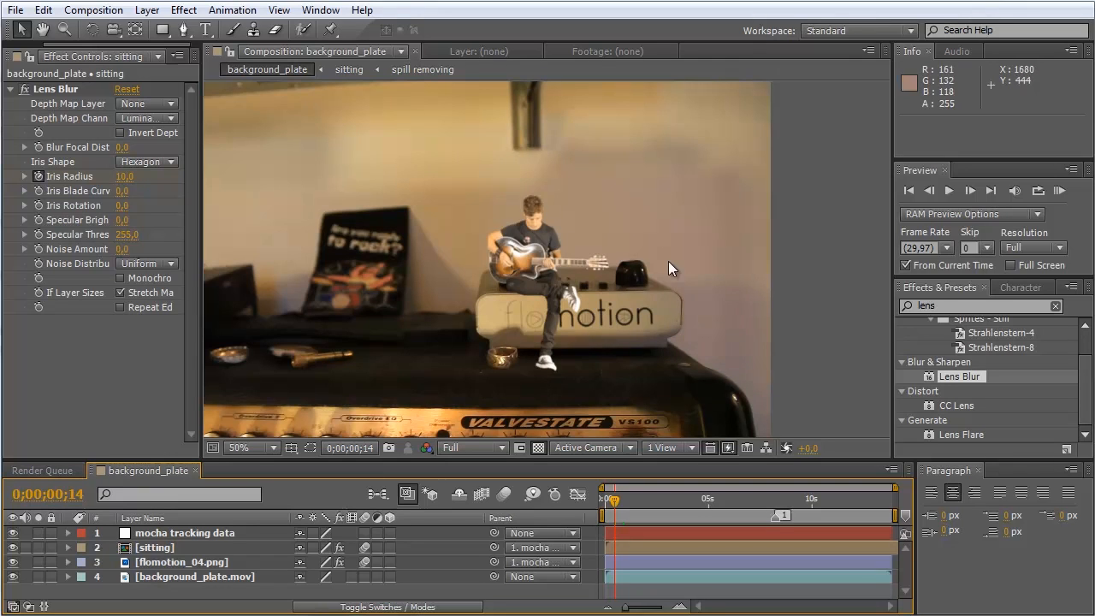
pyautogui.moveTo(539, 171)
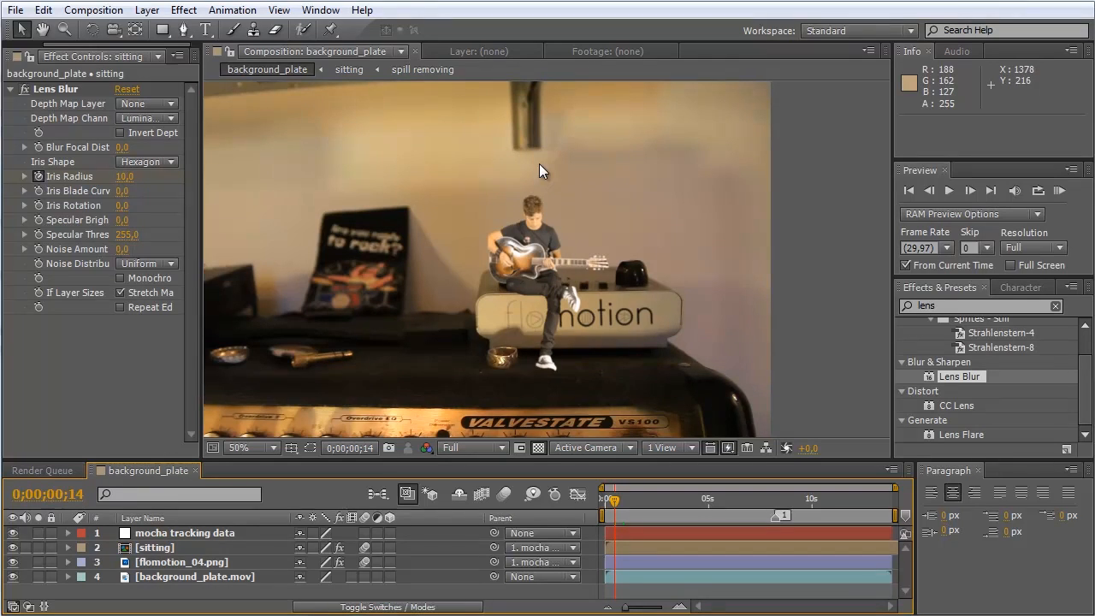
pyautogui.click(239, 448)
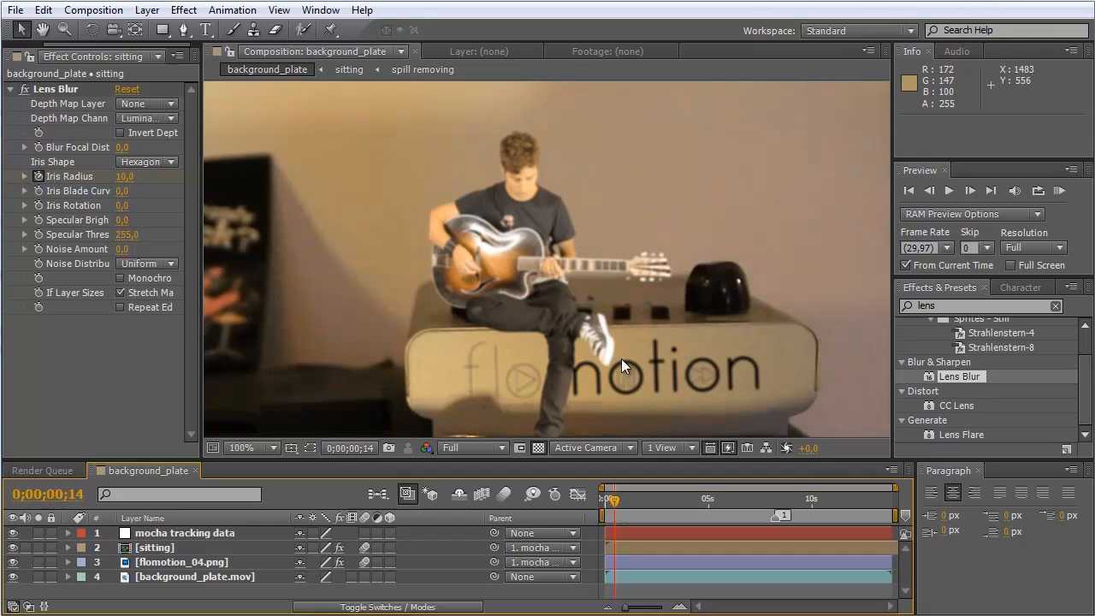
pyautogui.click(242, 448)
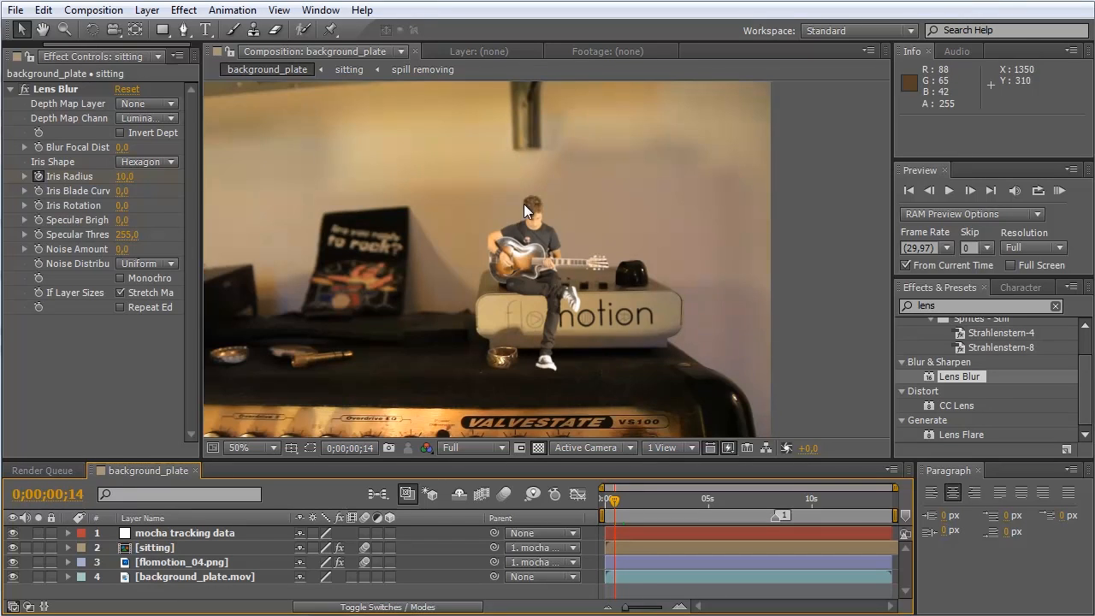
pyautogui.moveTo(533, 236)
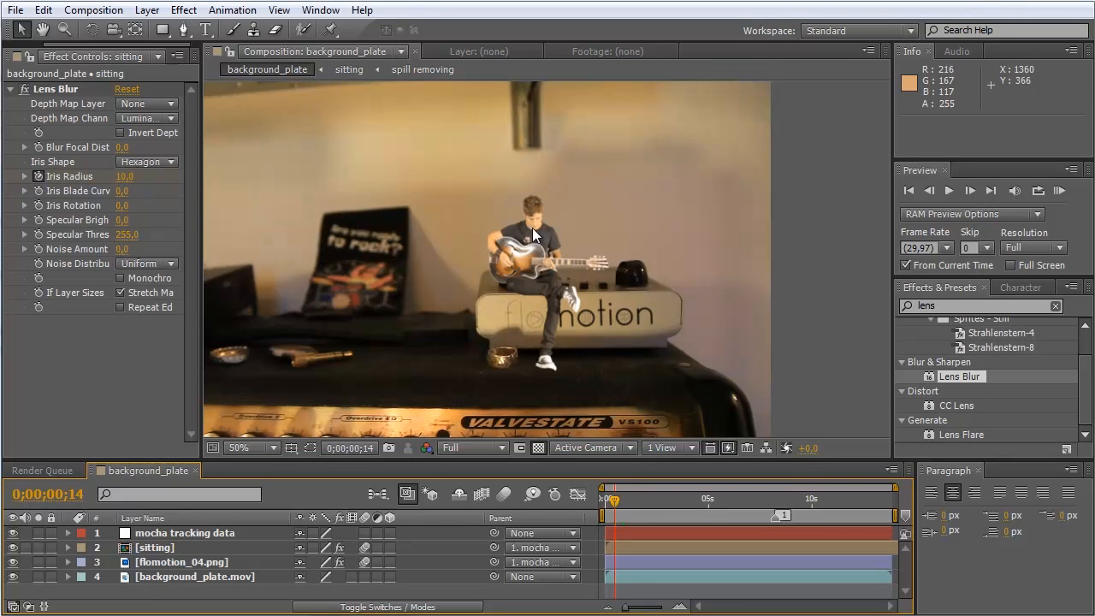
pyautogui.moveTo(528, 379)
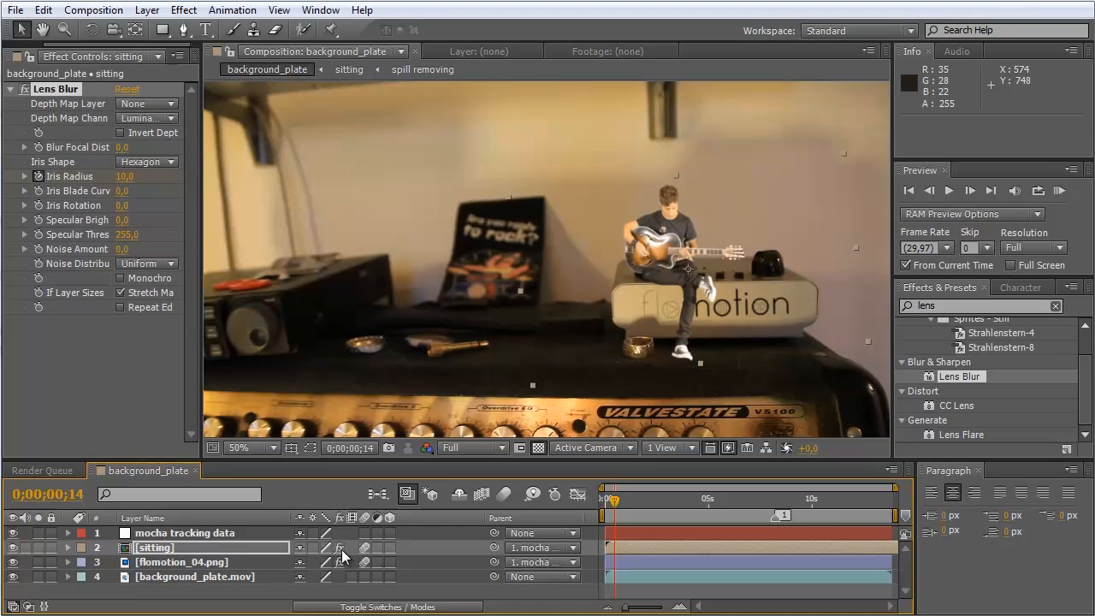
# Keyframe the Iris Radius and move later in the shot to lower it to about 9.
pyautogui.click(239, 449)
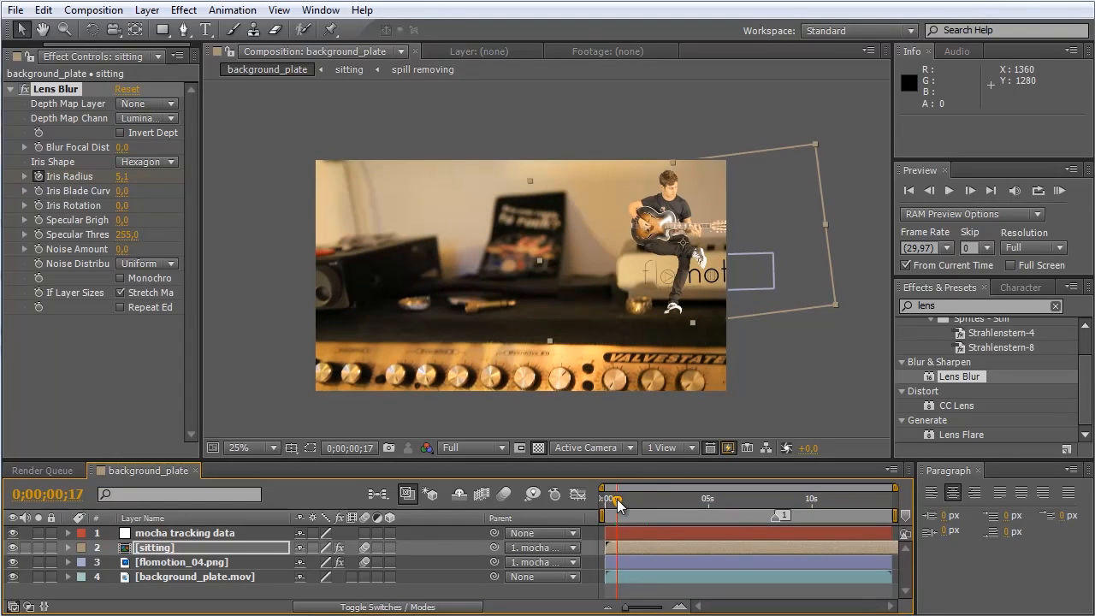
pyautogui.moveTo(617, 500); pyautogui.dragTo(654, 500)
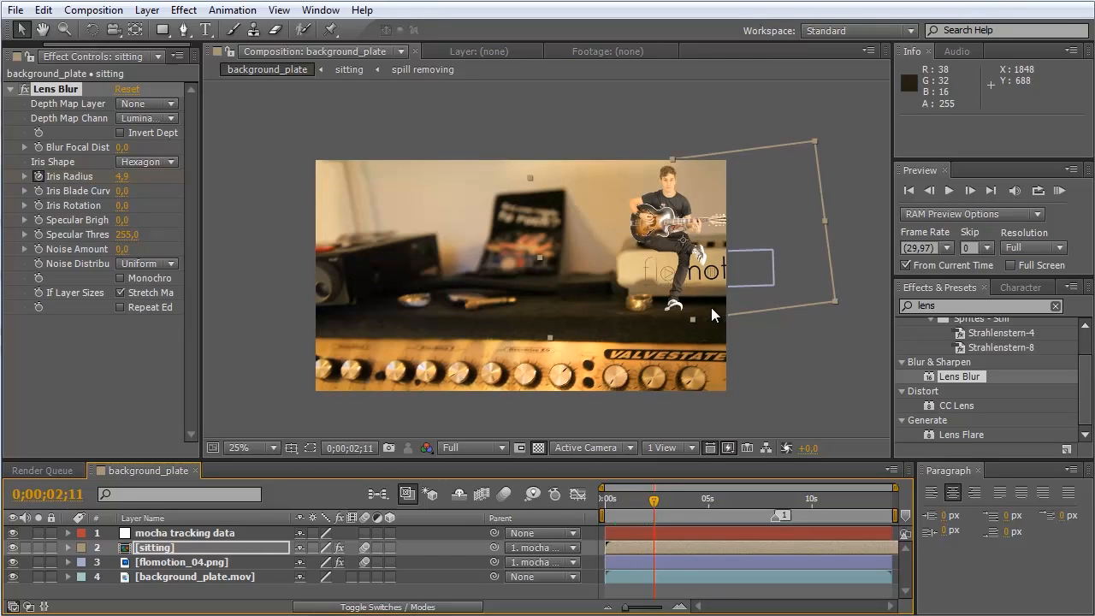
pyautogui.moveTo(770, 380)
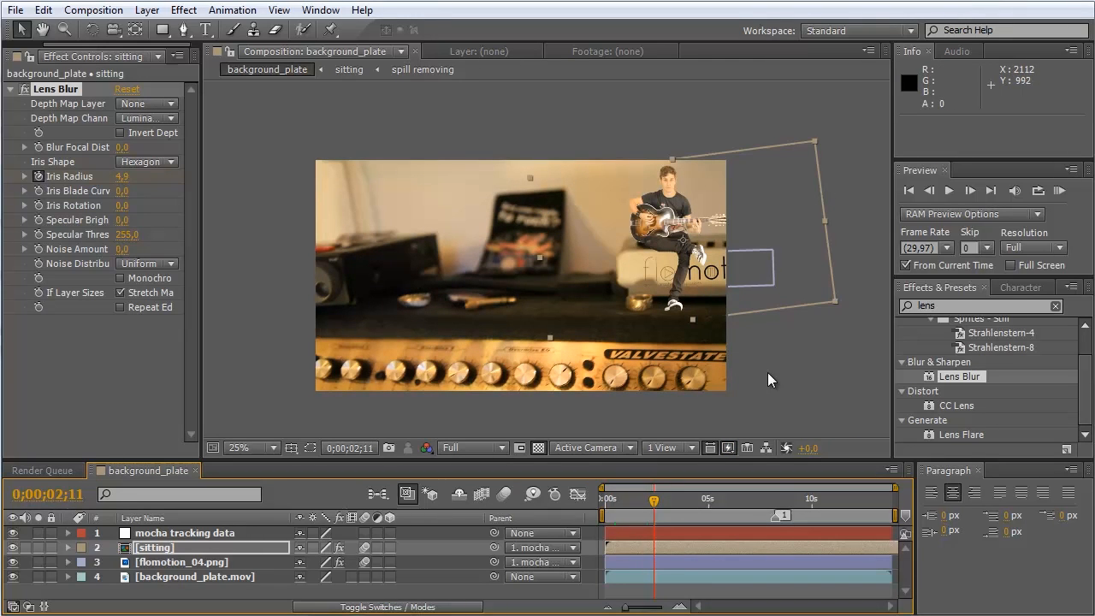